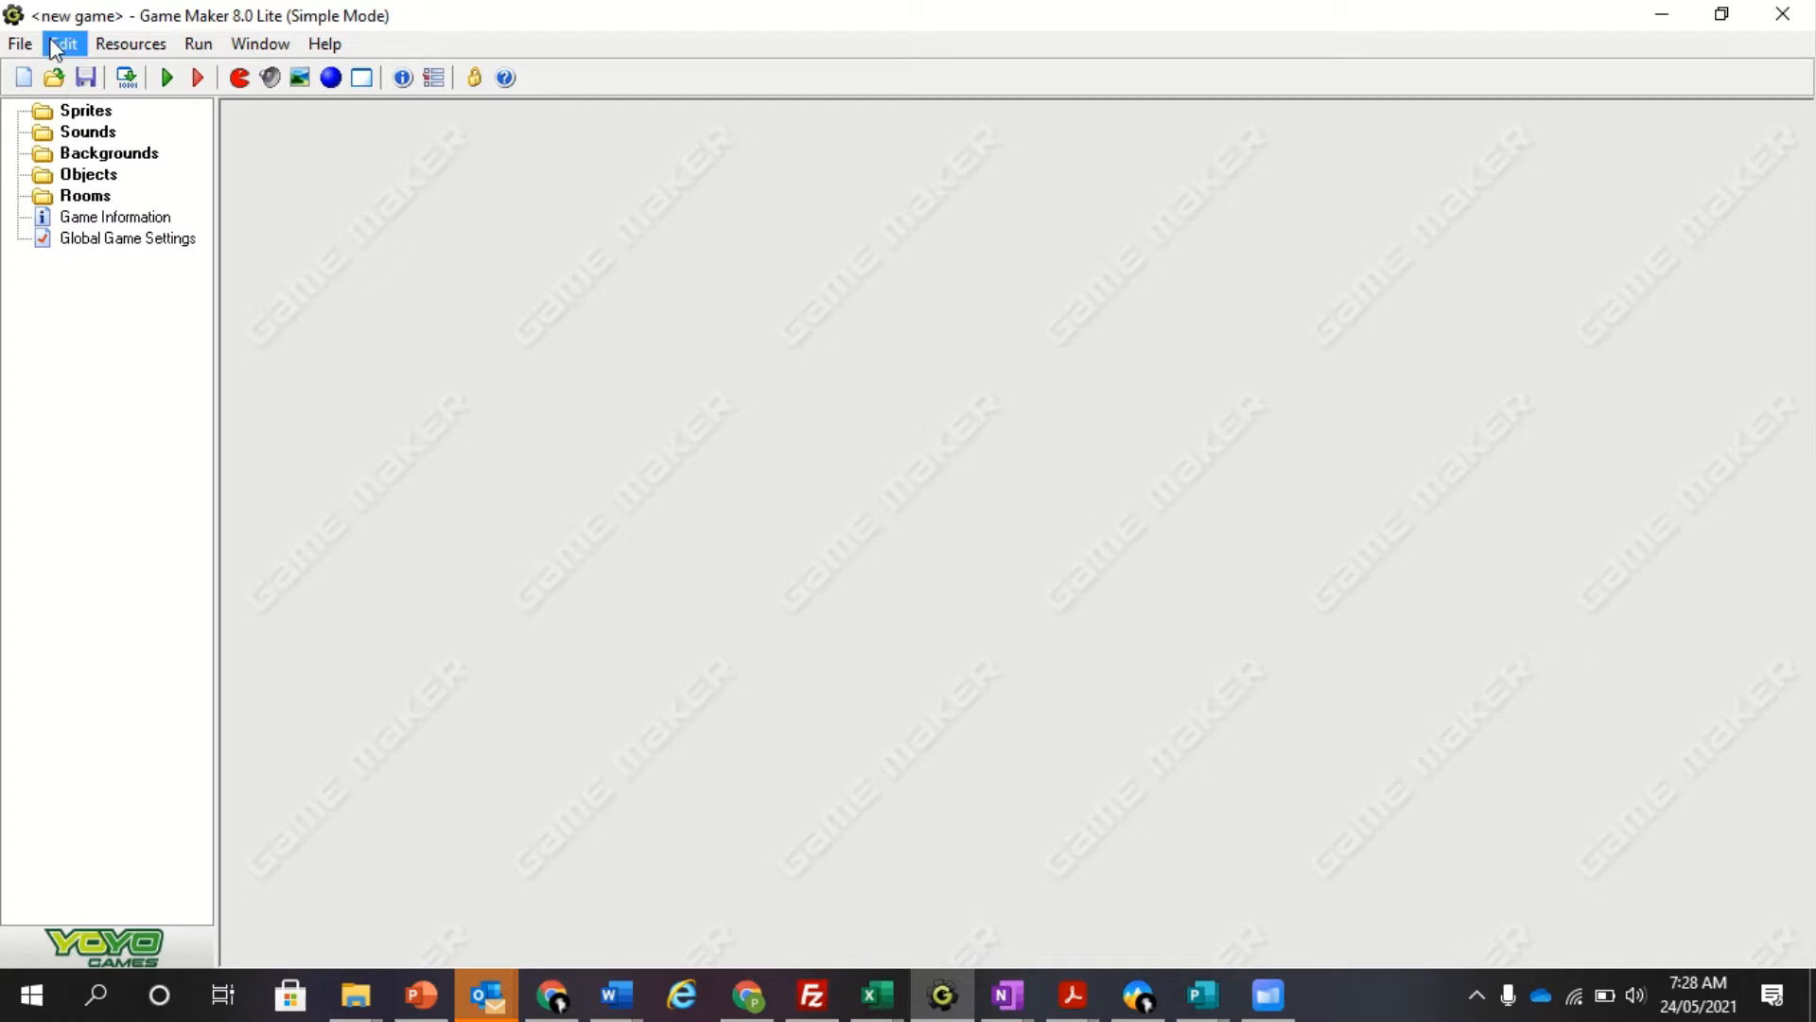
Step: Browse the File, Edit and Resources menus without choosing a command
click(62, 43)
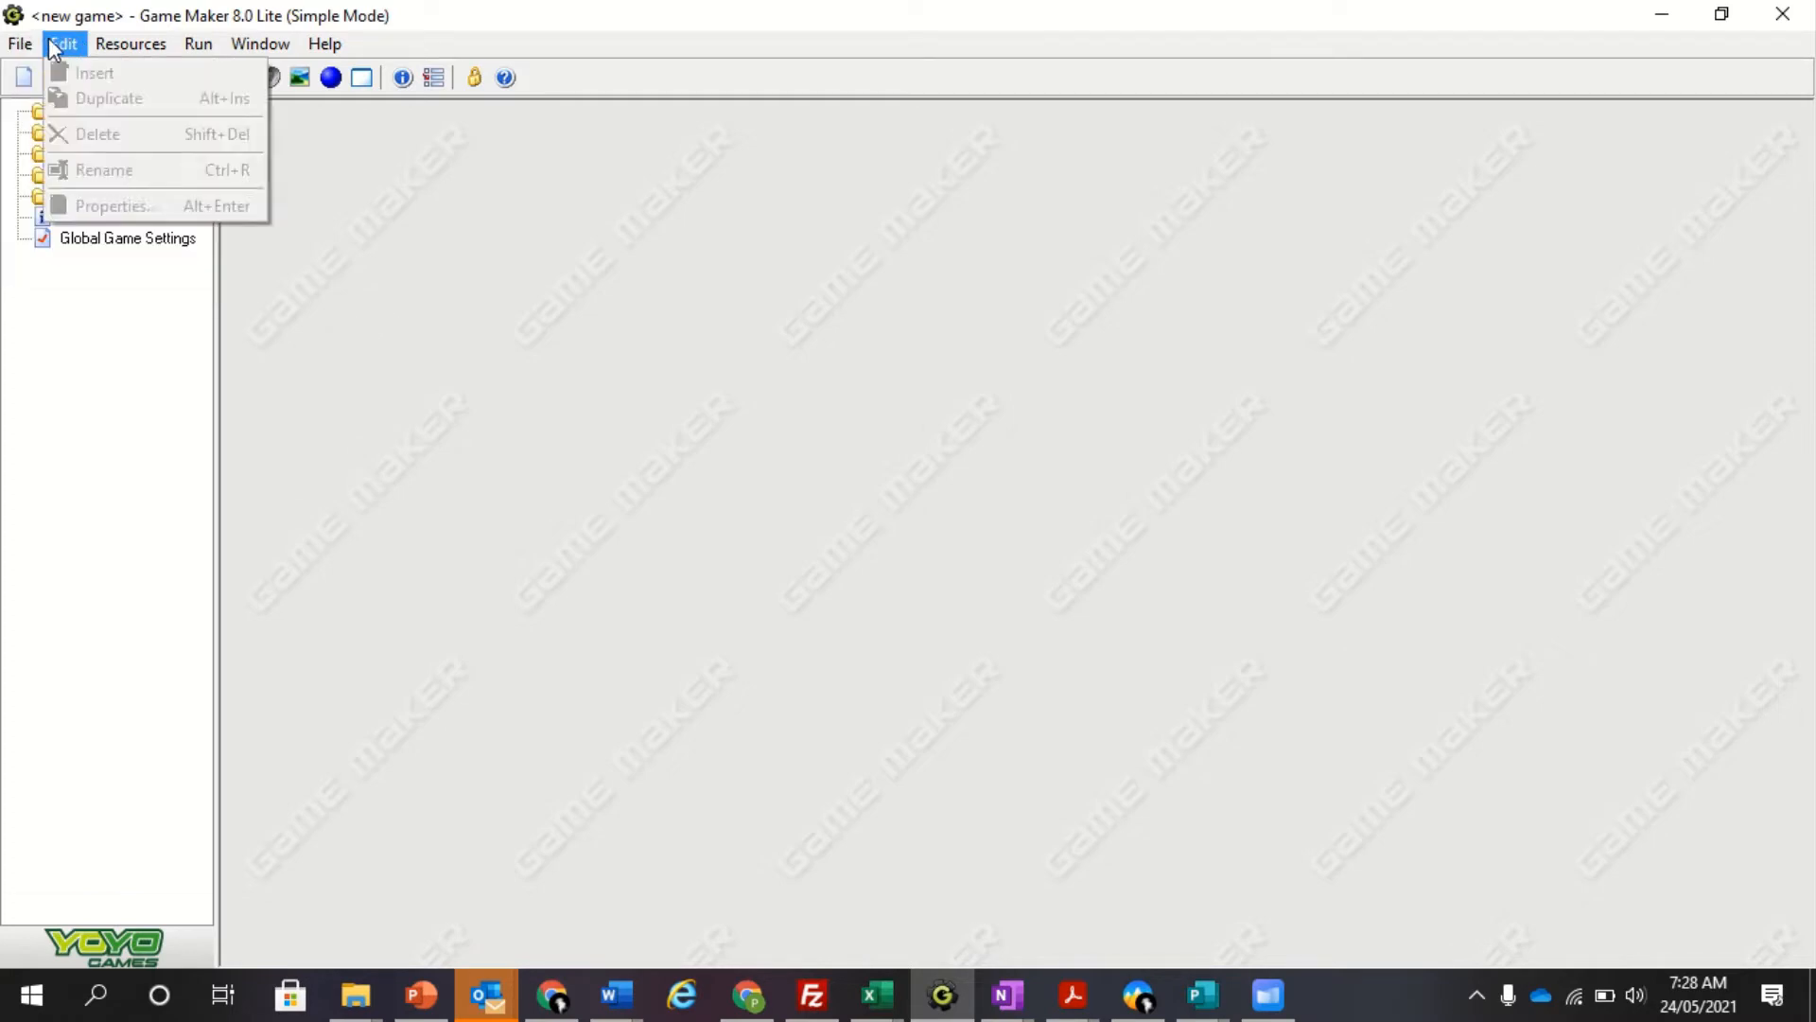
click(19, 42)
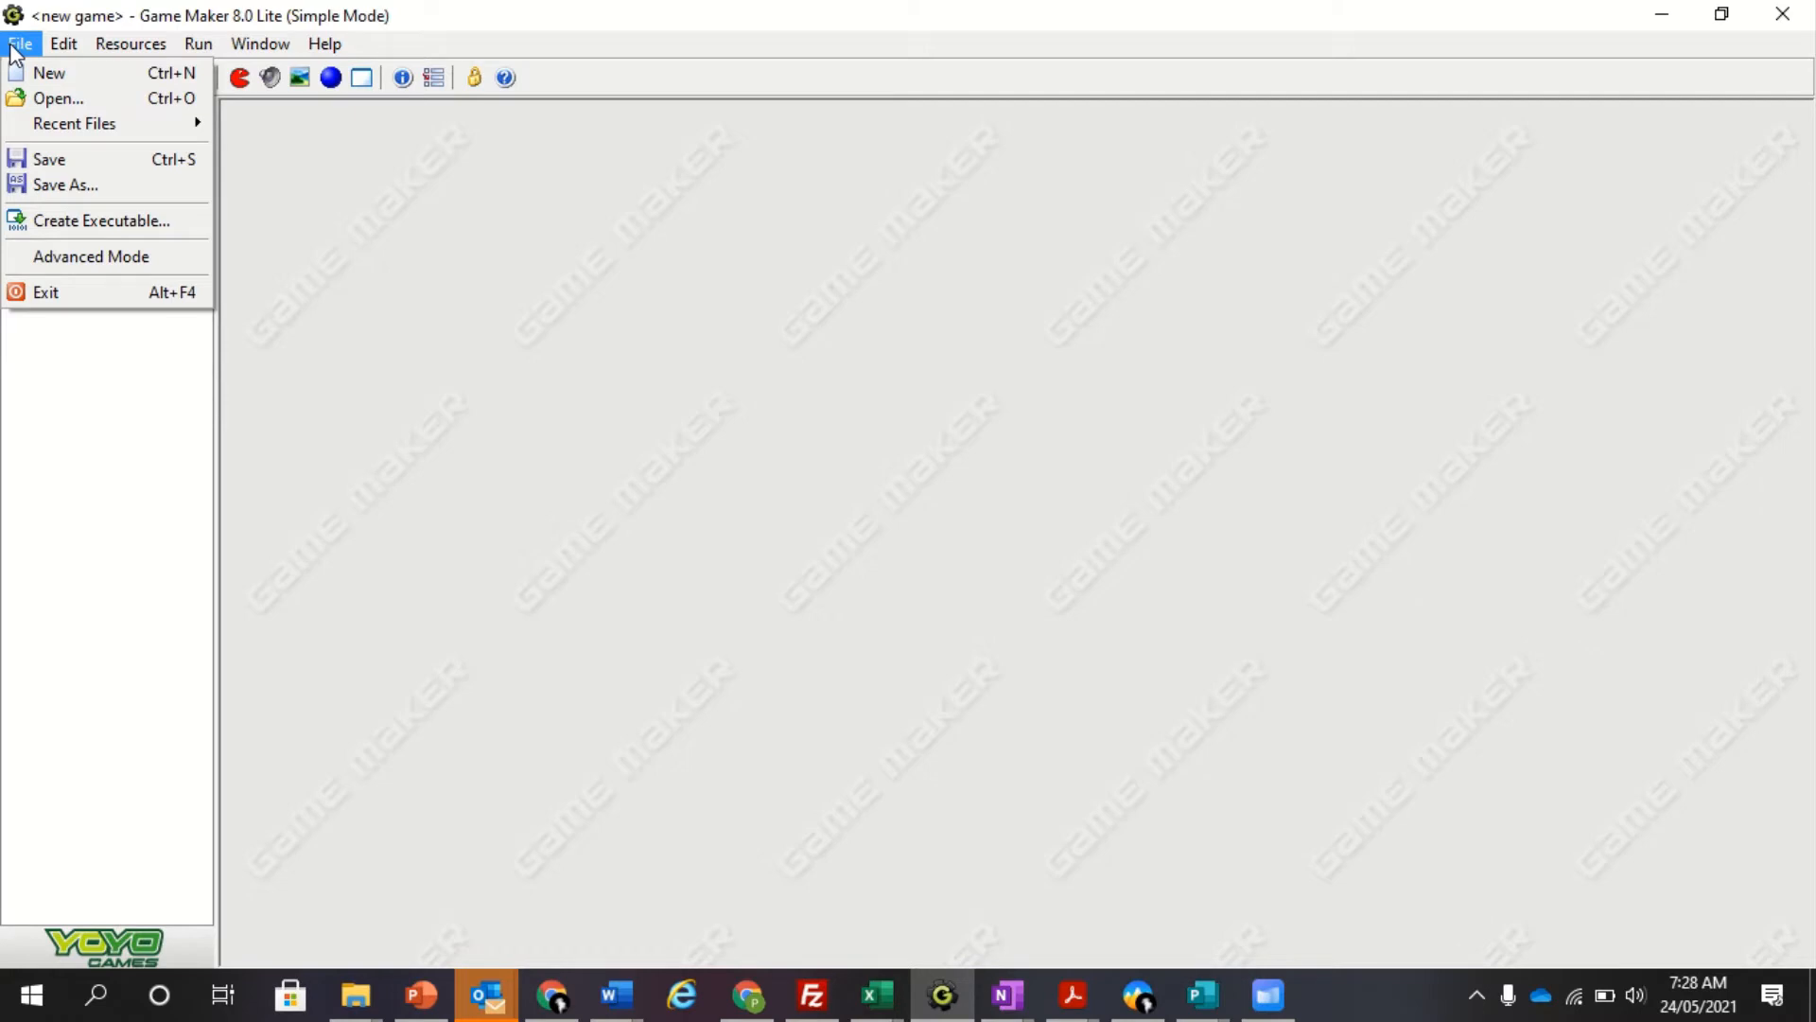
click(62, 42)
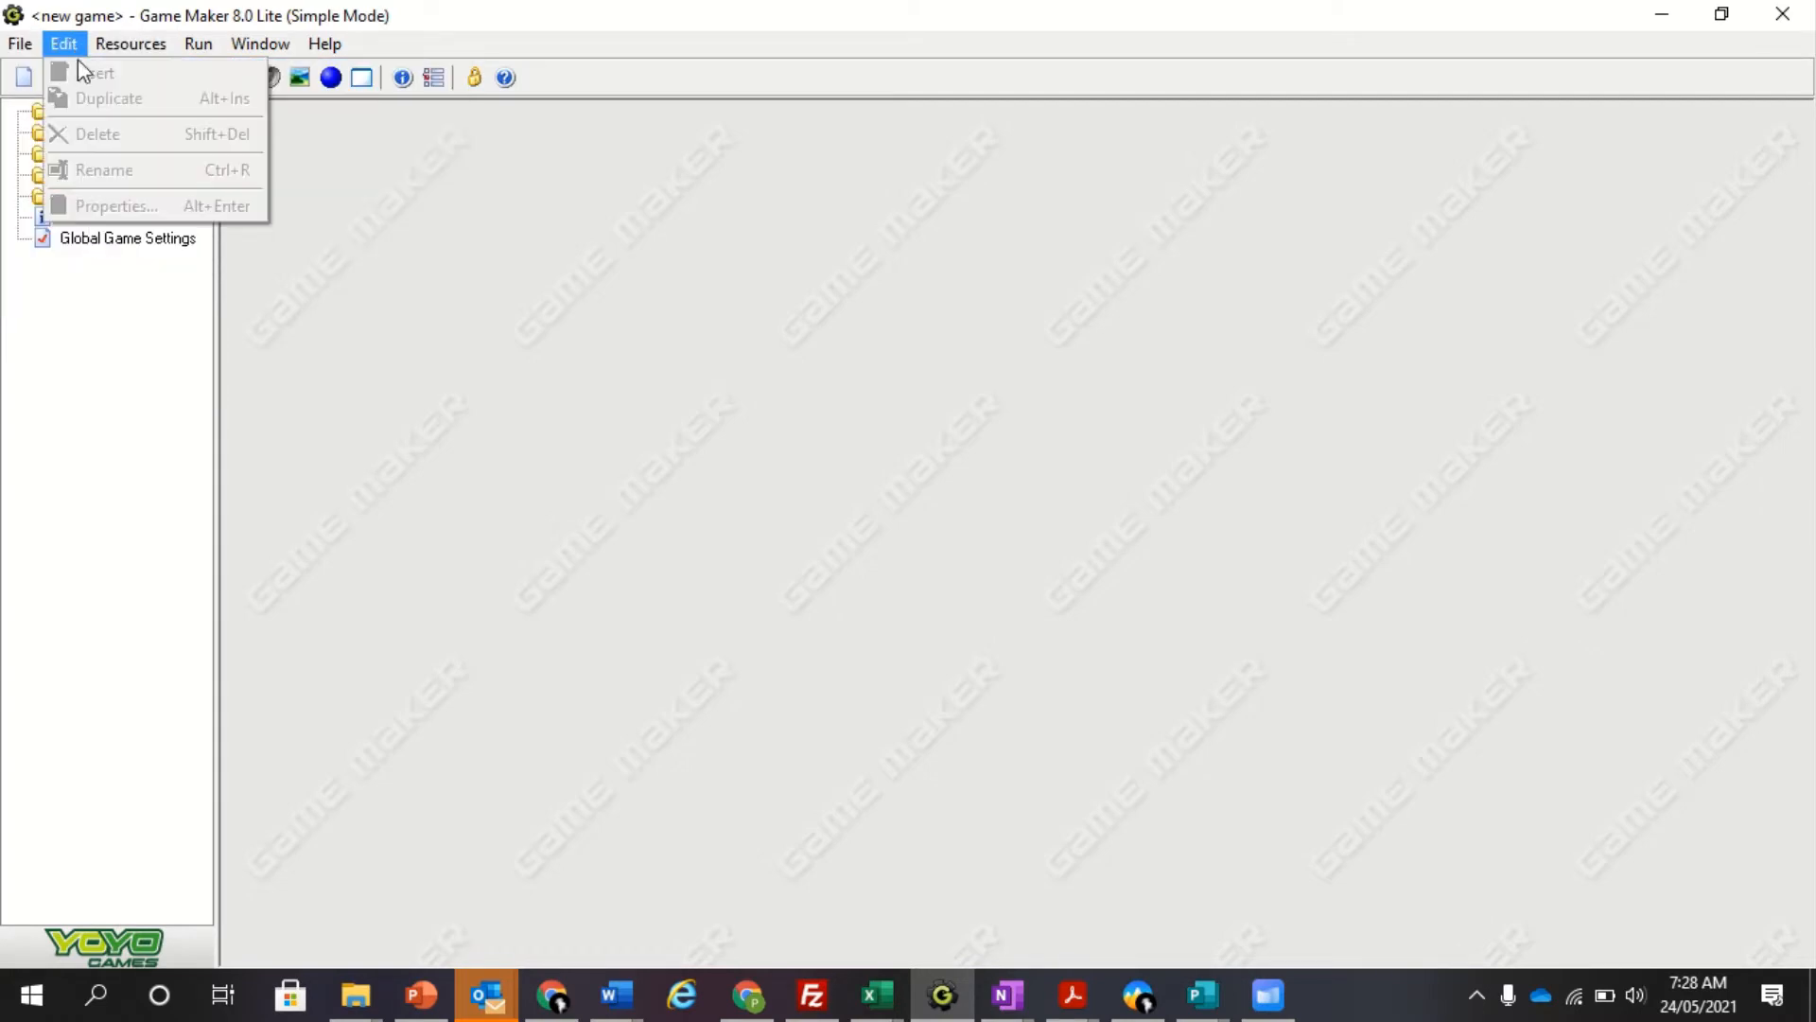
click(129, 43)
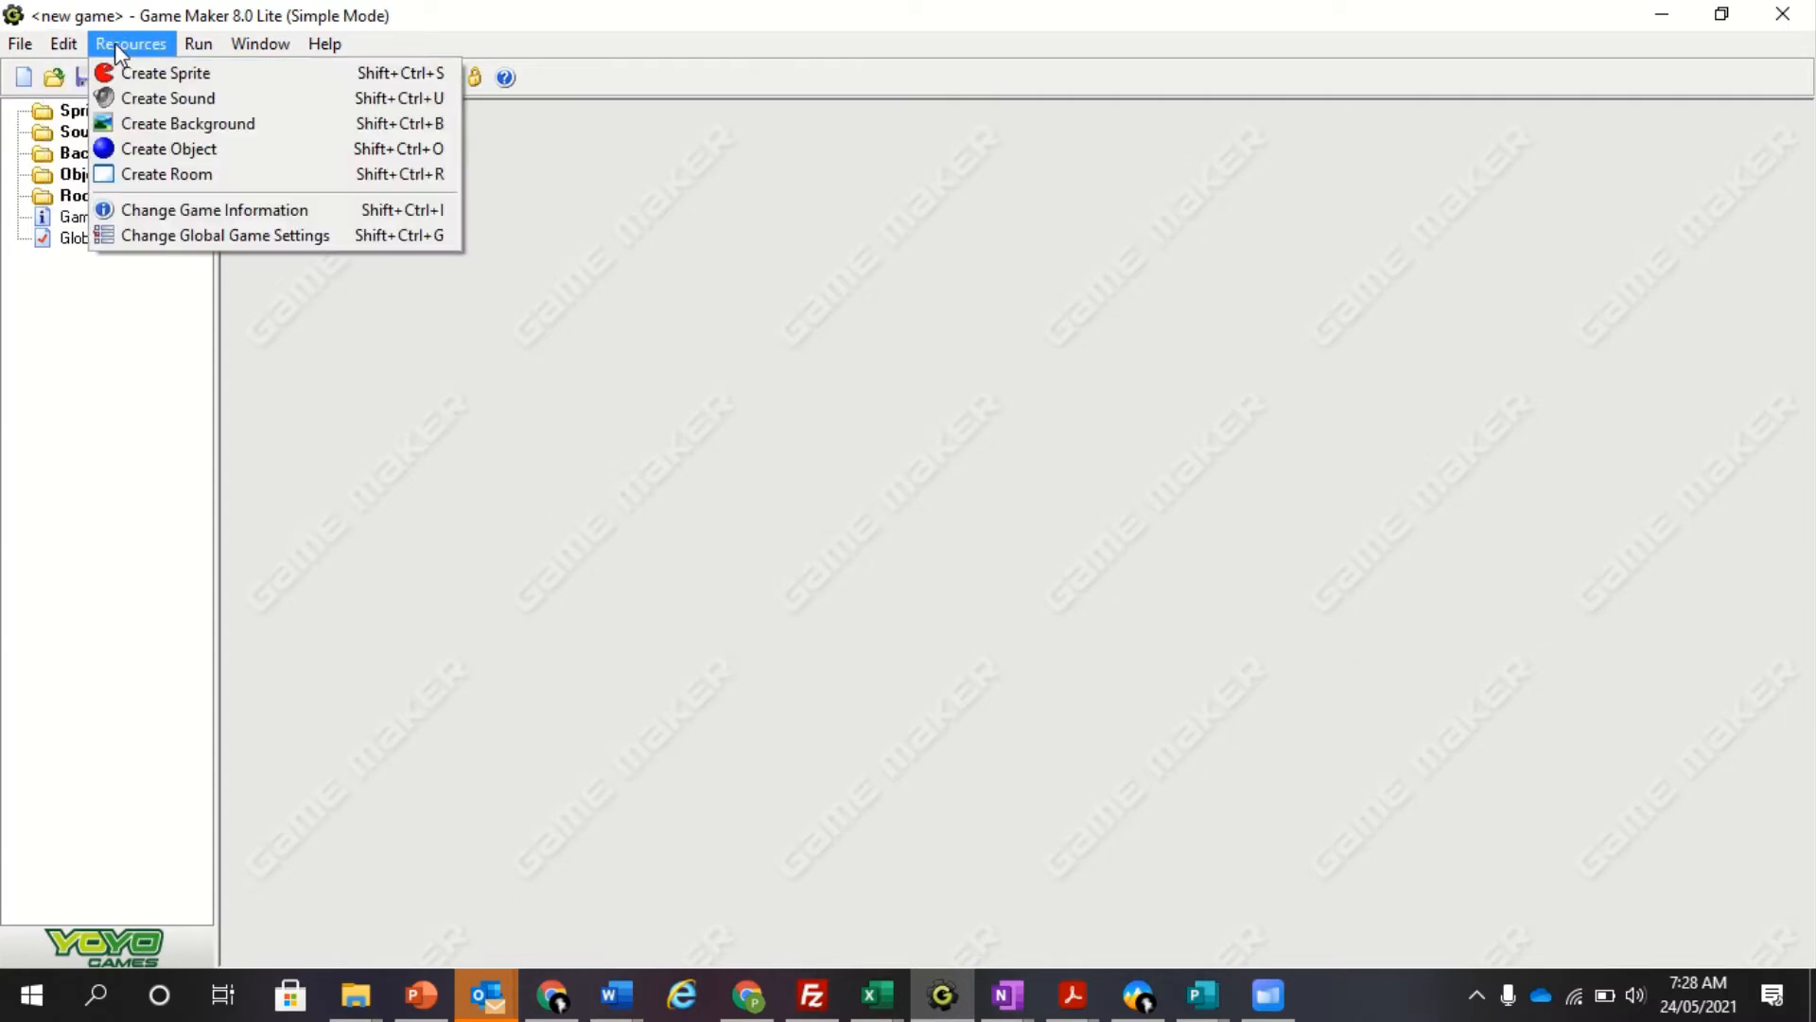
mouse_move(169, 97)
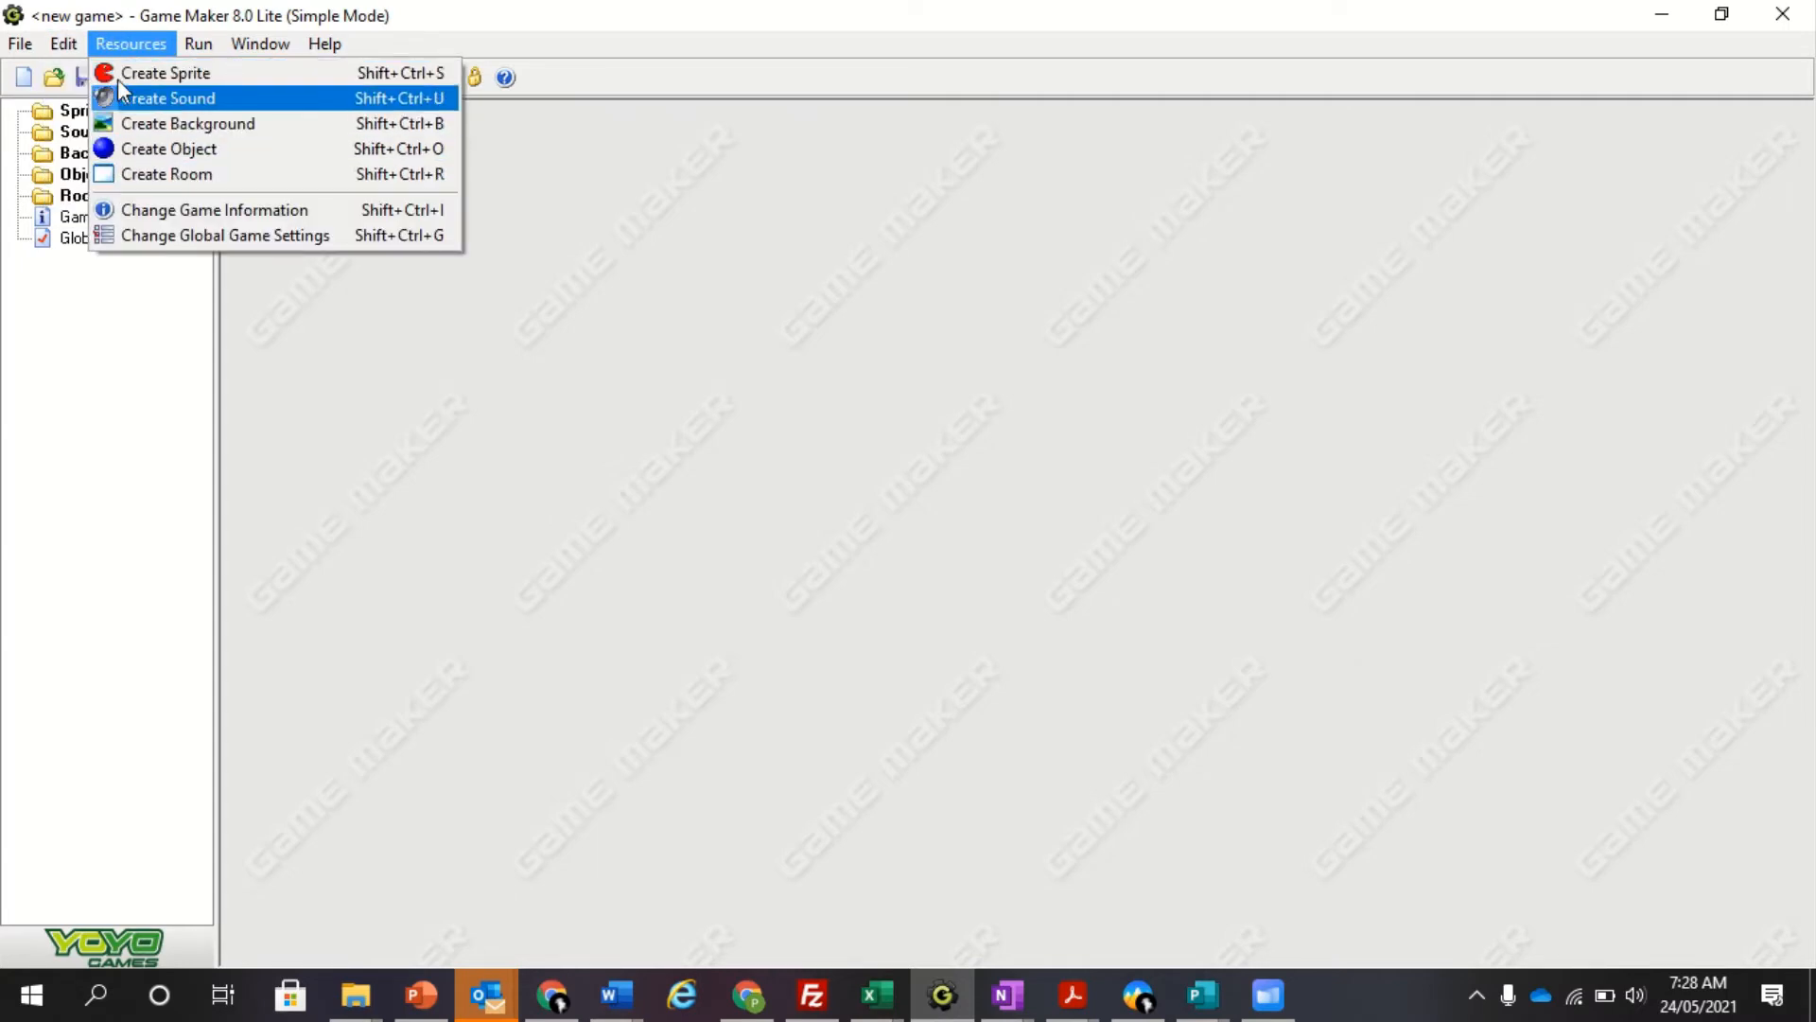
click(259, 42)
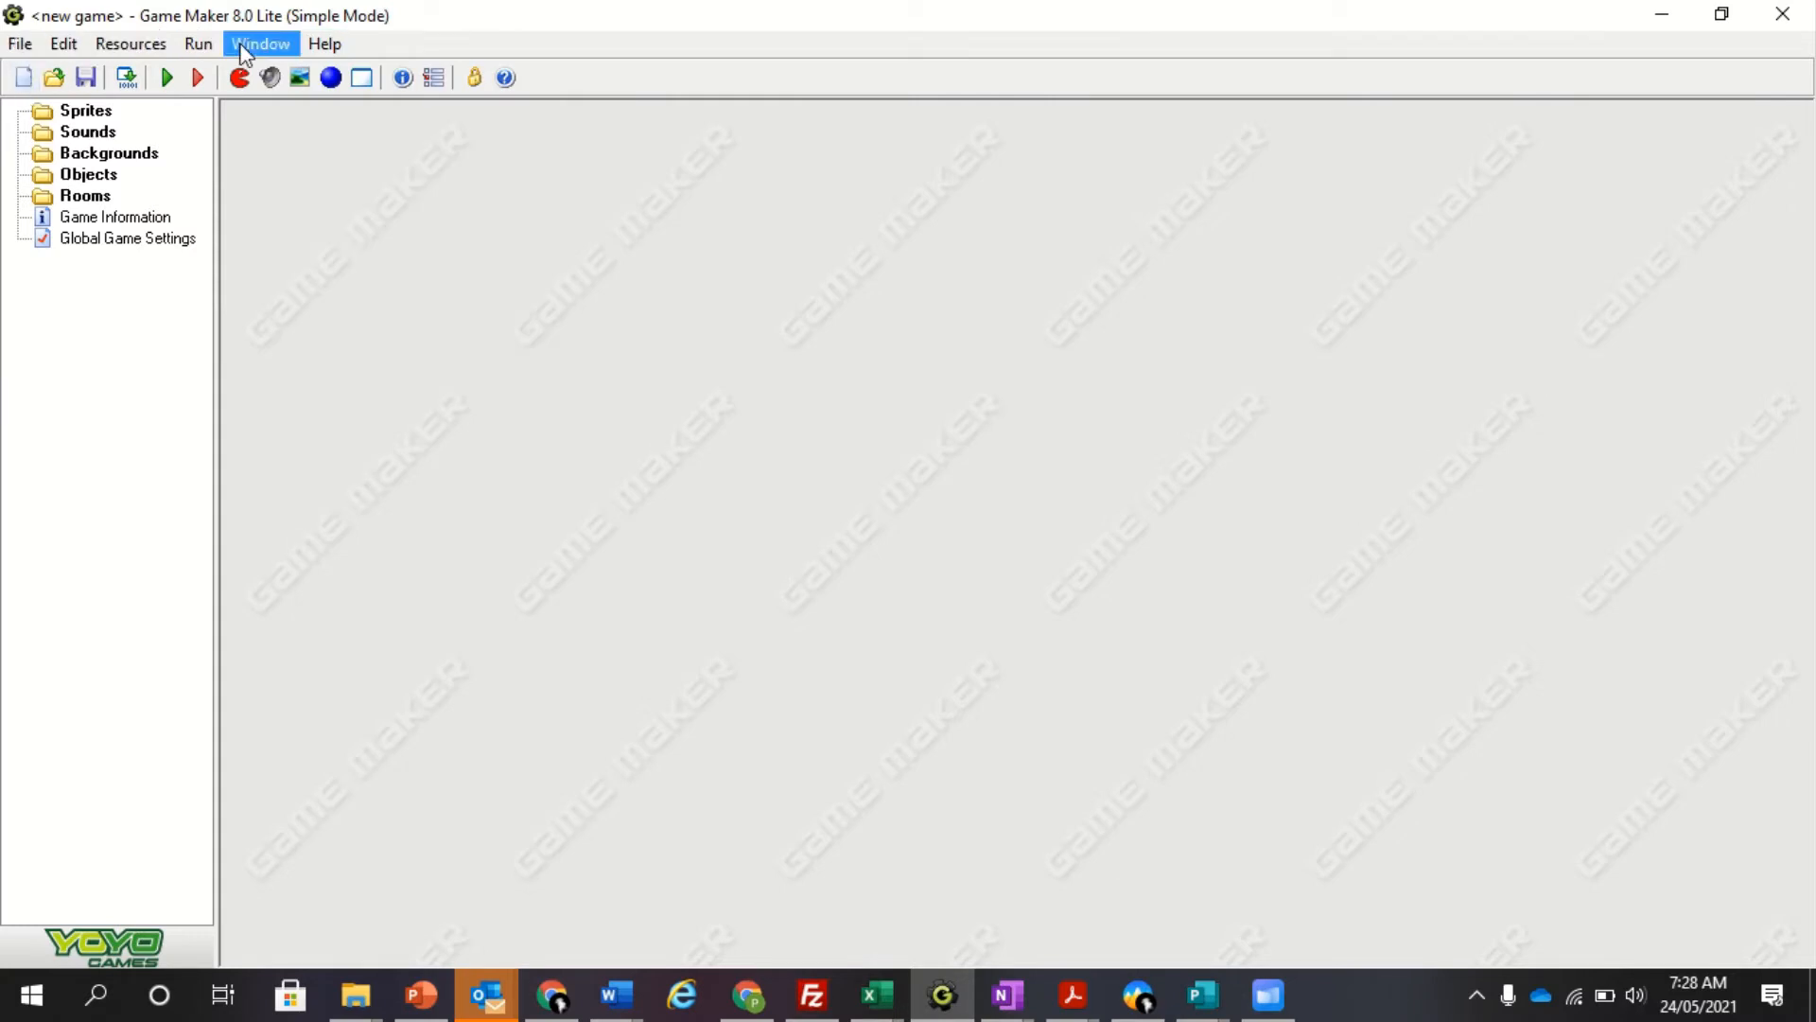
mouse_move(35, 89)
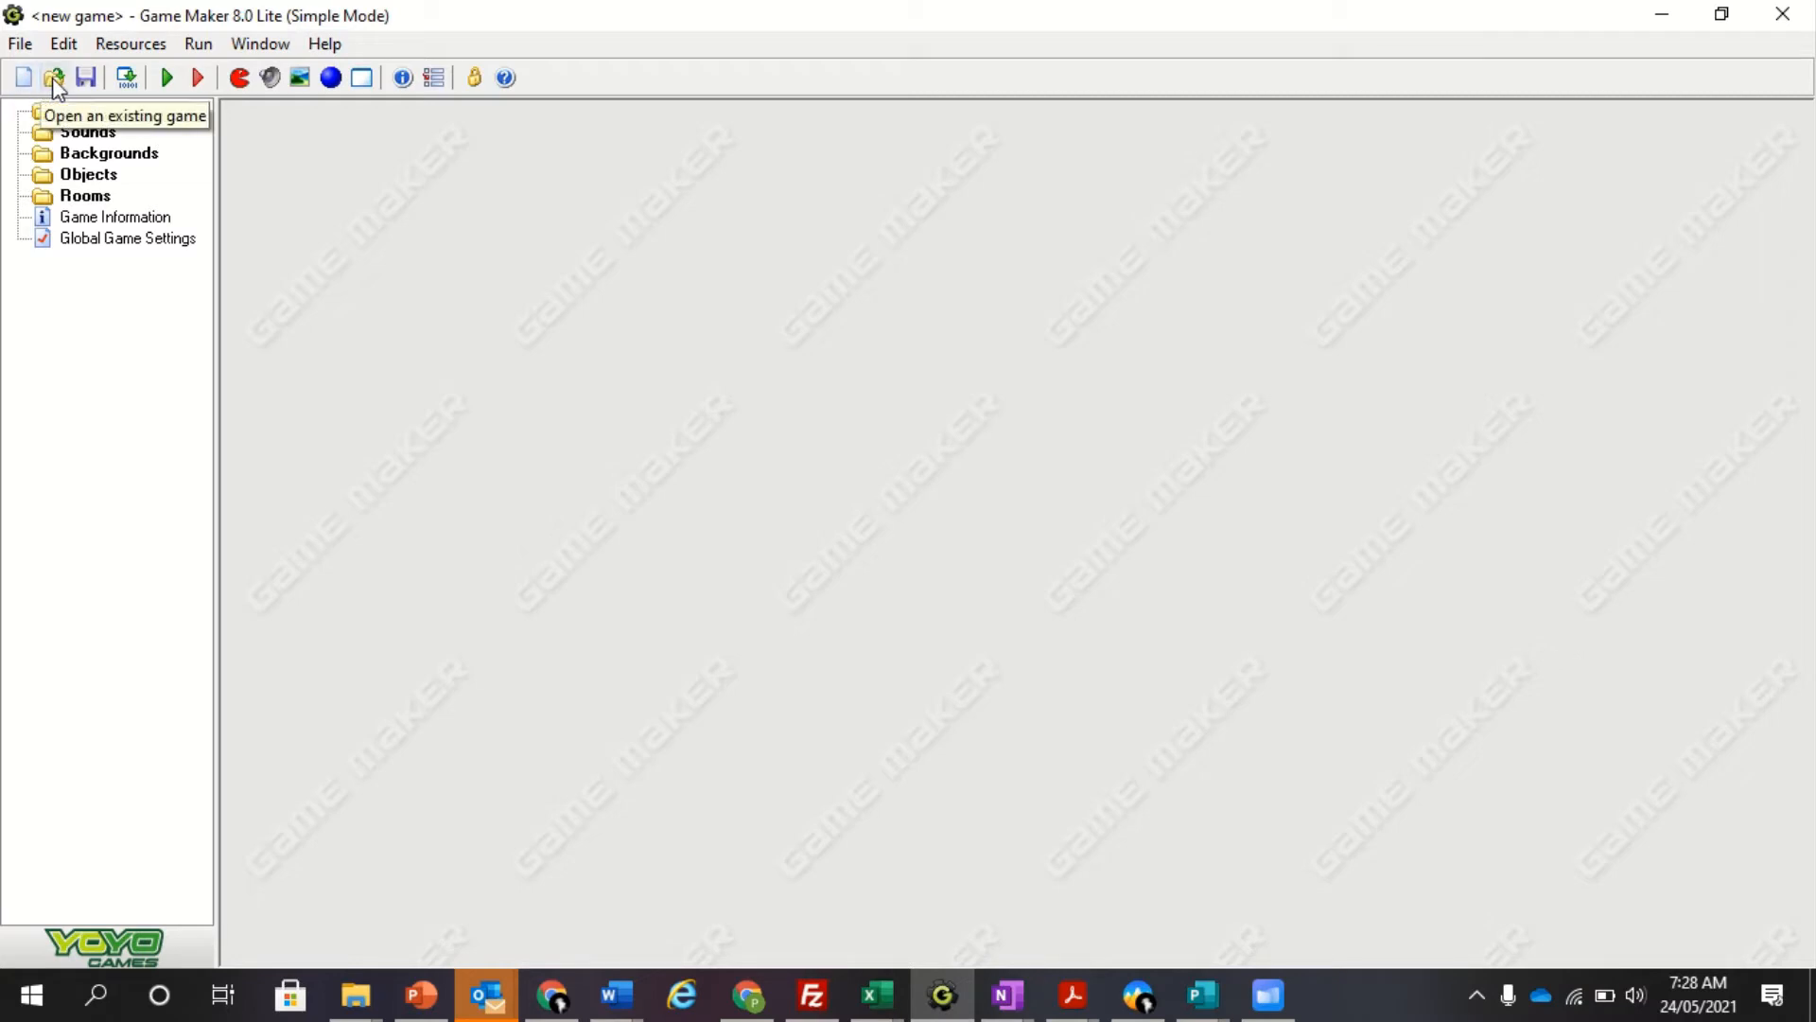
mouse_move(87, 78)
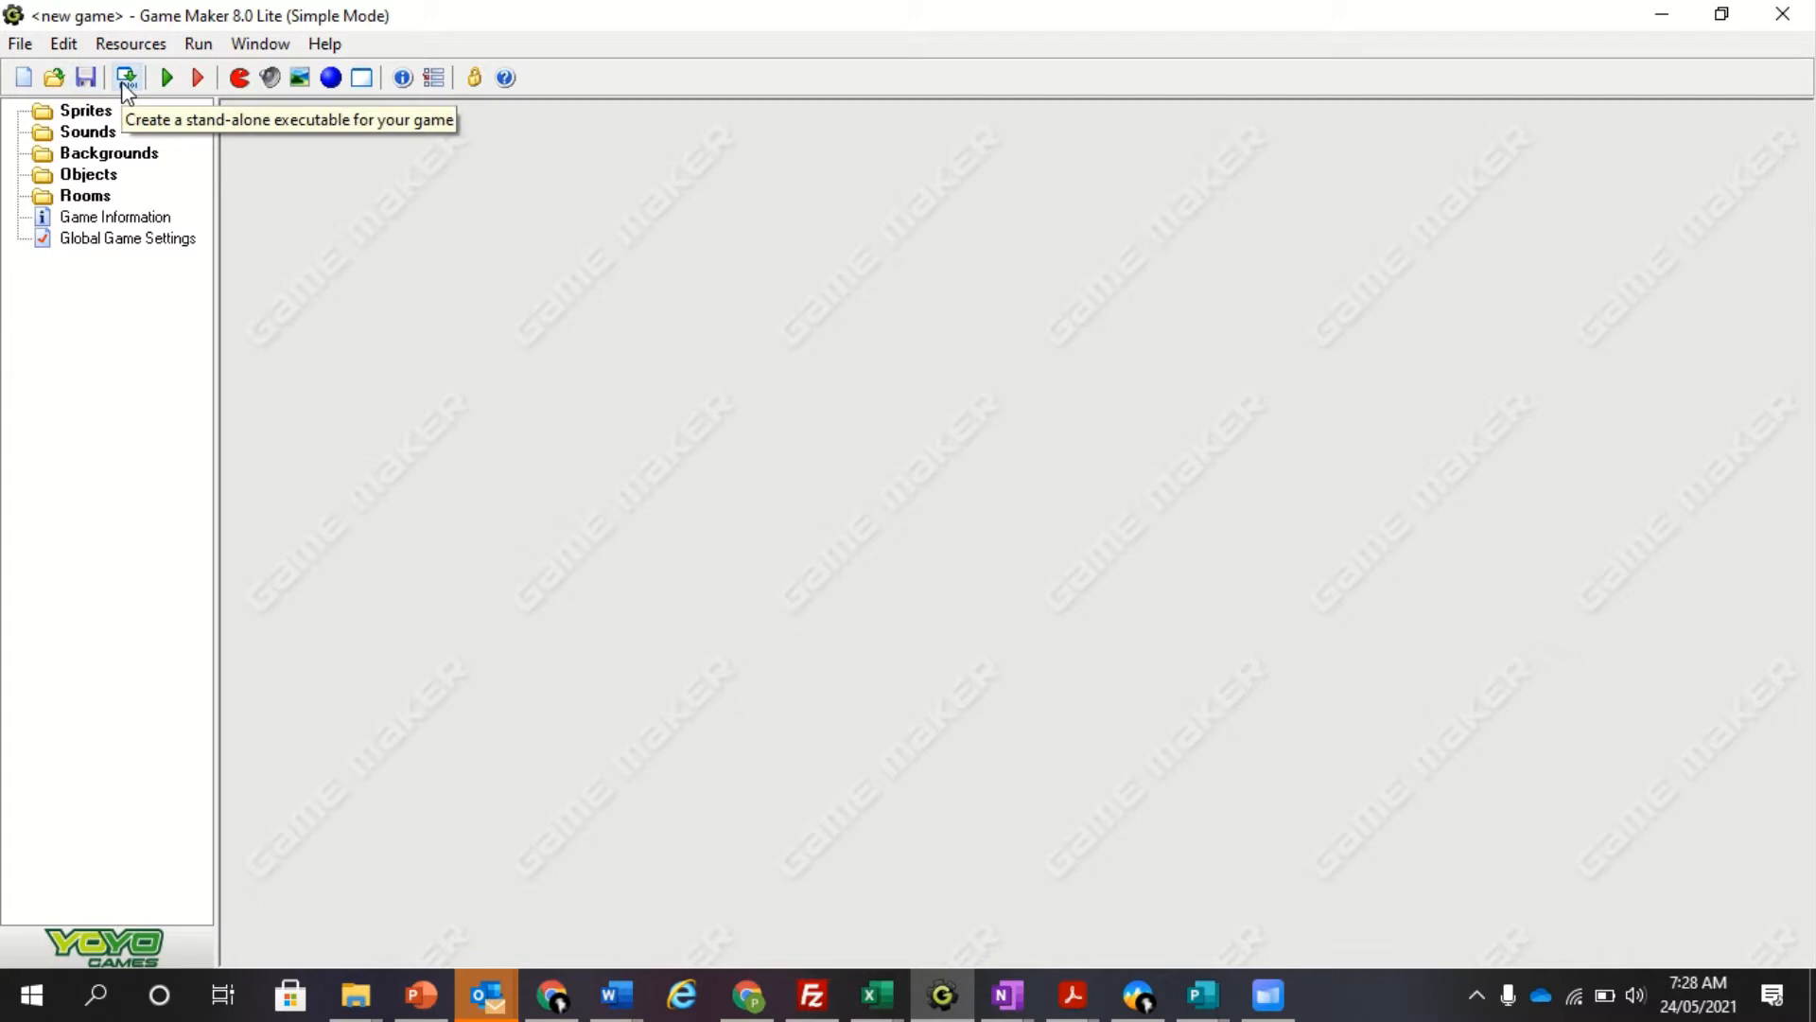
mouse_move(180, 87)
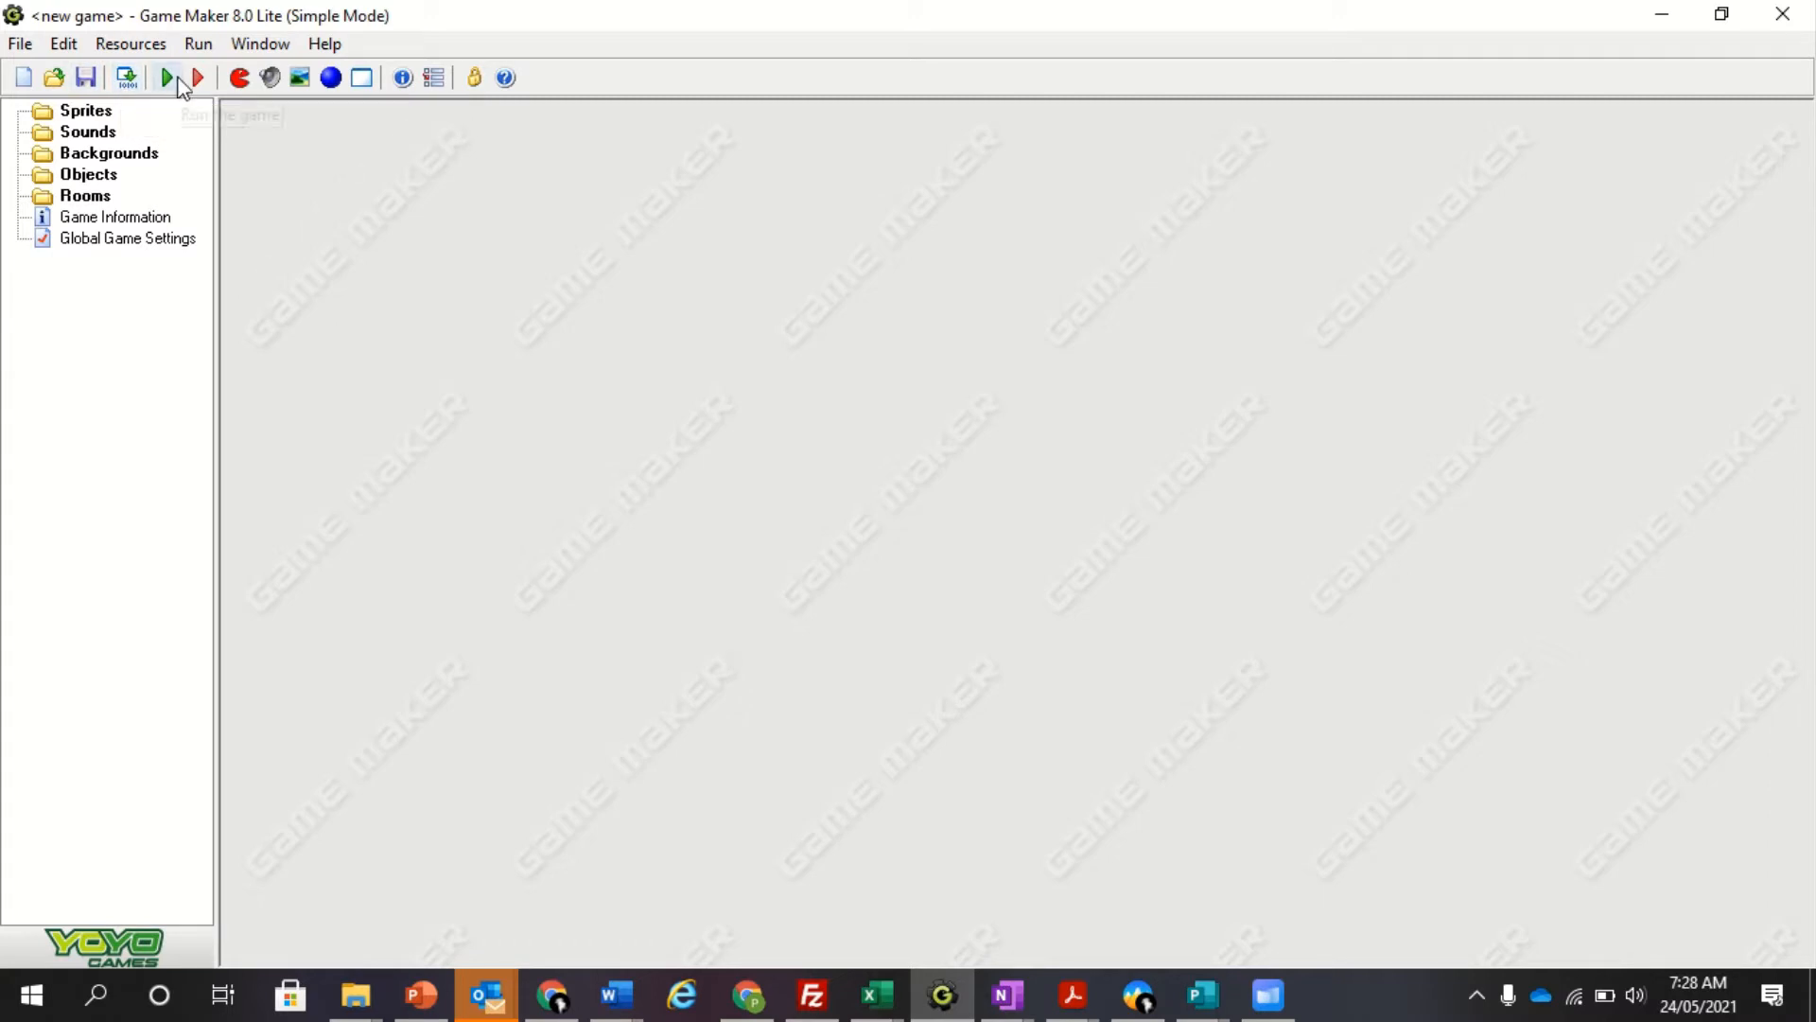
mouse_move(196, 77)
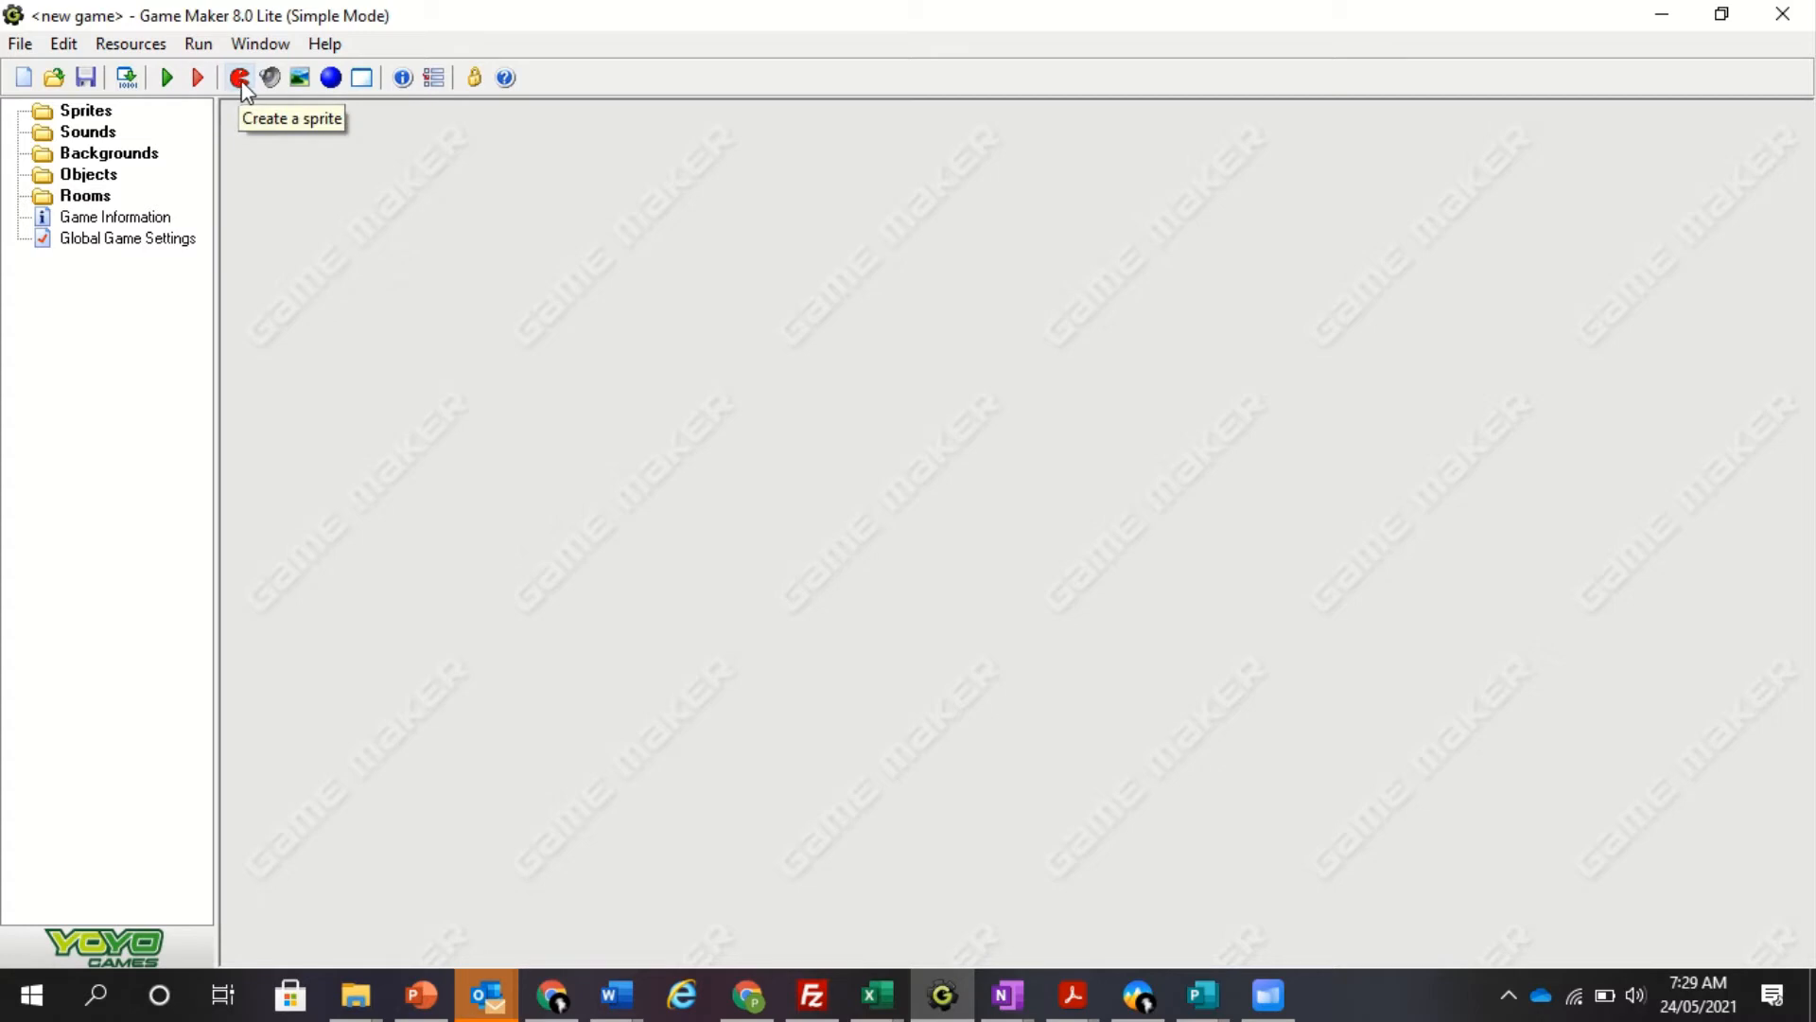
mouse_move(272, 77)
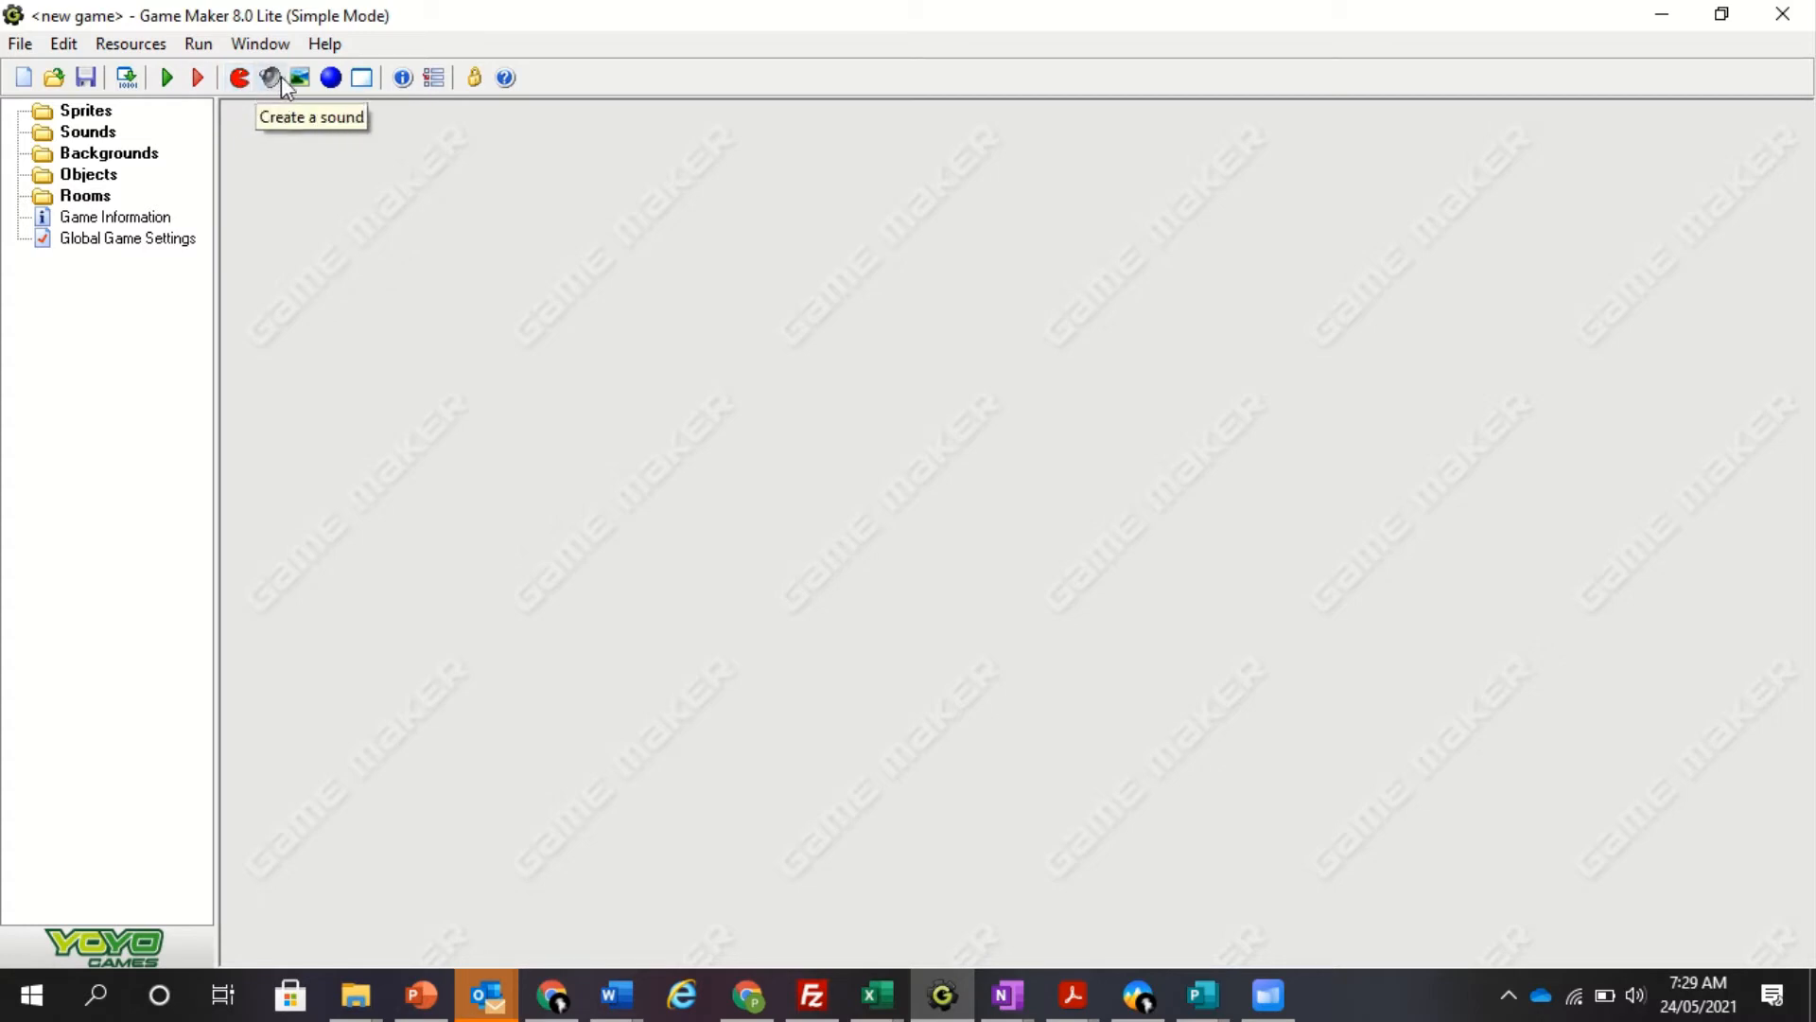
mouse_move(330, 78)
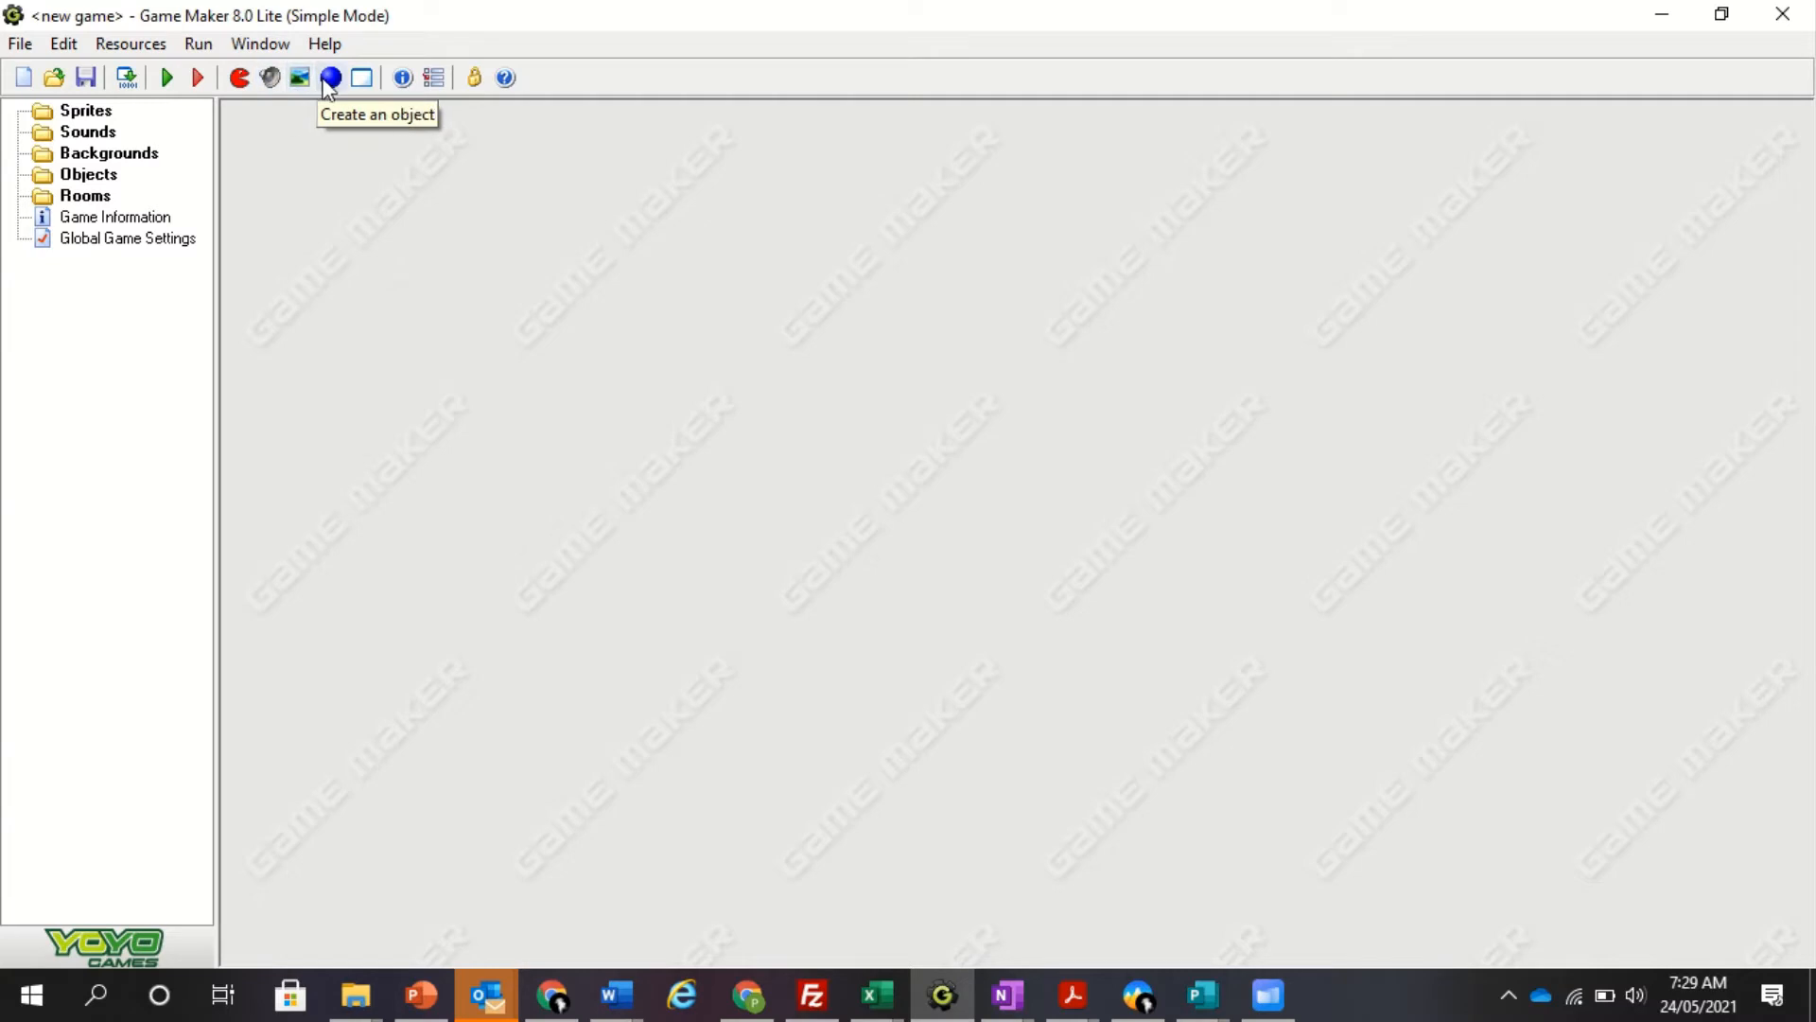
mouse_move(403, 87)
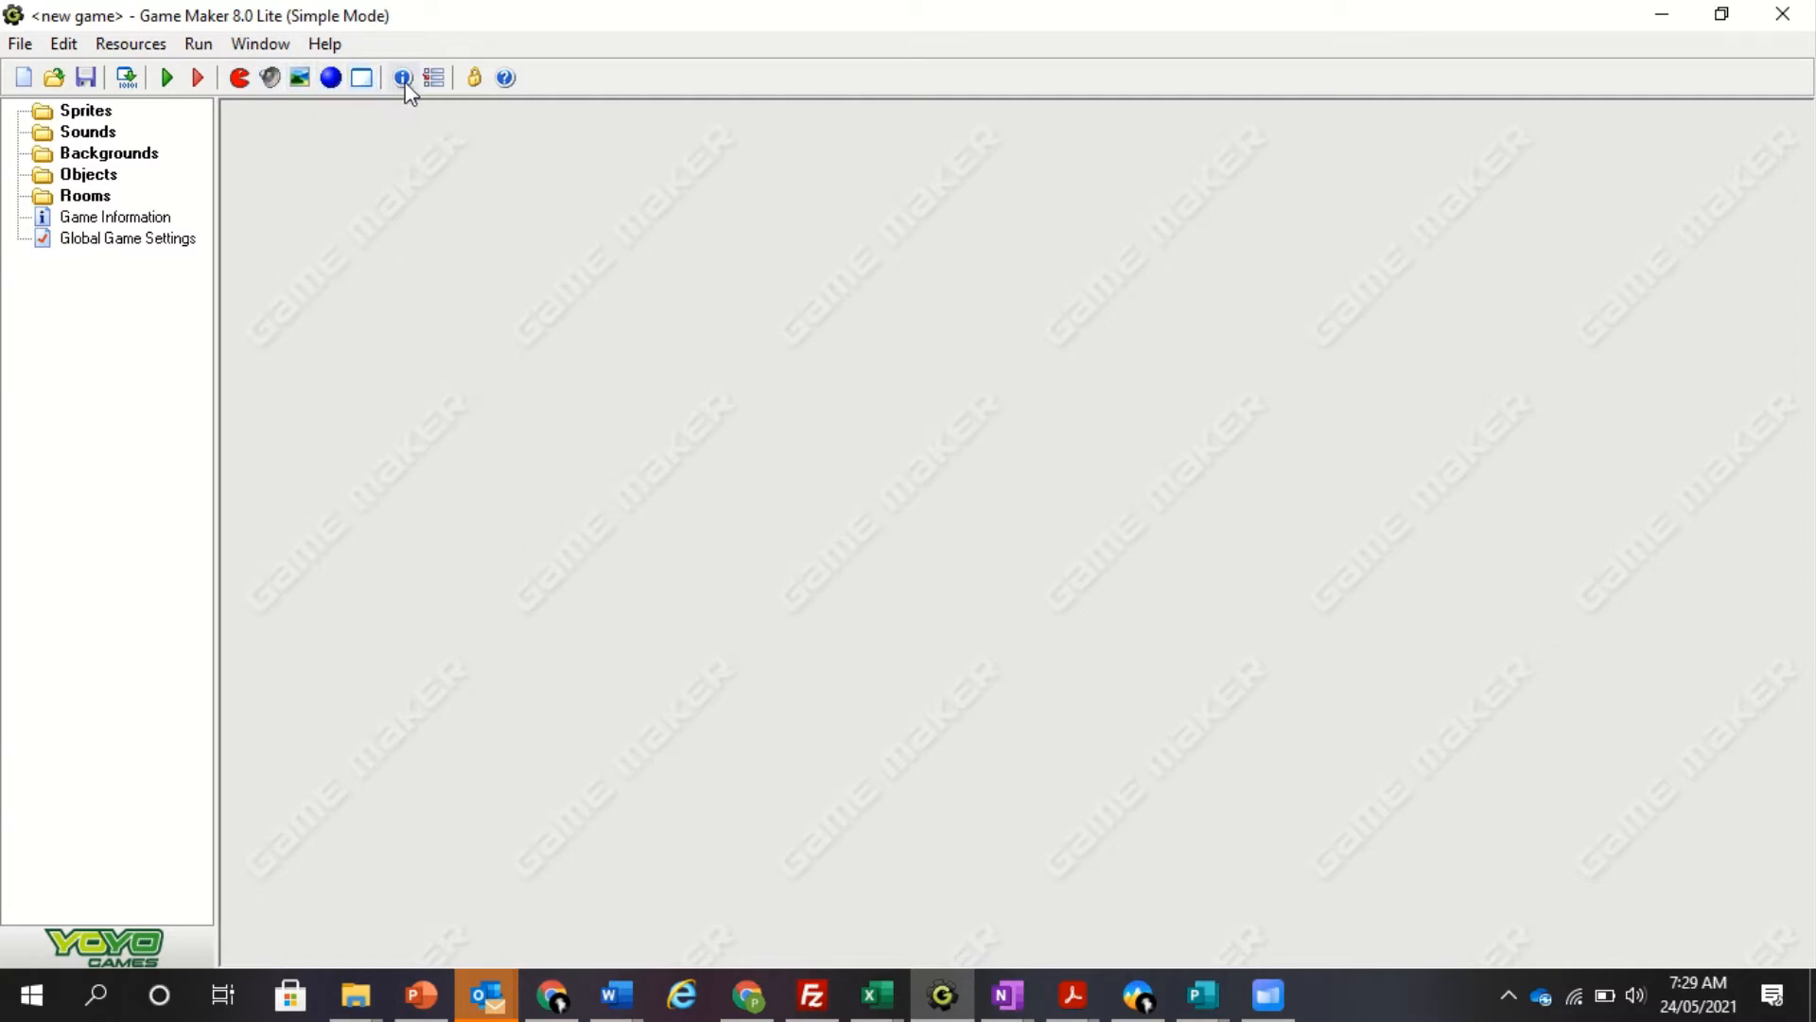
mouse_move(434, 78)
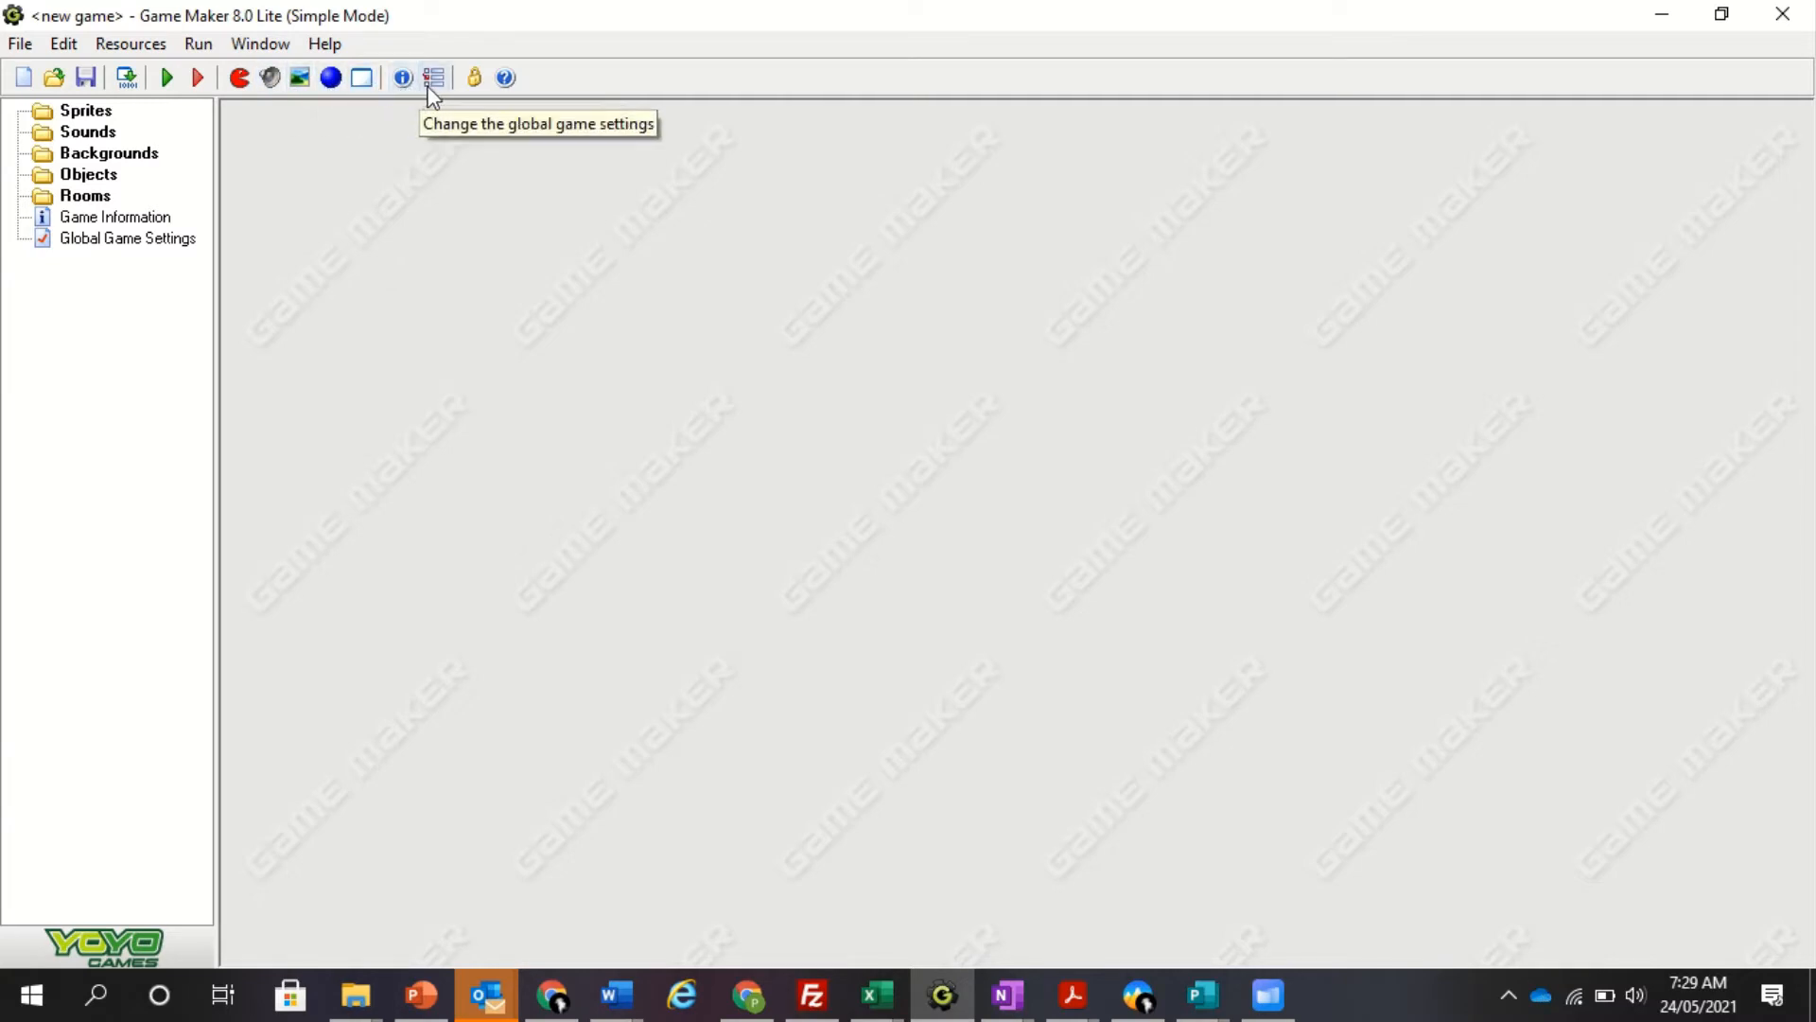
mouse_move(465, 87)
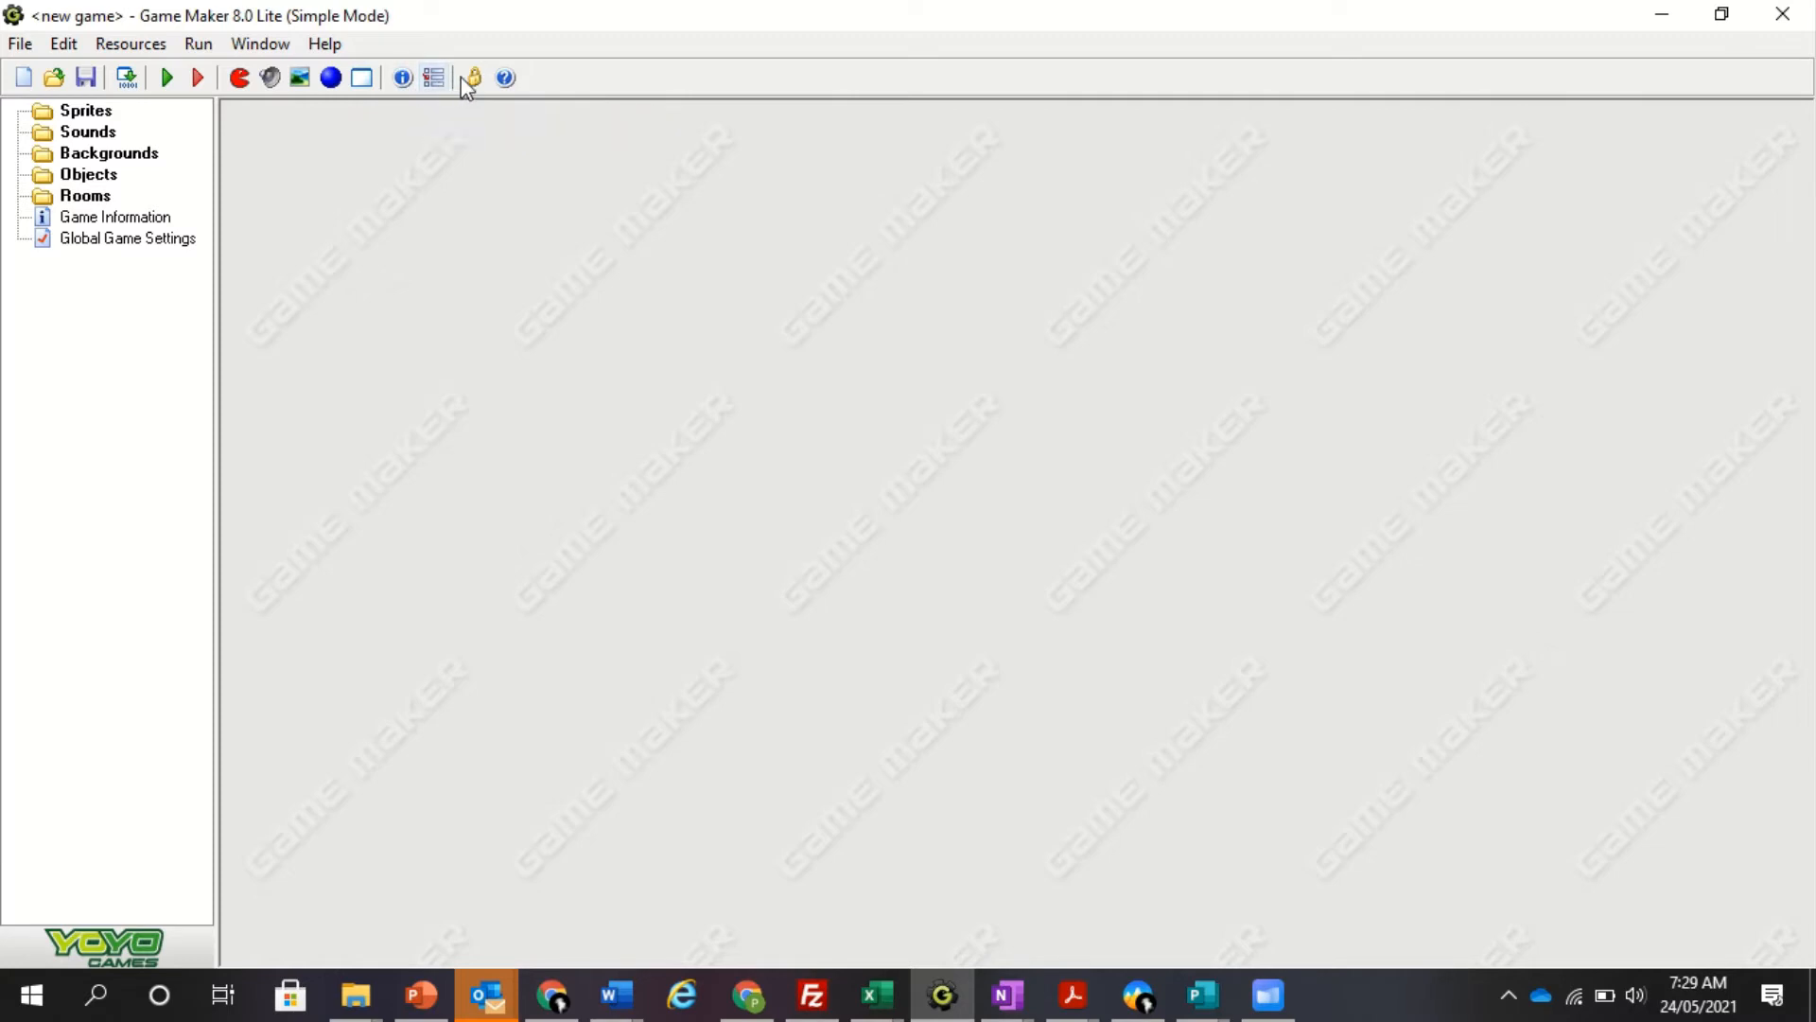
mouse_move(473, 78)
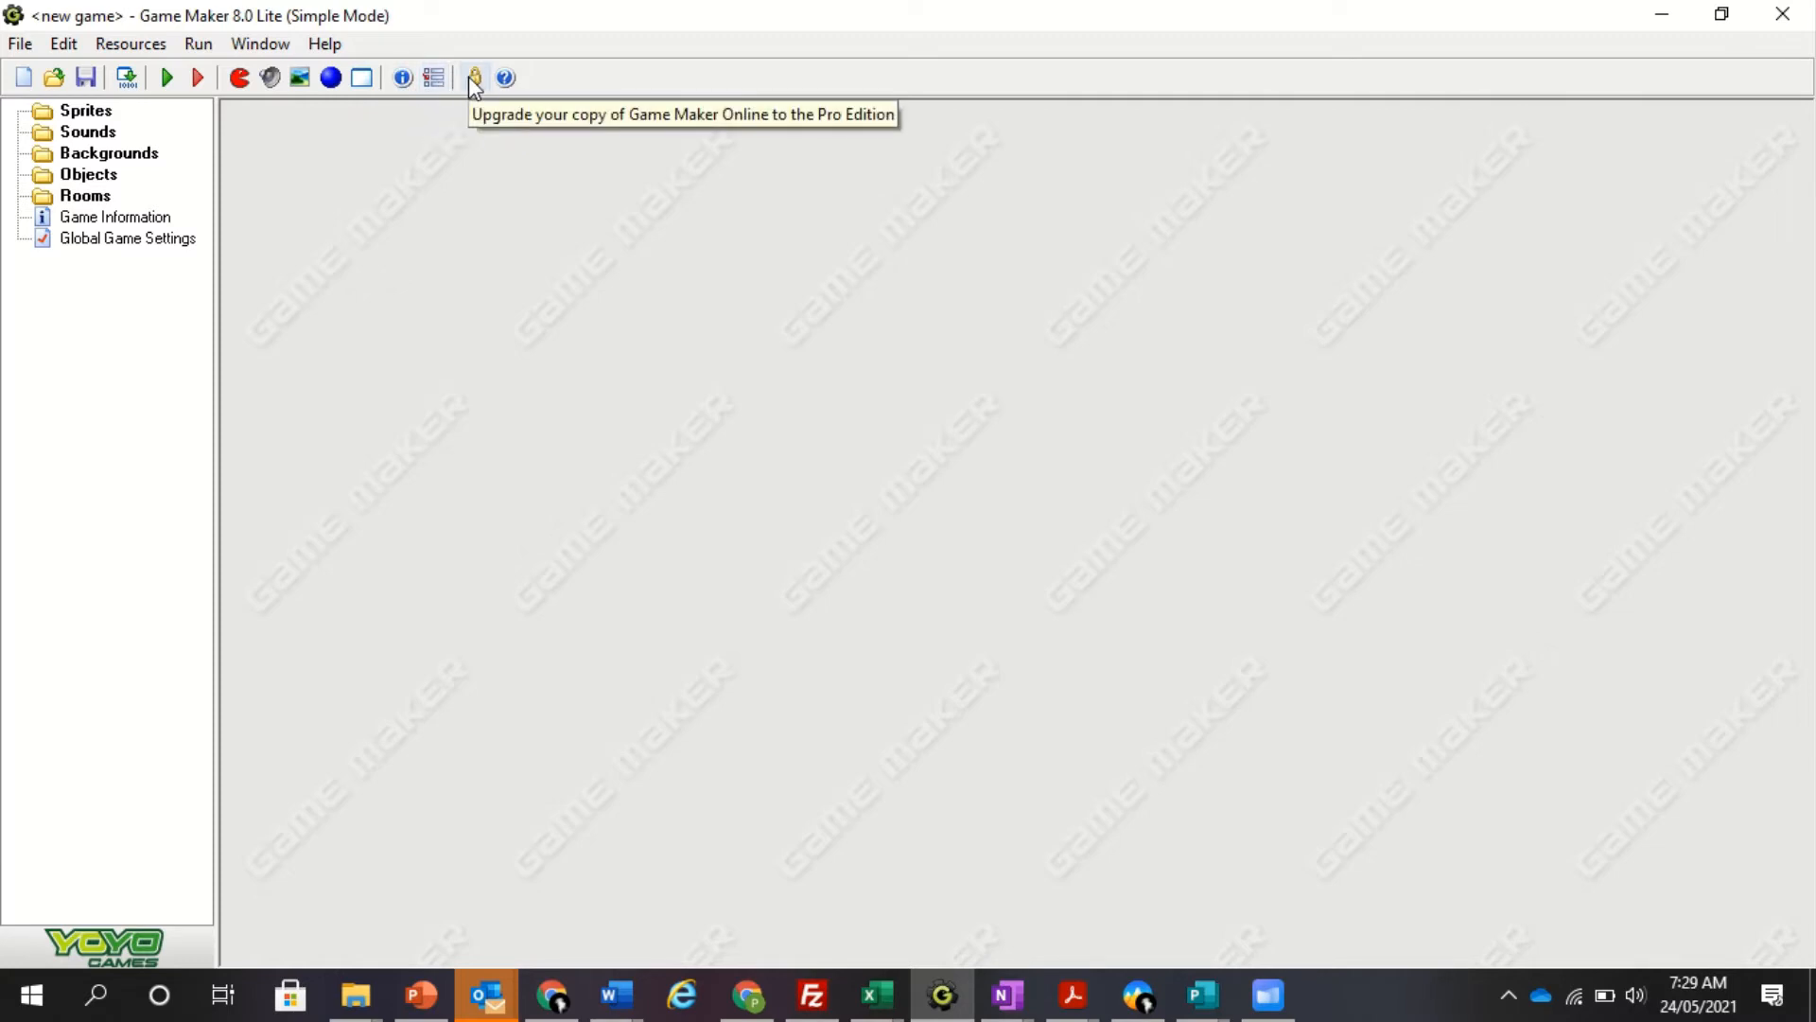
mouse_move(505, 78)
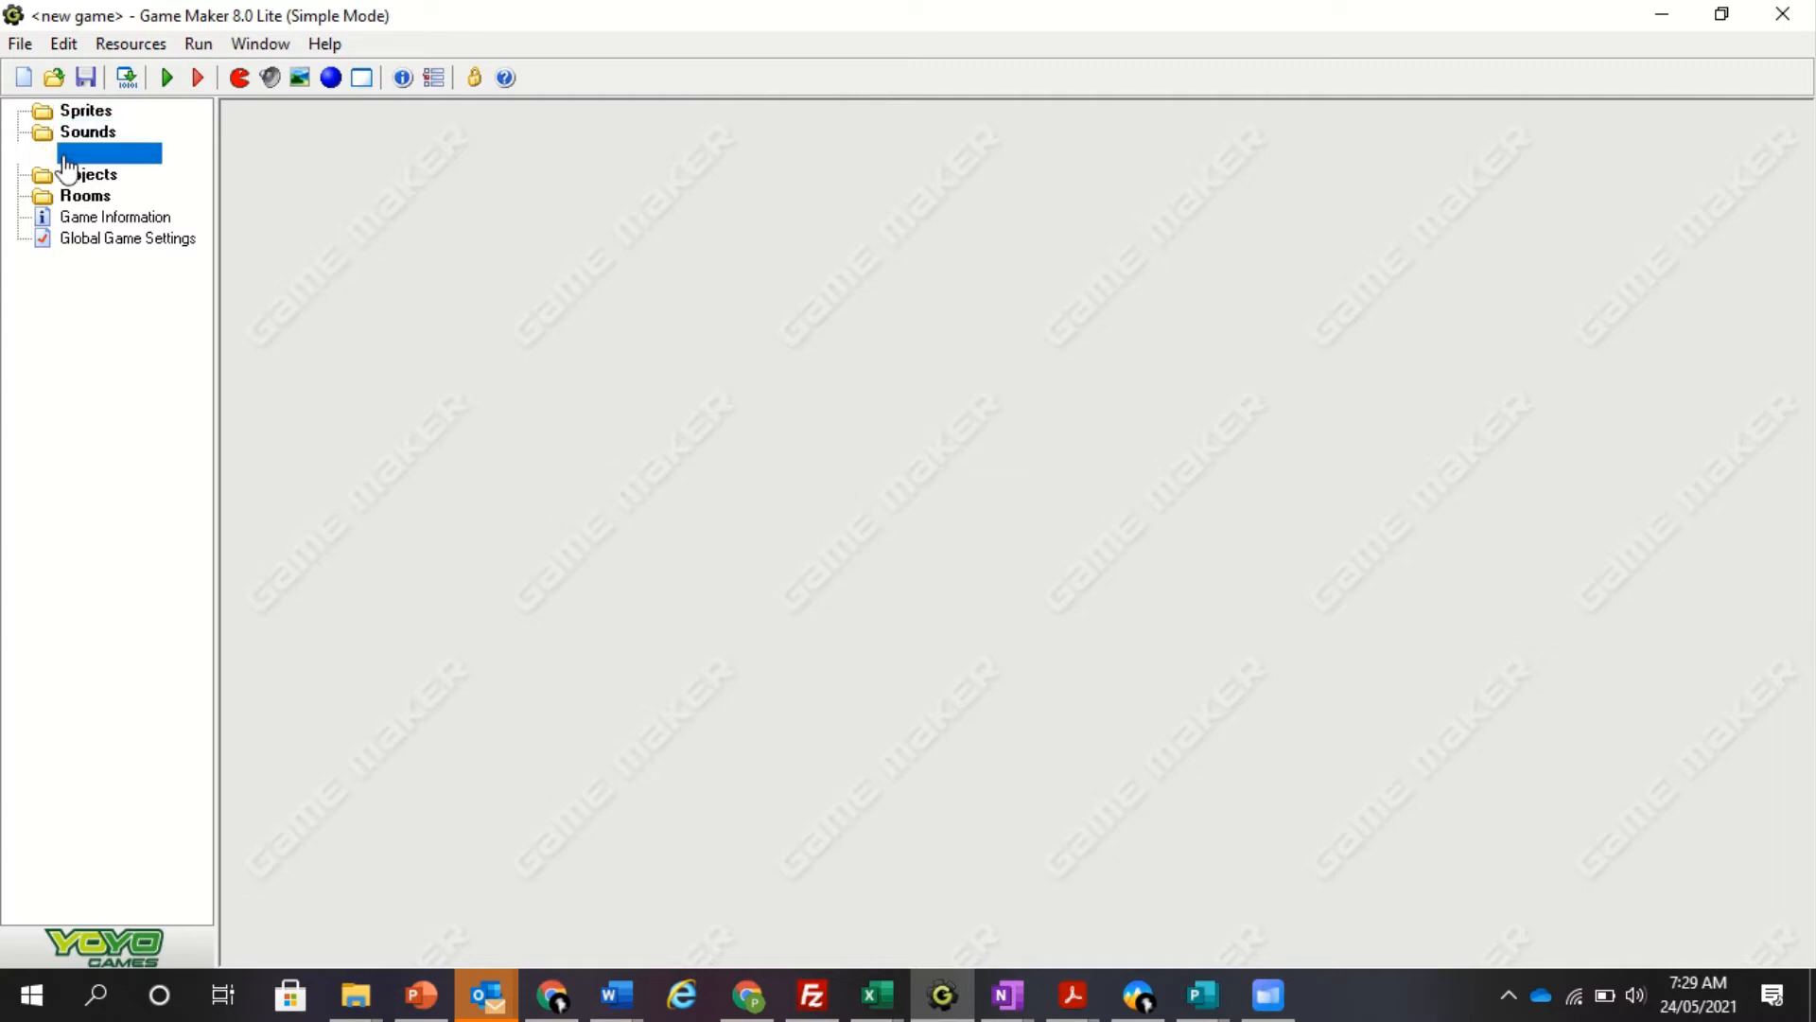
Step: Look through the Sprites, Sounds, Backgrounds, Objects and Rooms folders in the resource tree
click(88, 174)
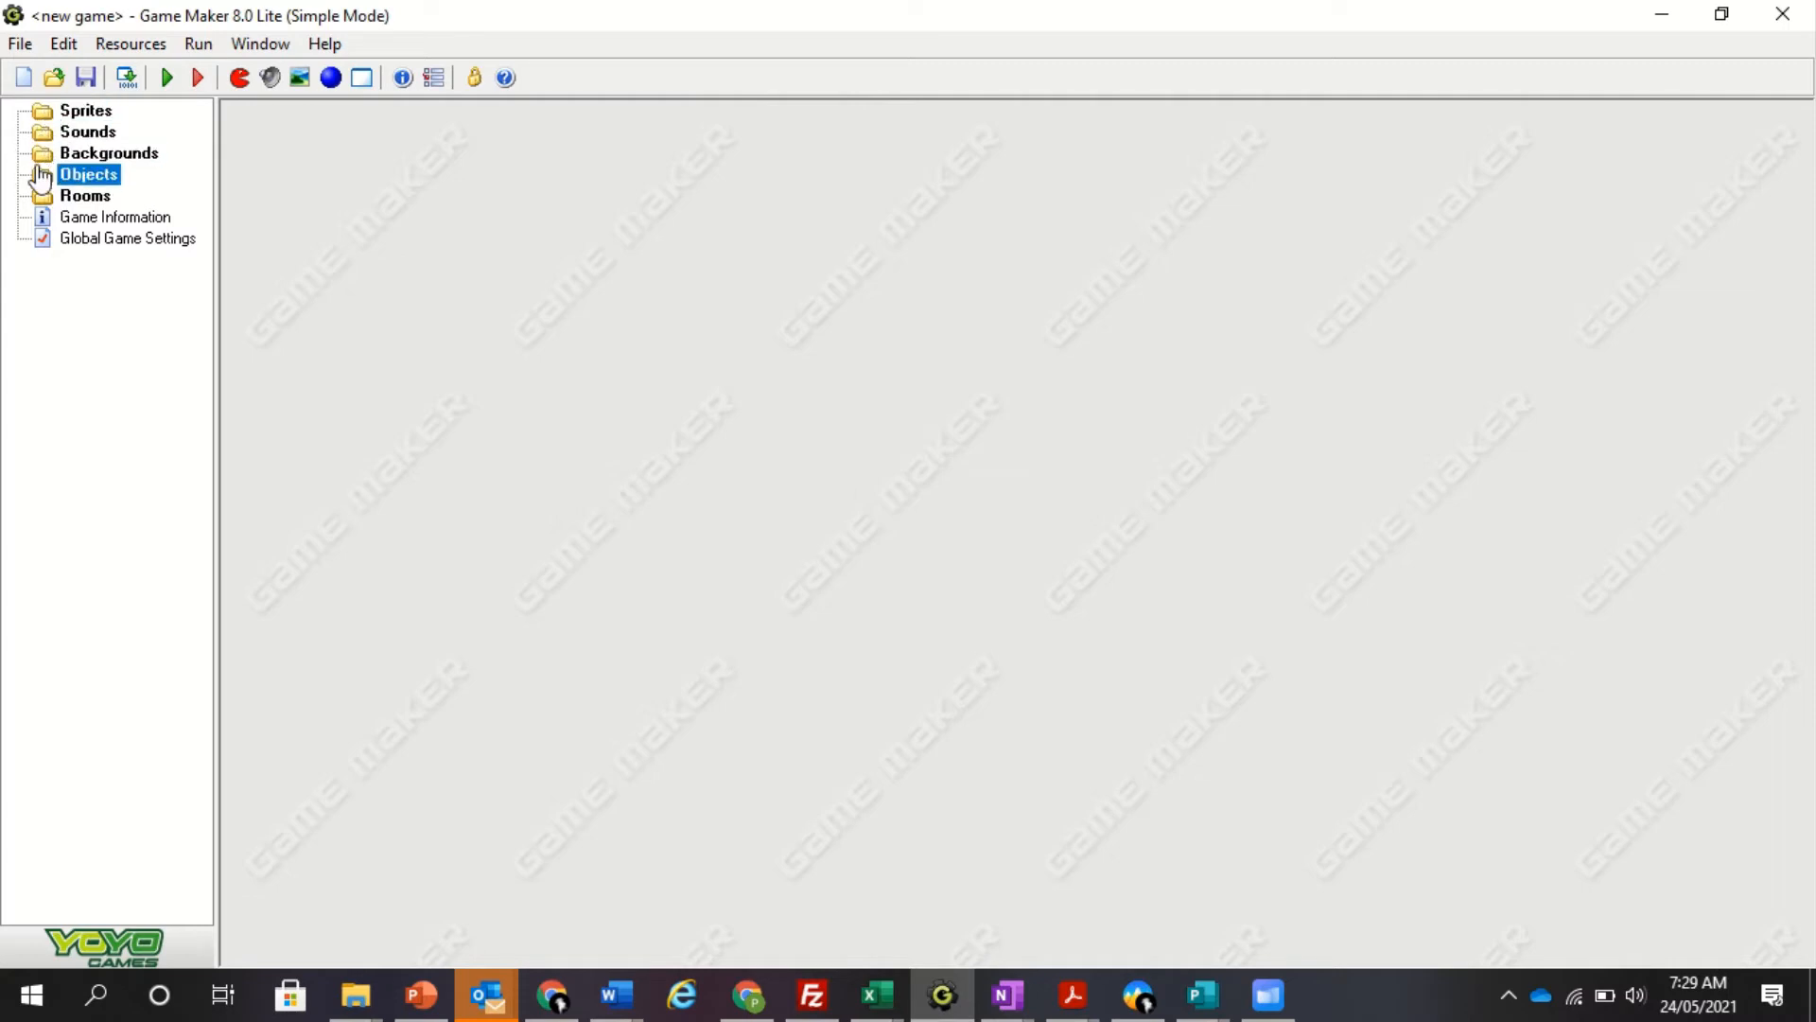
mouse_move(63, 119)
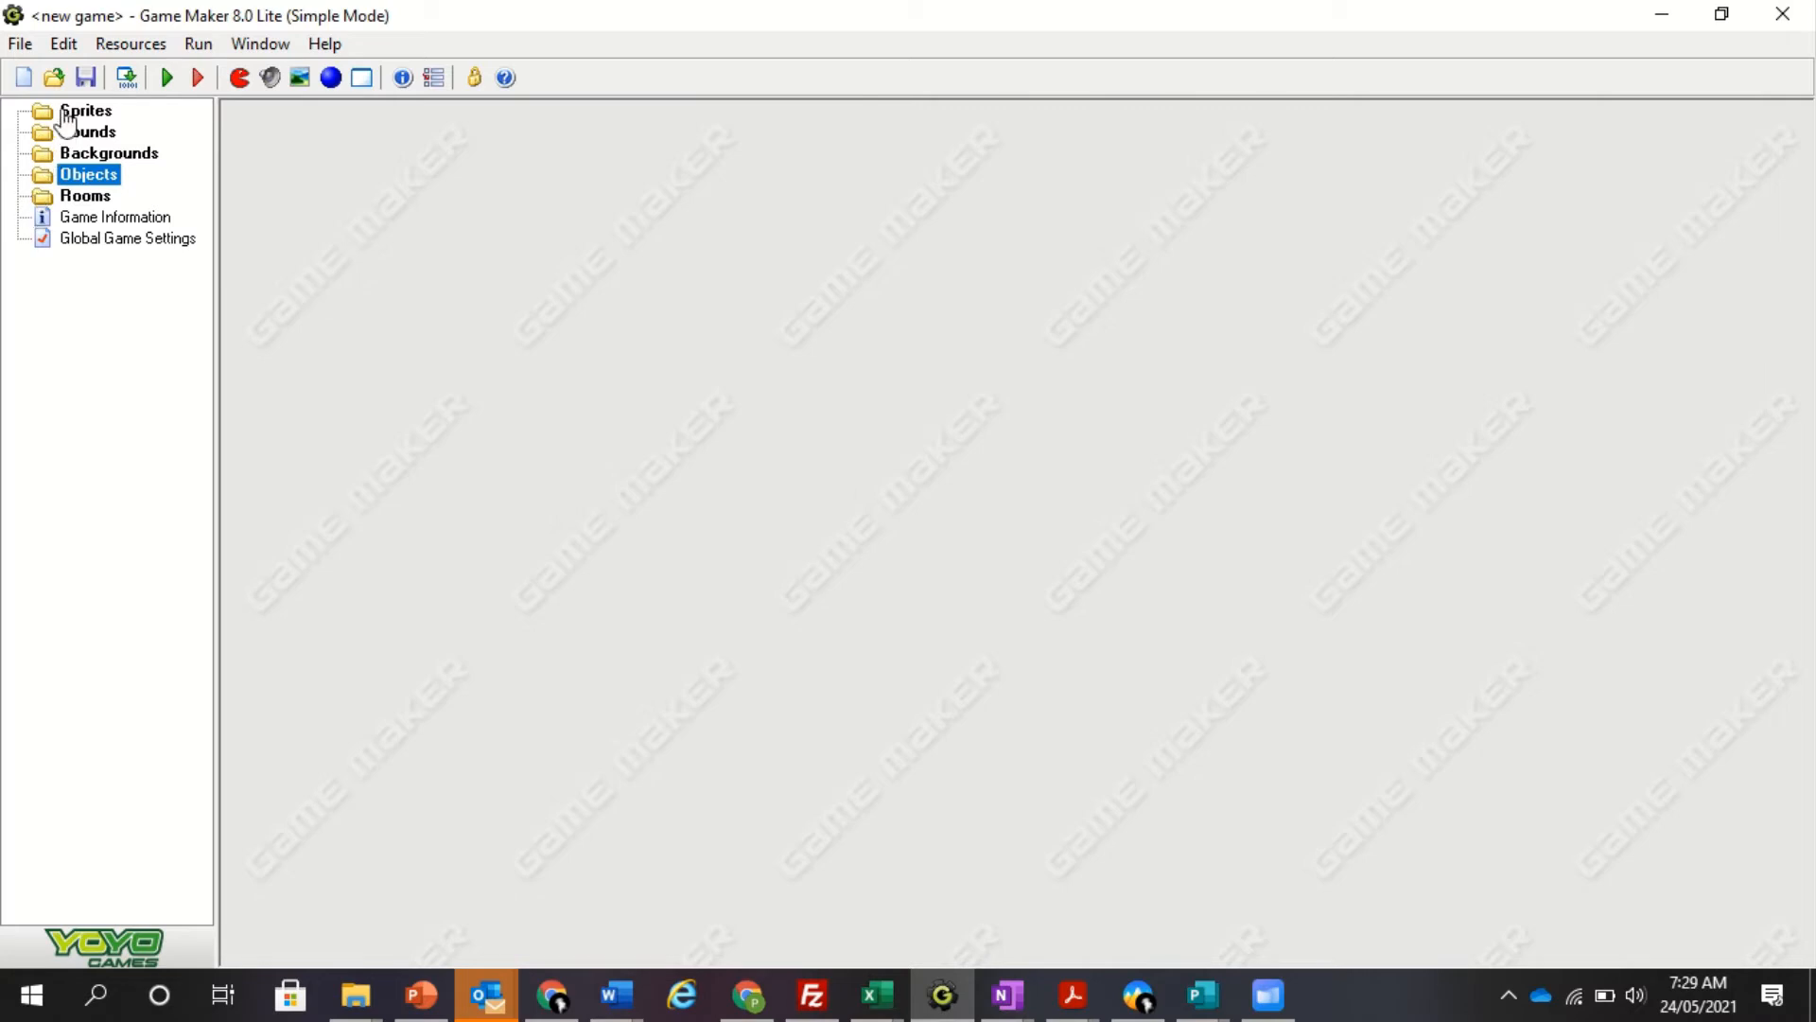
click(86, 110)
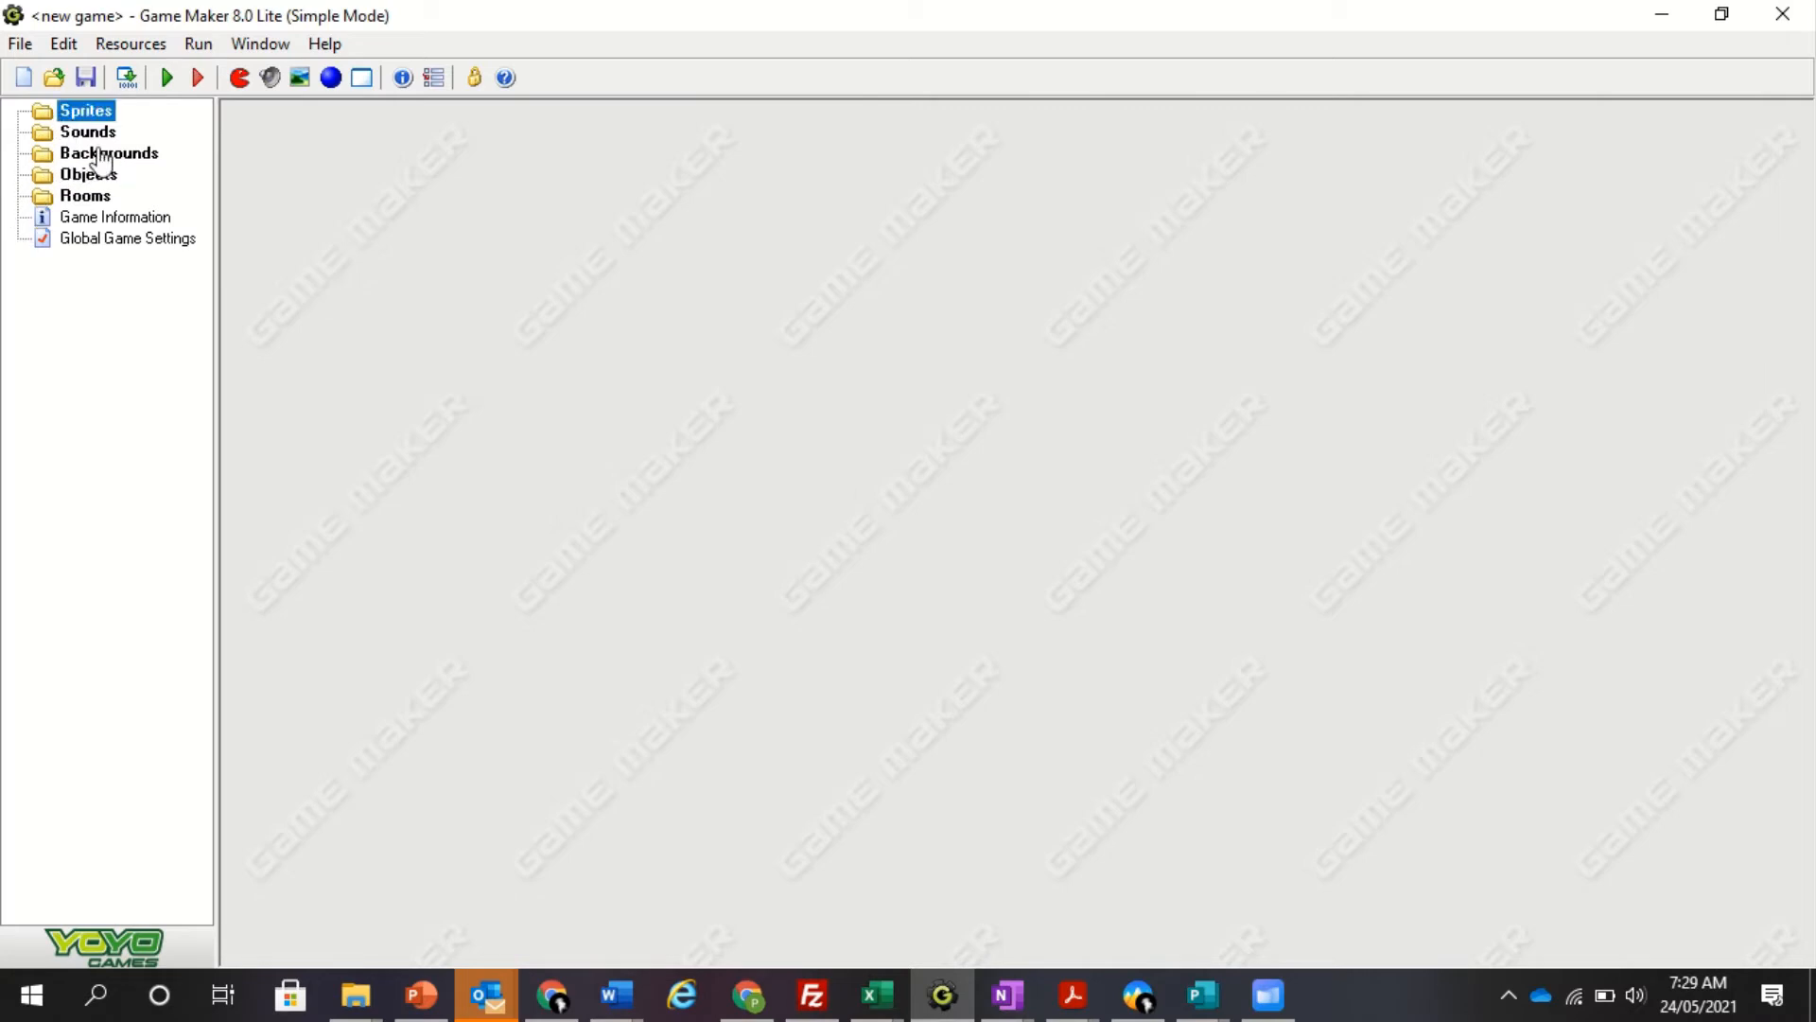
mouse_move(104, 139)
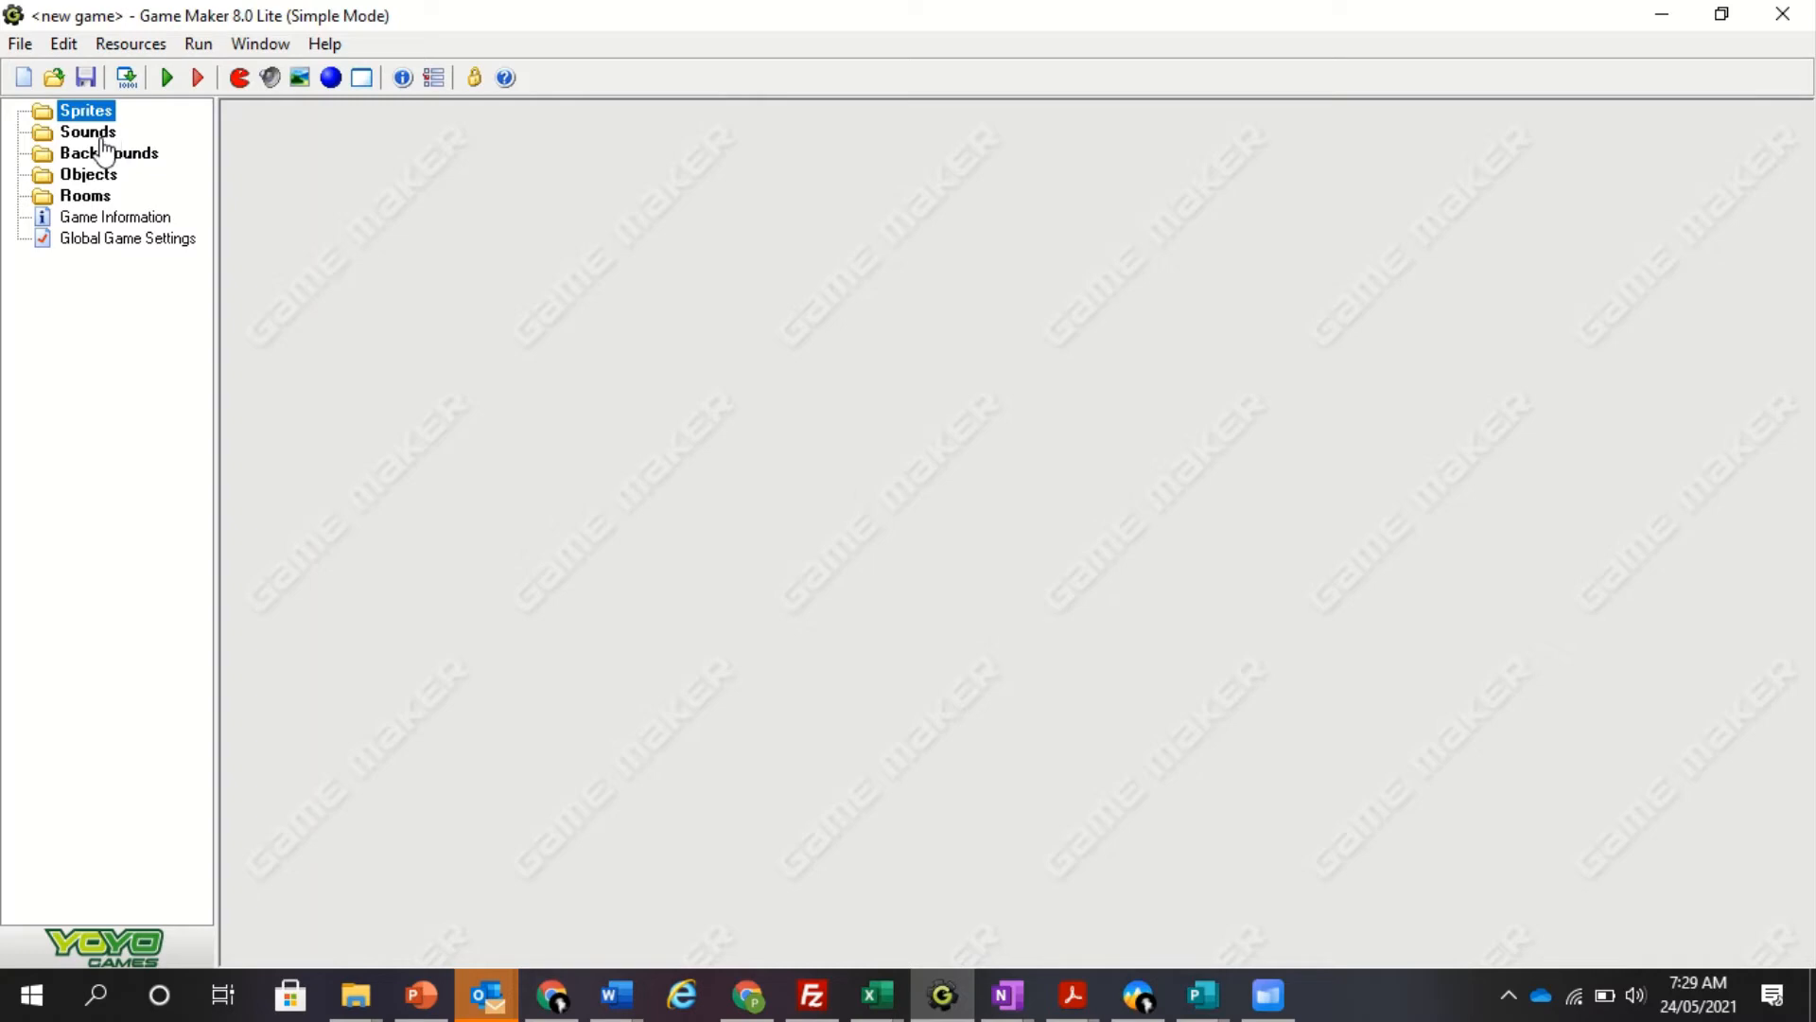
click(87, 131)
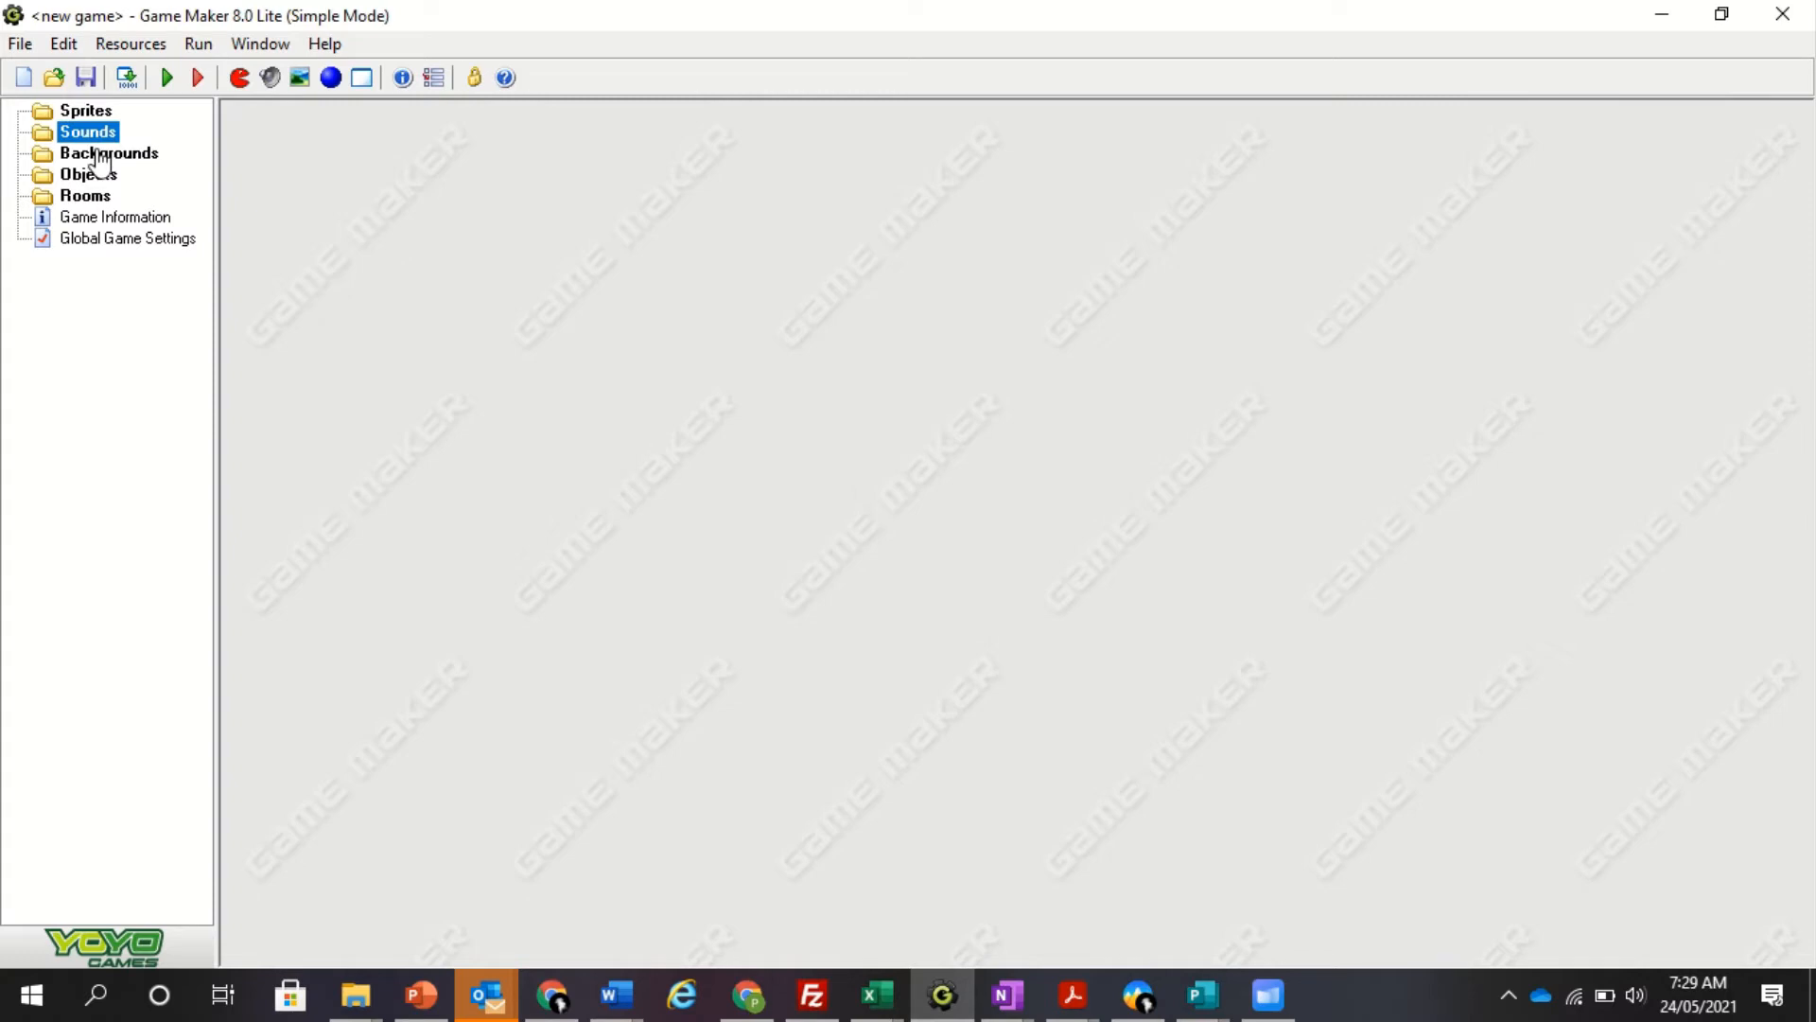
click(108, 152)
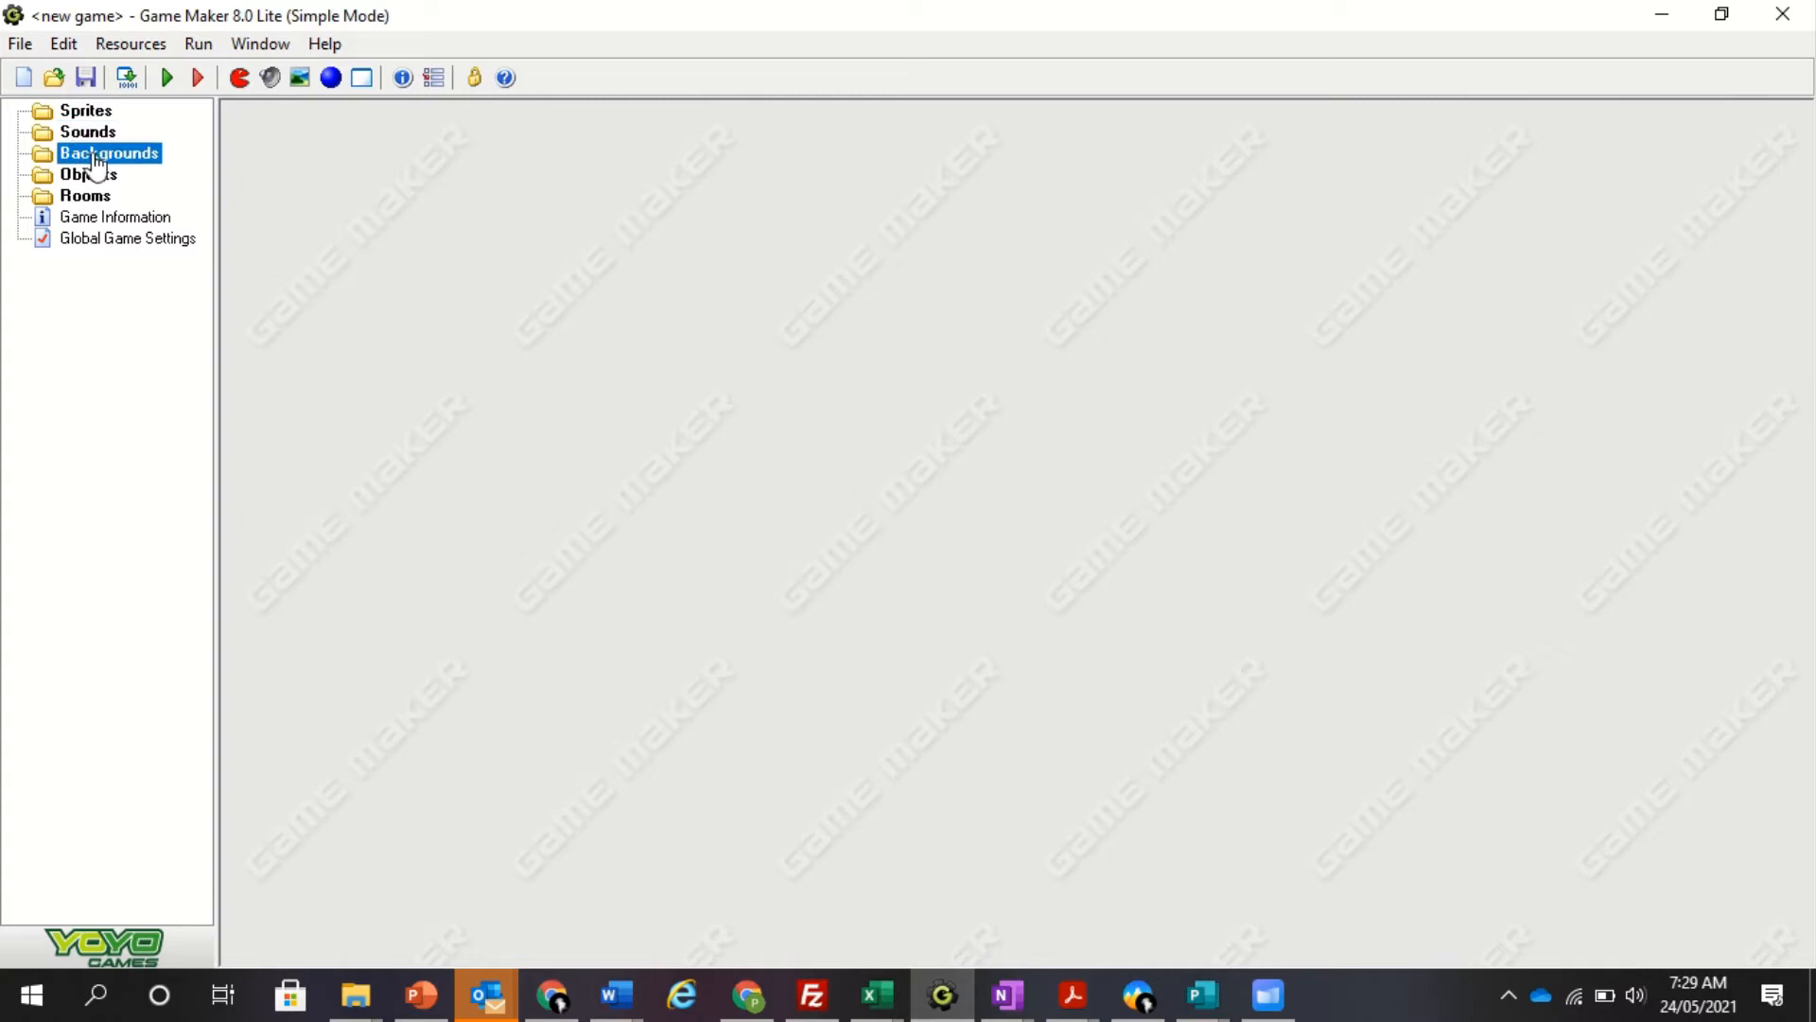
click(88, 174)
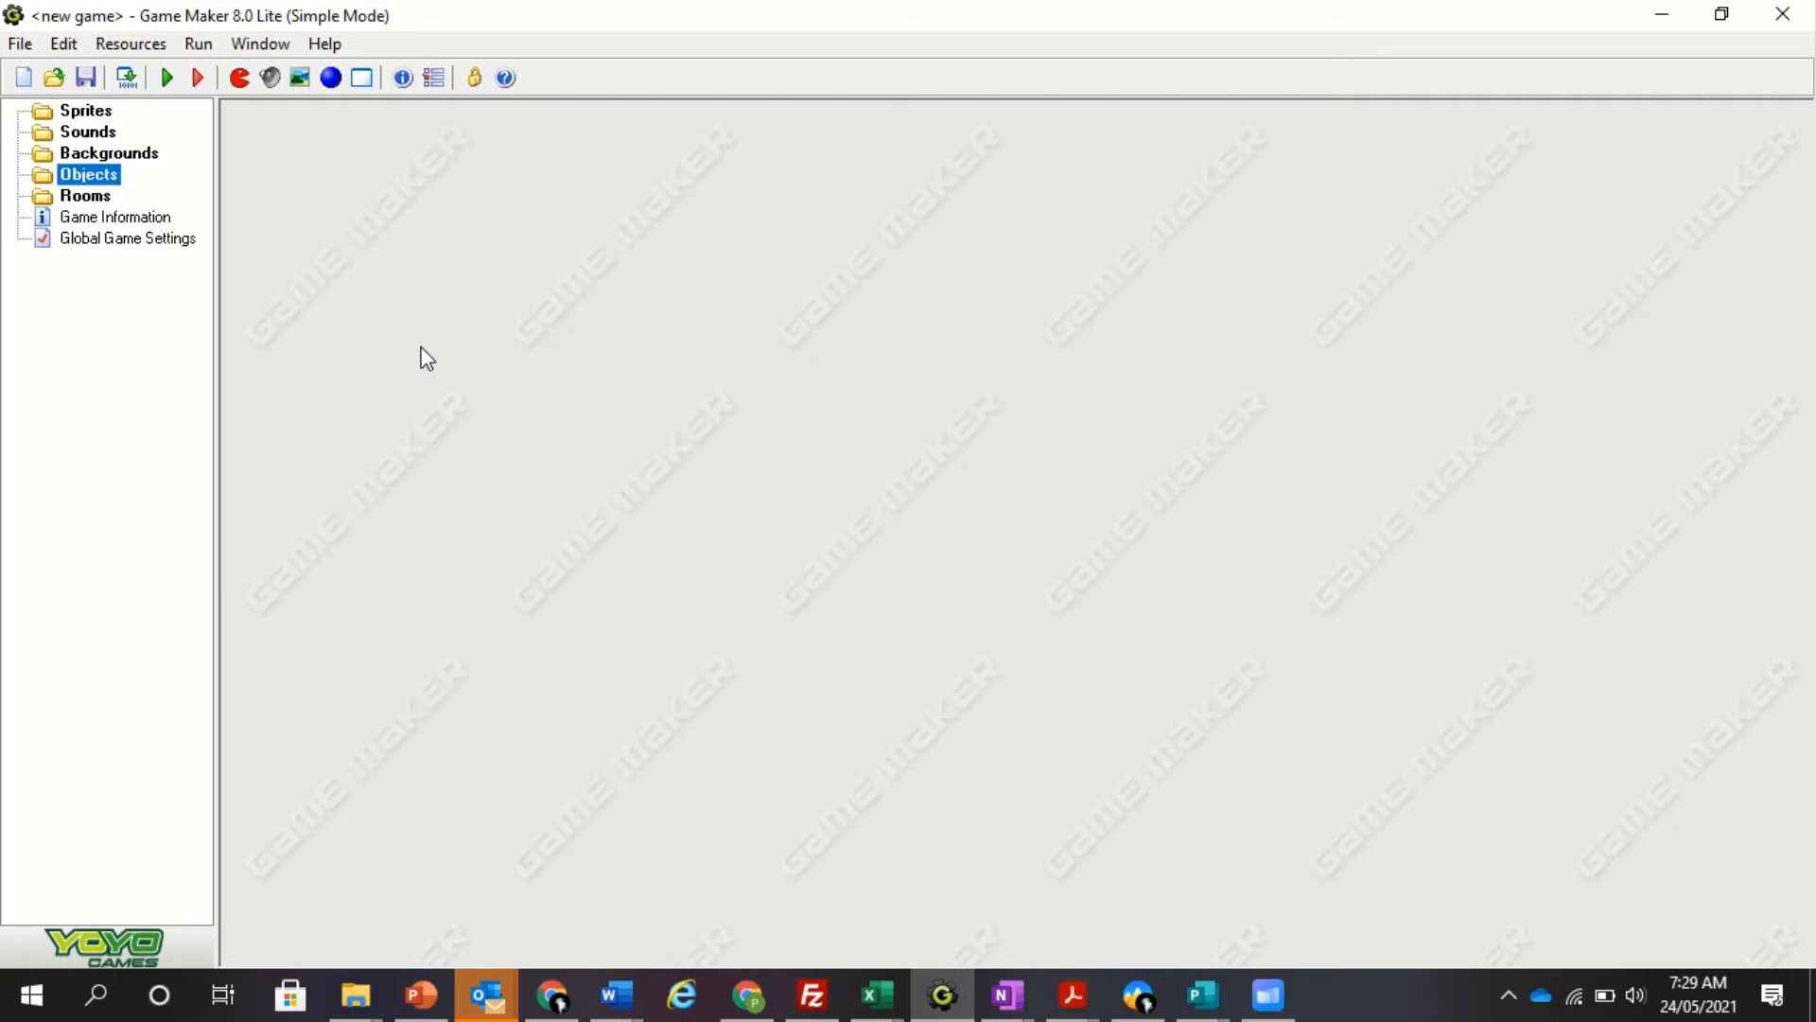
click(86, 195)
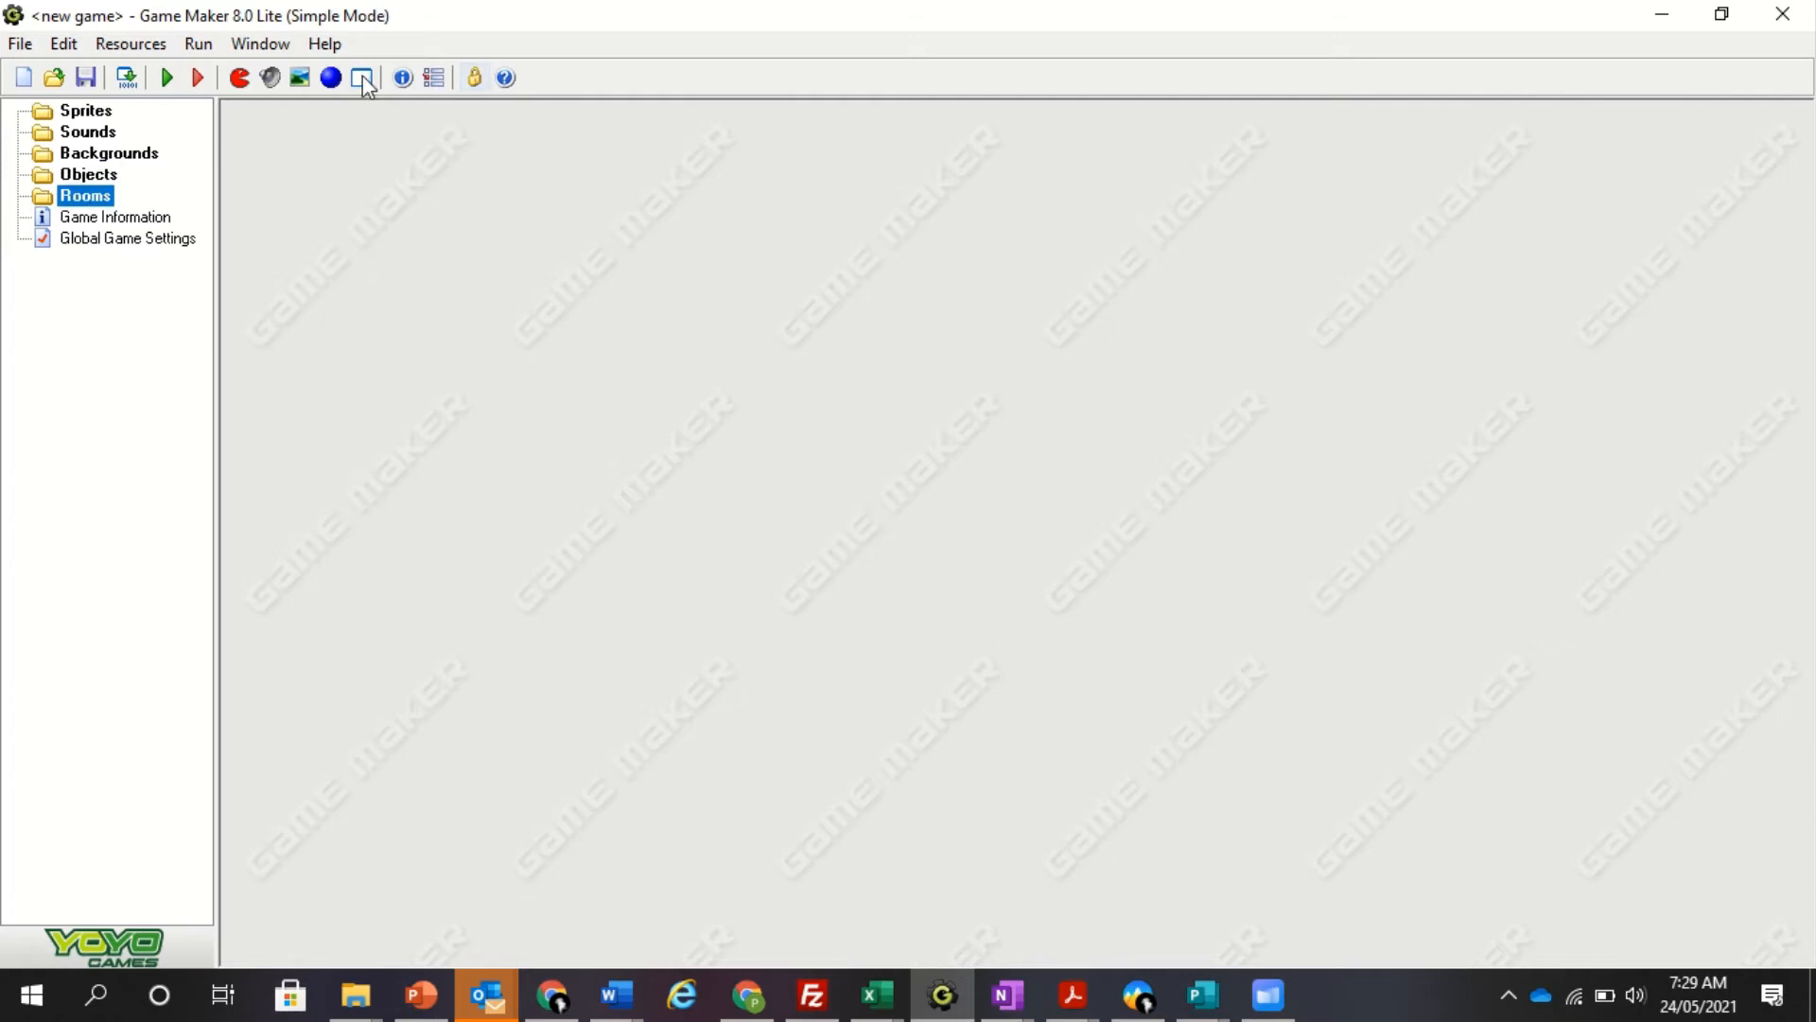
Step: Create a new room and maximize its Room Properties editor
click(361, 78)
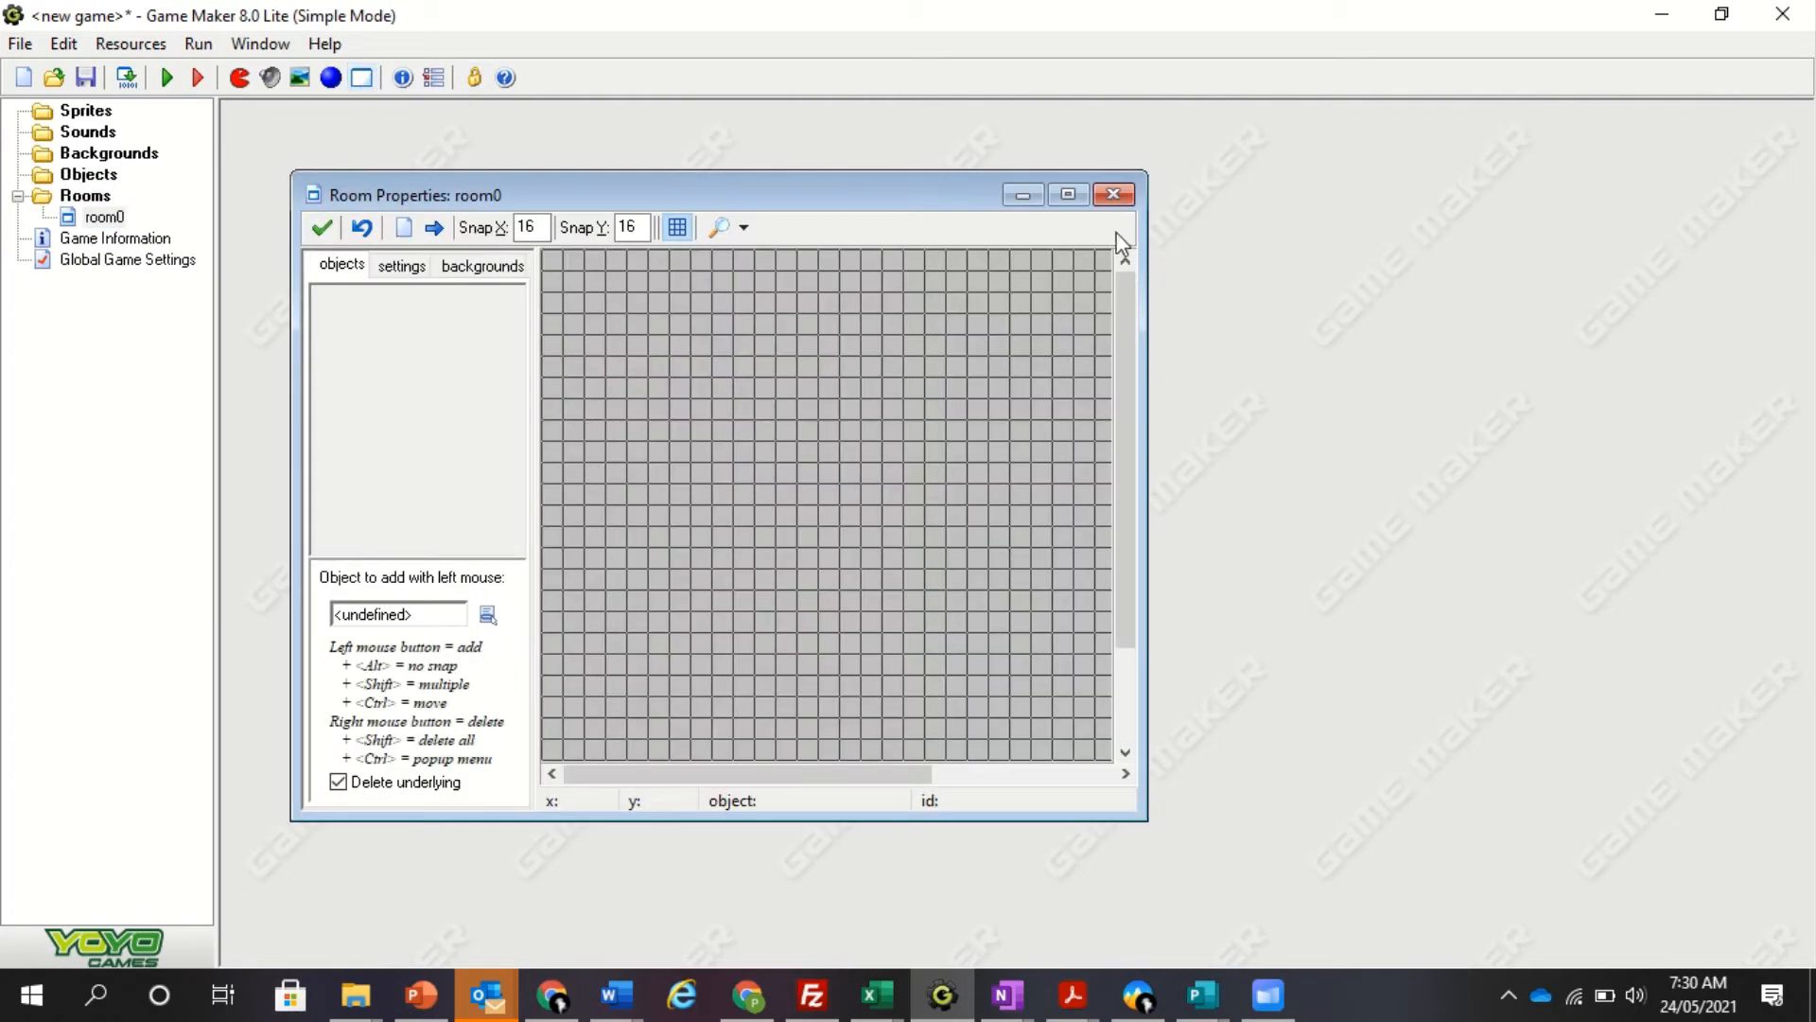
click(1066, 195)
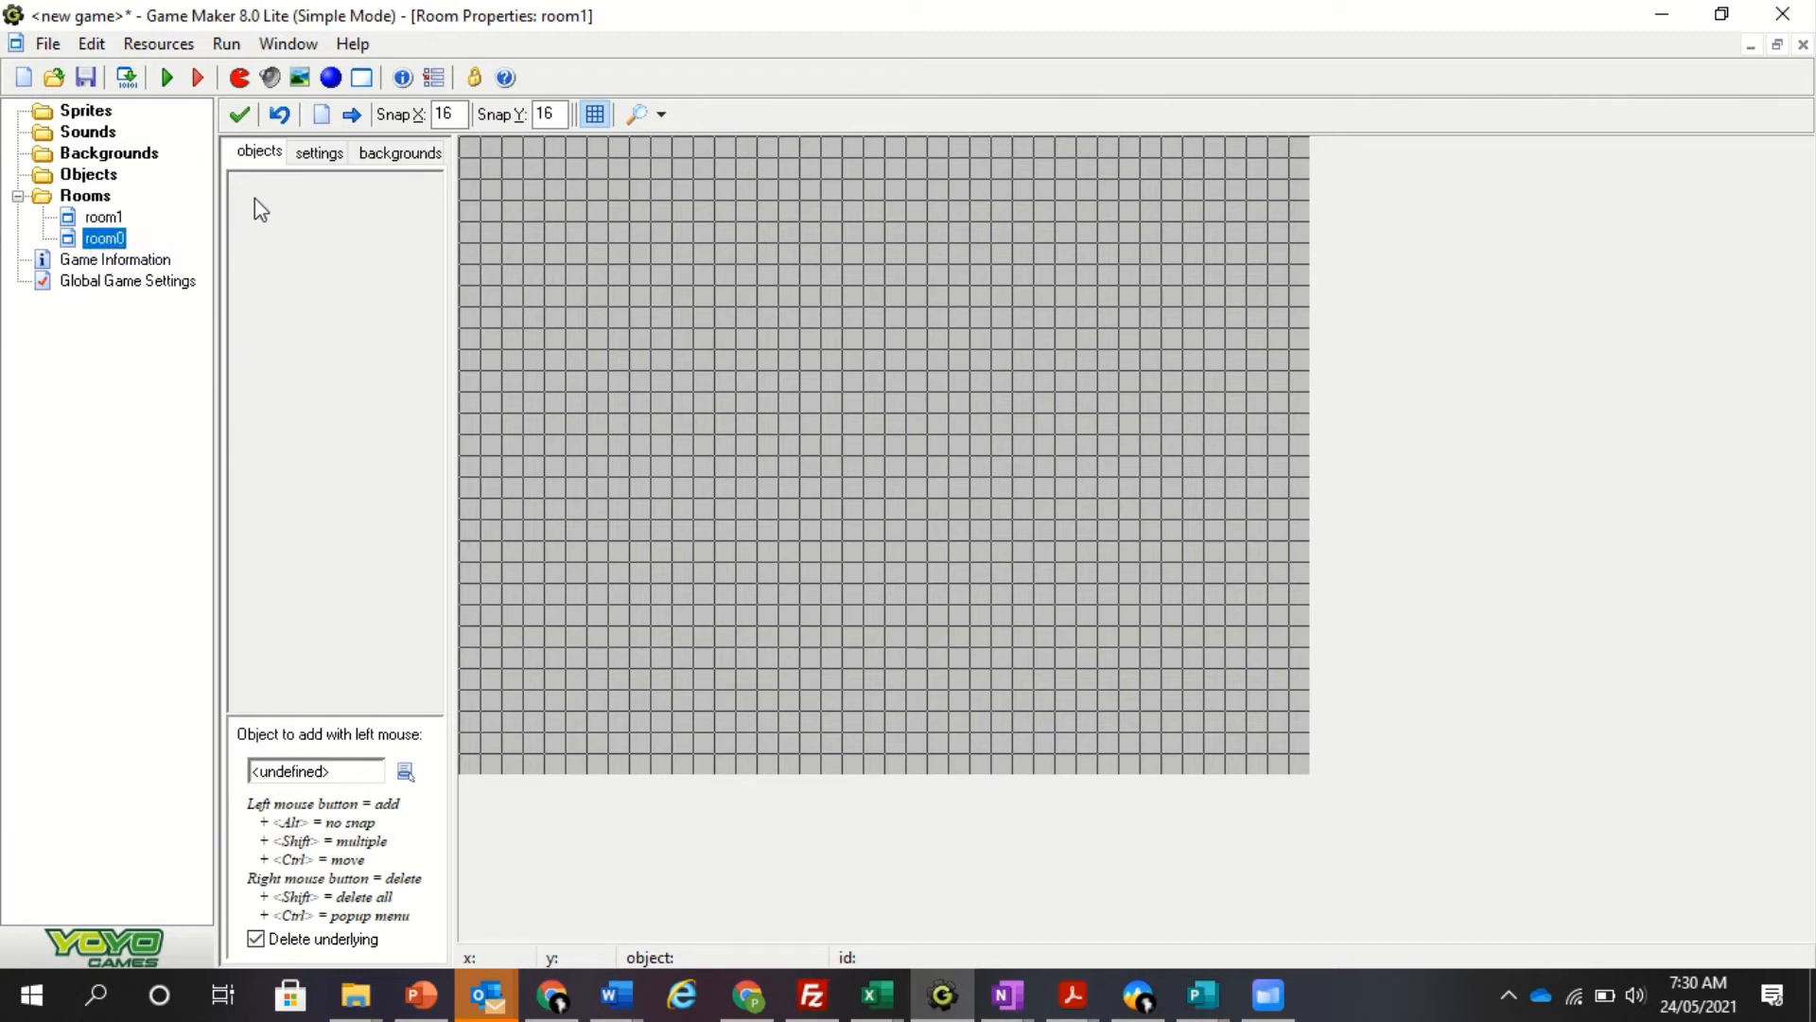
Step: Delete the extra room0, confirming the permanent deletion
right_click(104, 238)
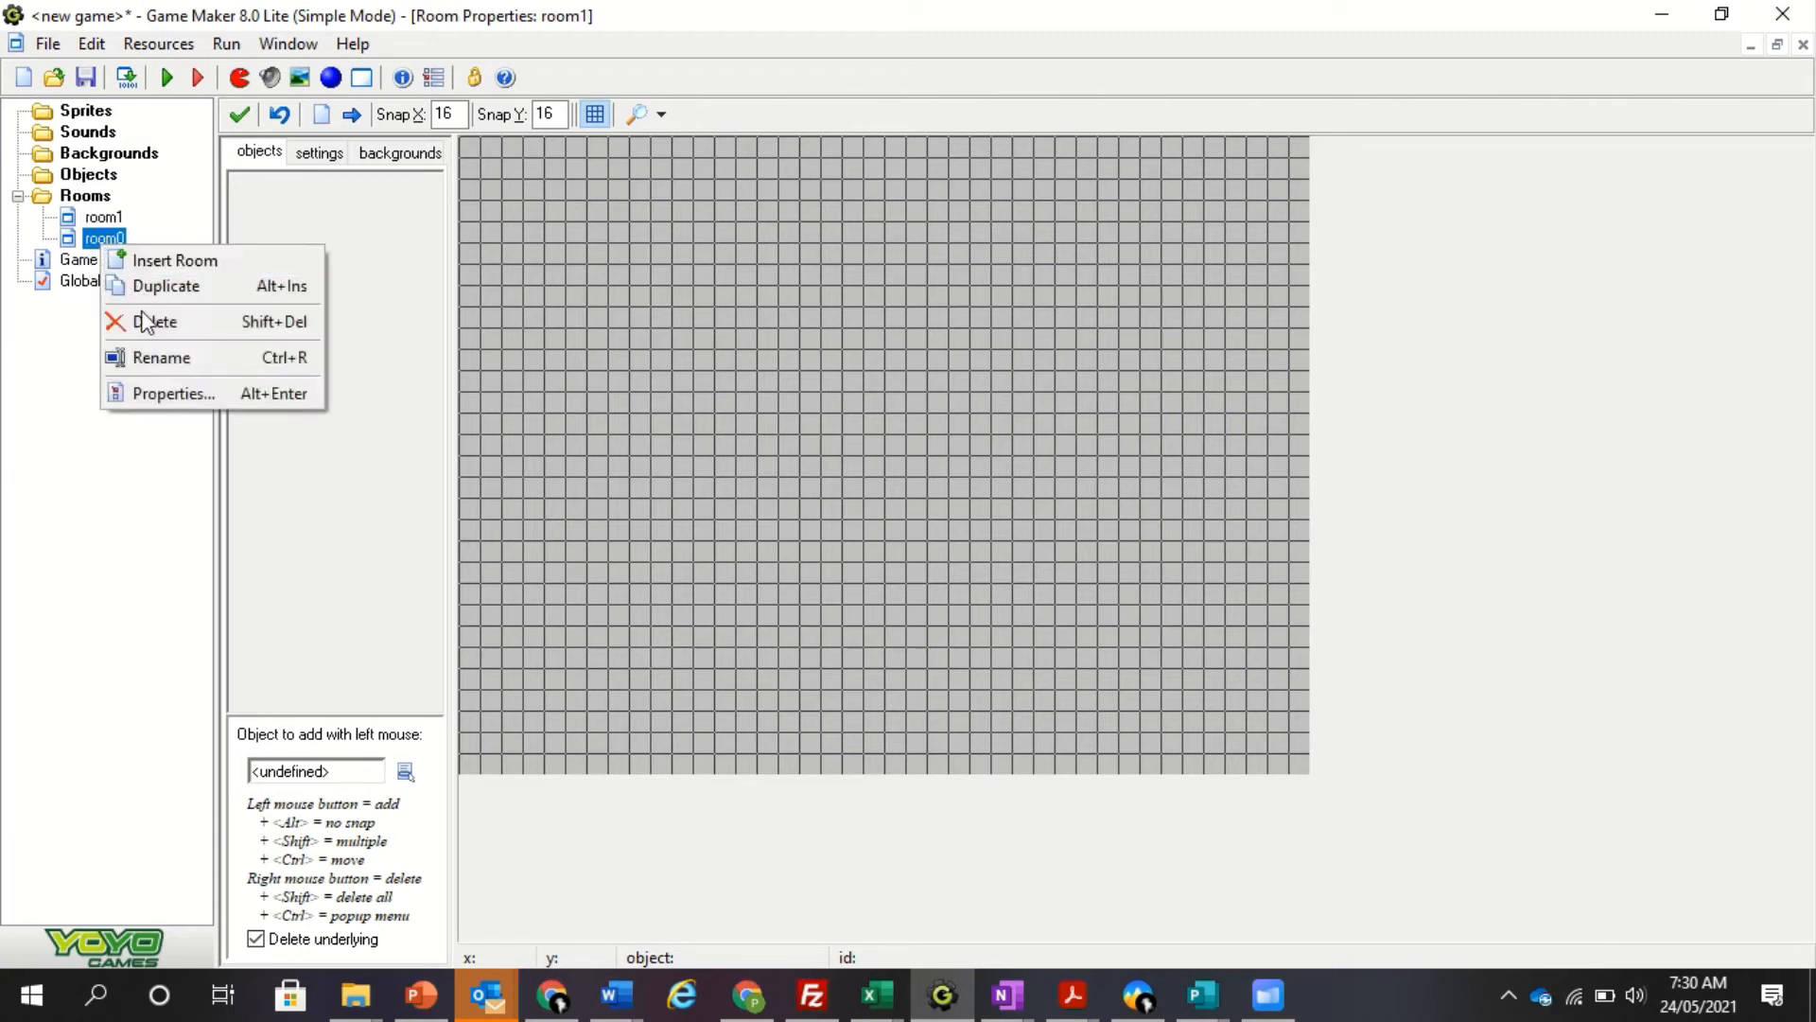
click(156, 322)
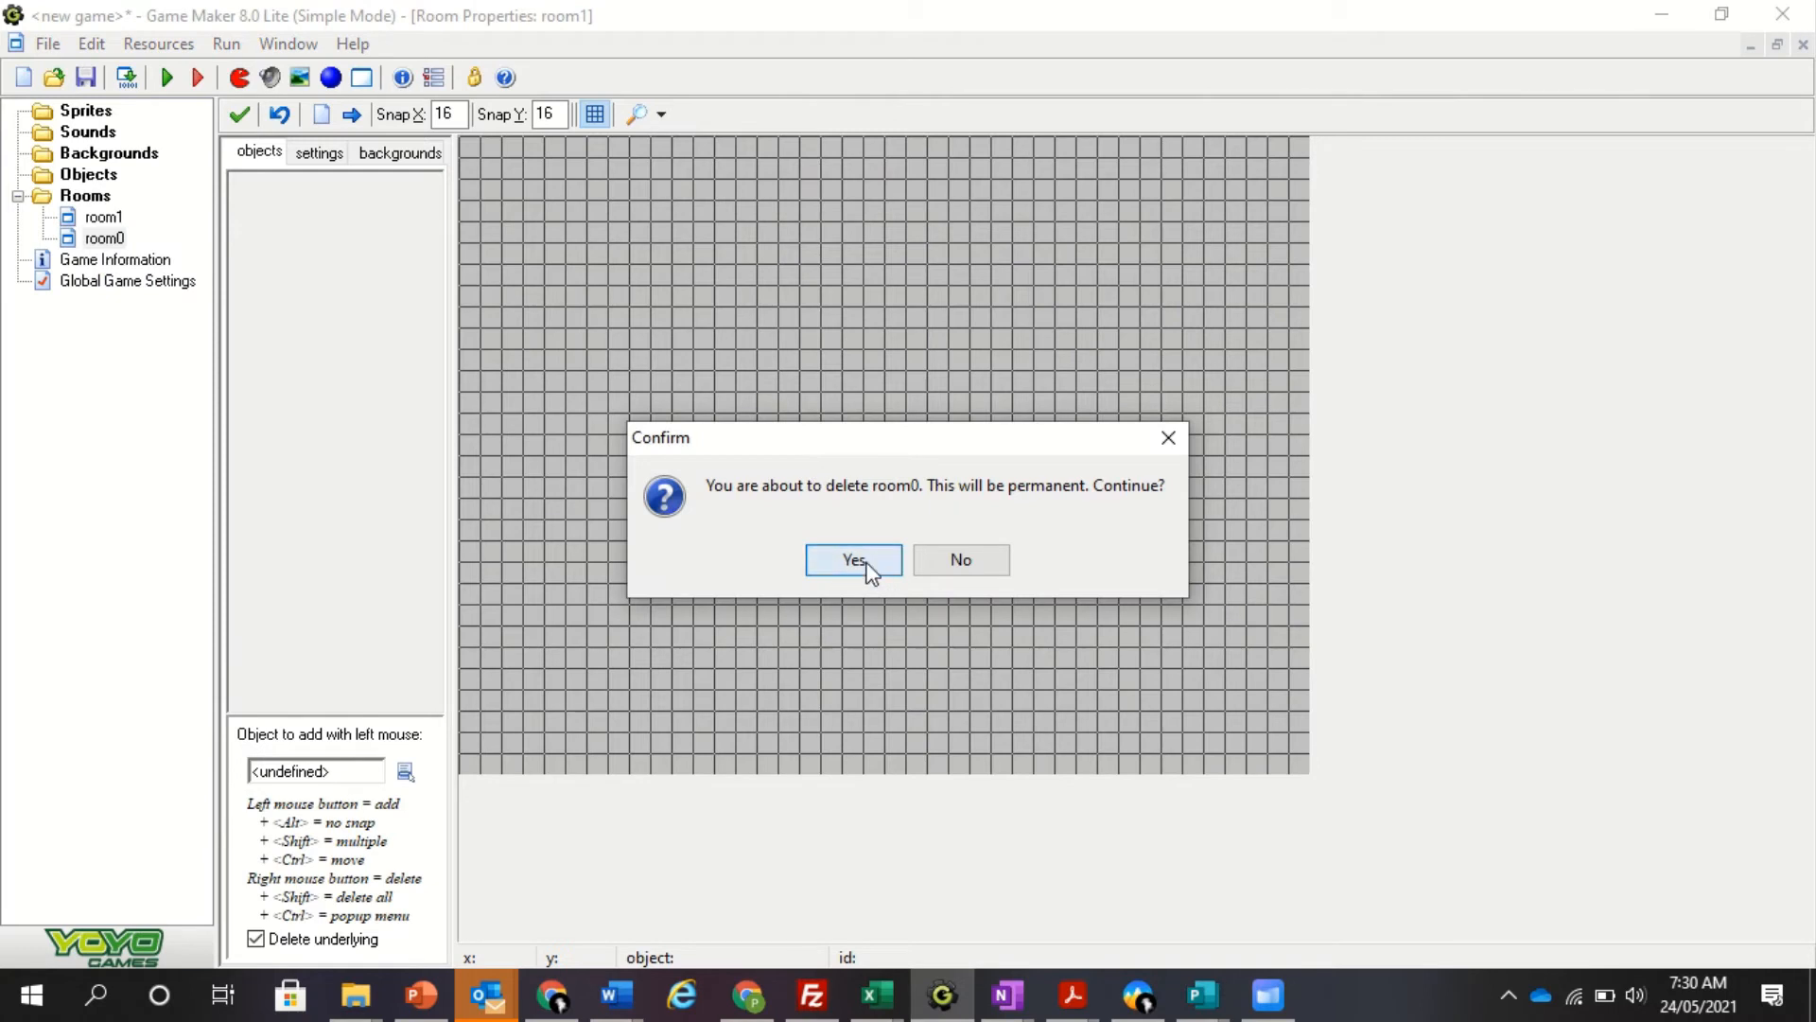
click(853, 559)
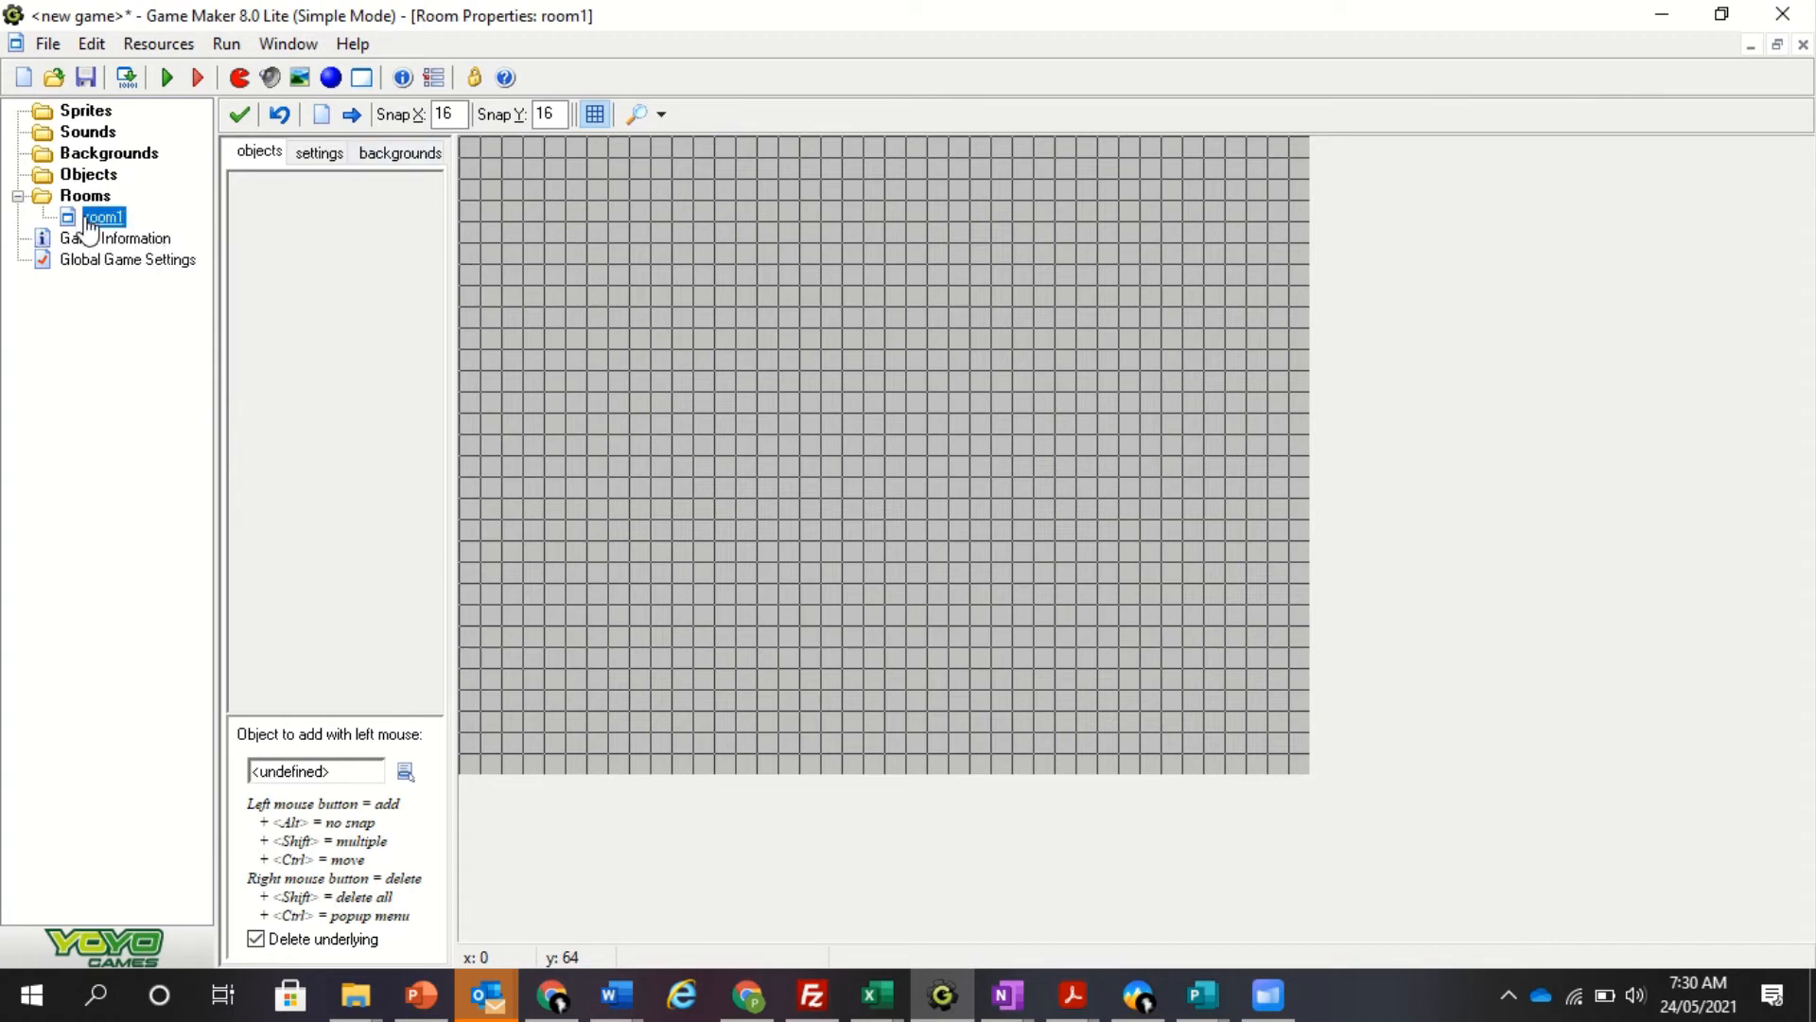
Step: Rename room1 in the resource tree to Level 1
double_click(104, 218)
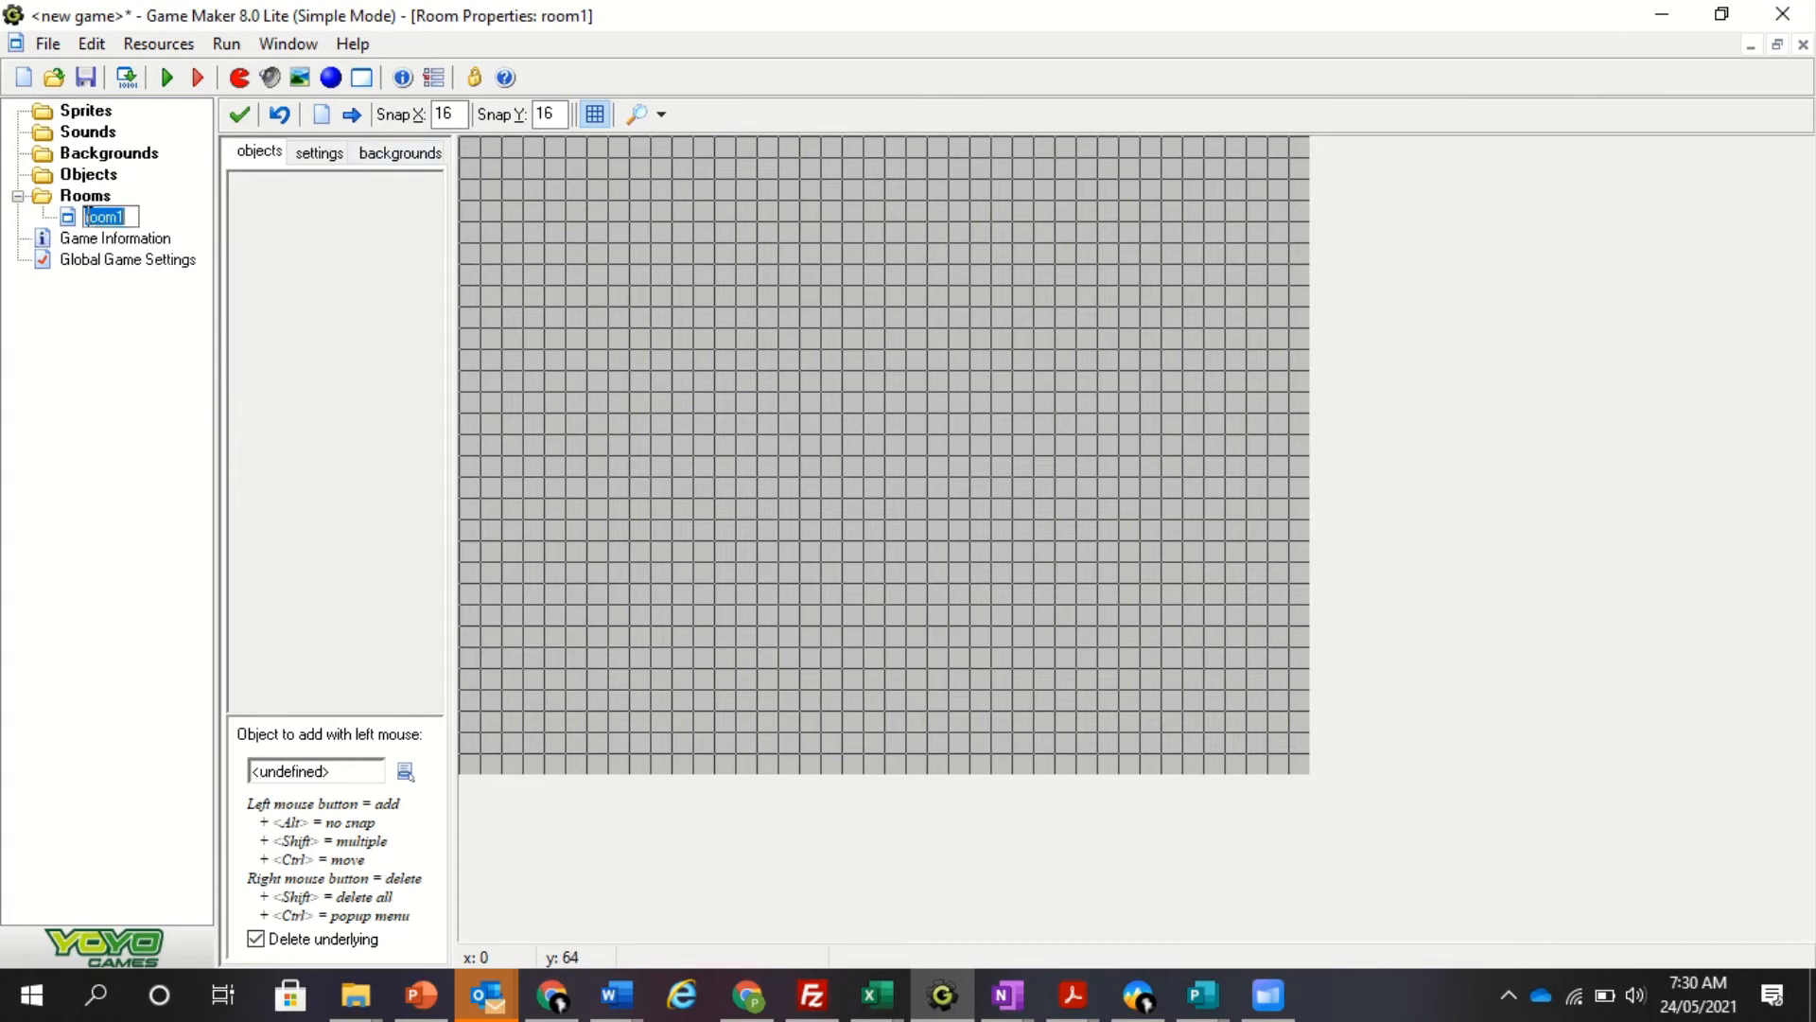
text(Levle)
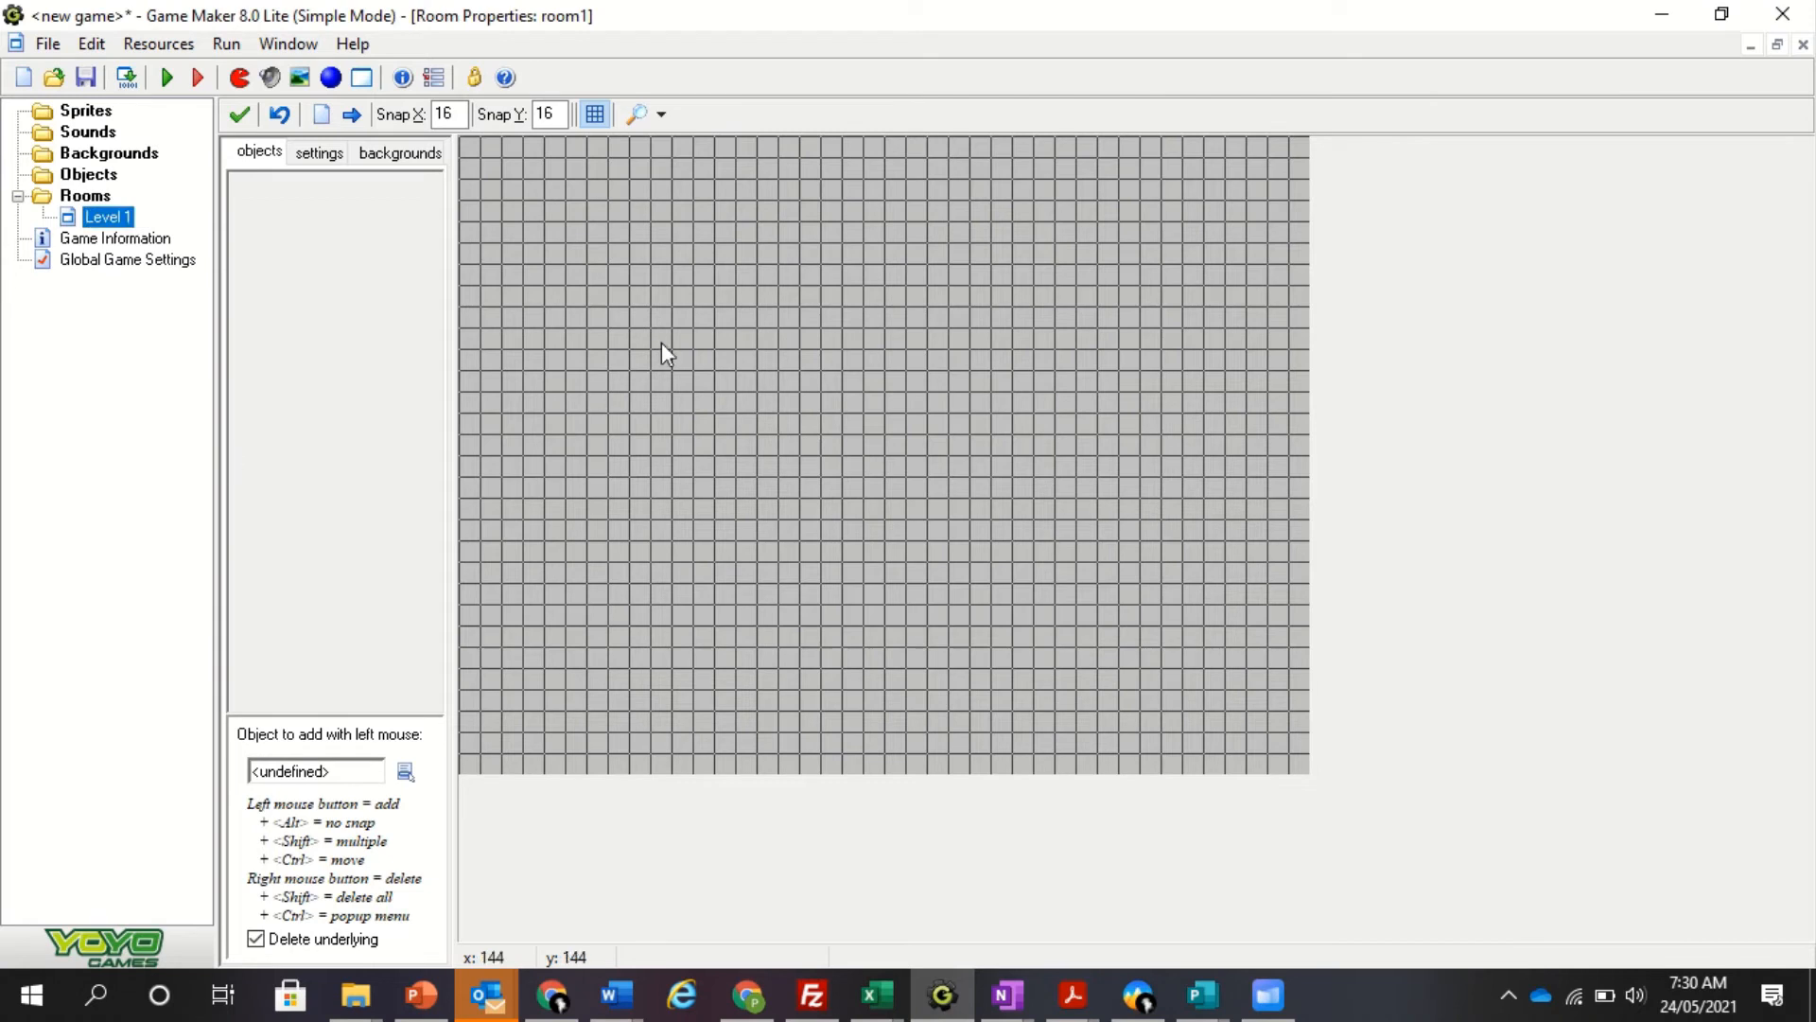
Step: Change the room's Snap X spacing from 16 toward 32 pixels
click(444, 113)
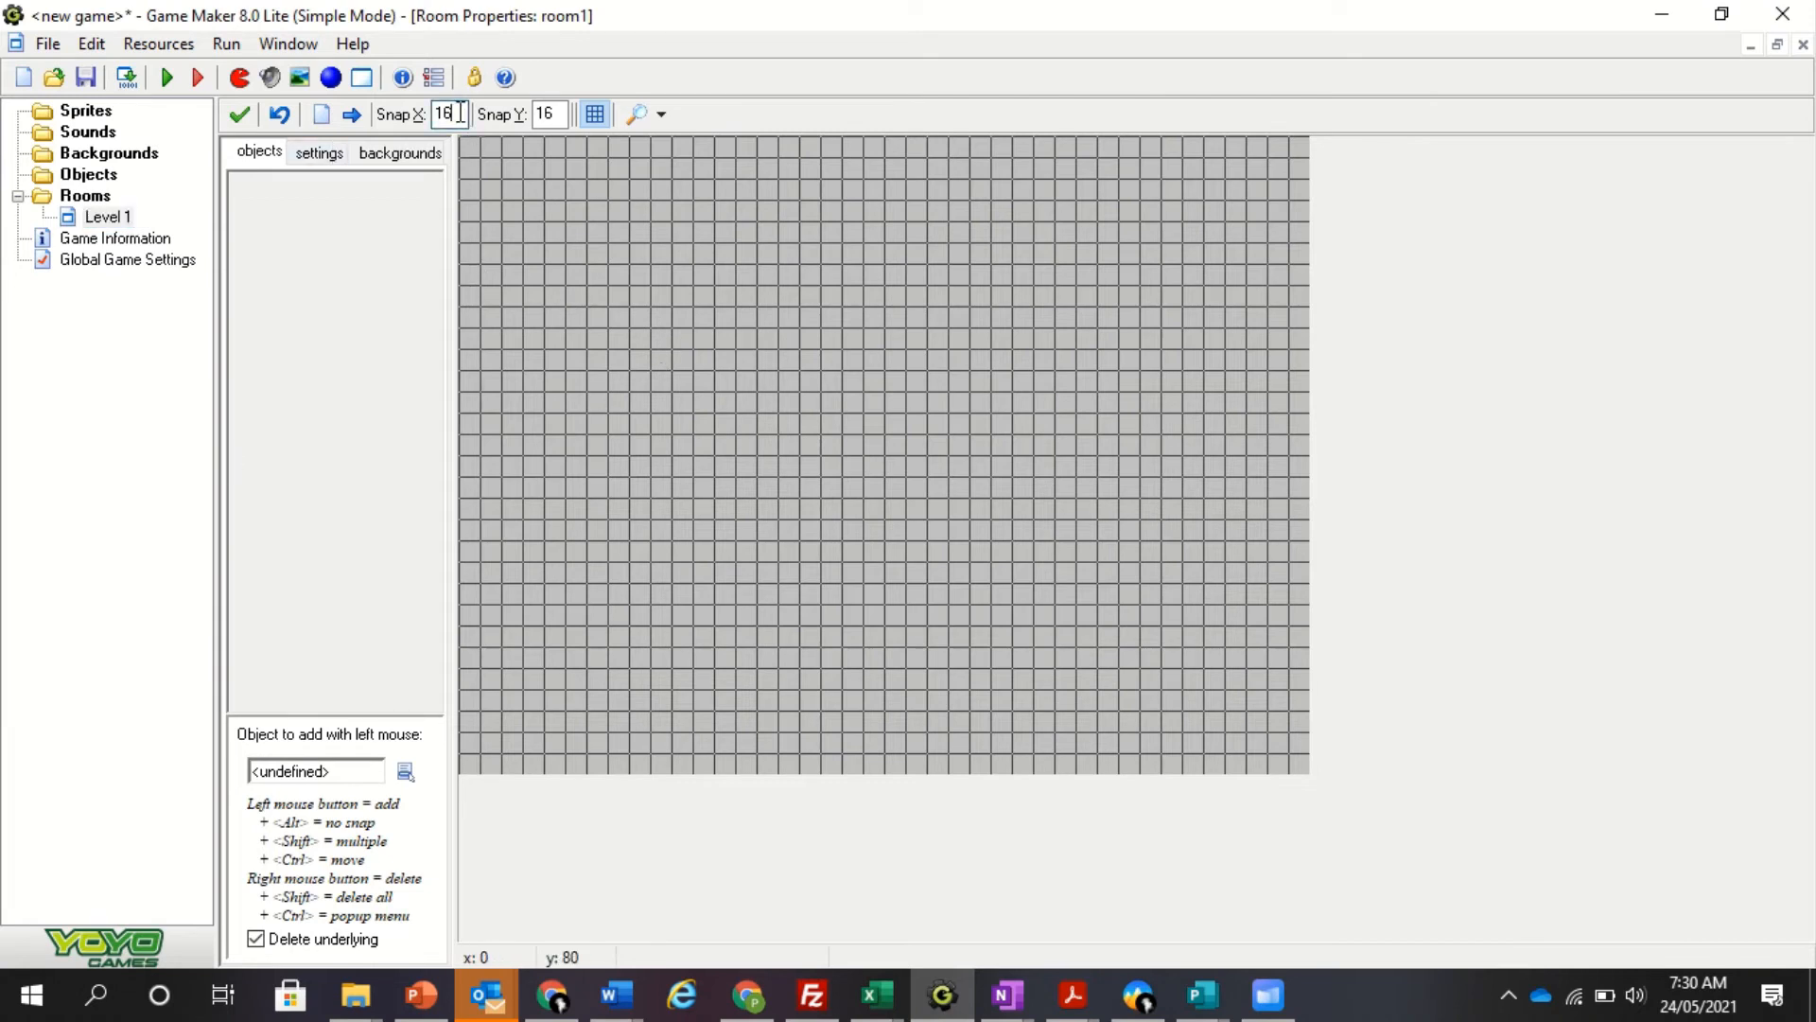
mouse_move(604, 139)
text(32)
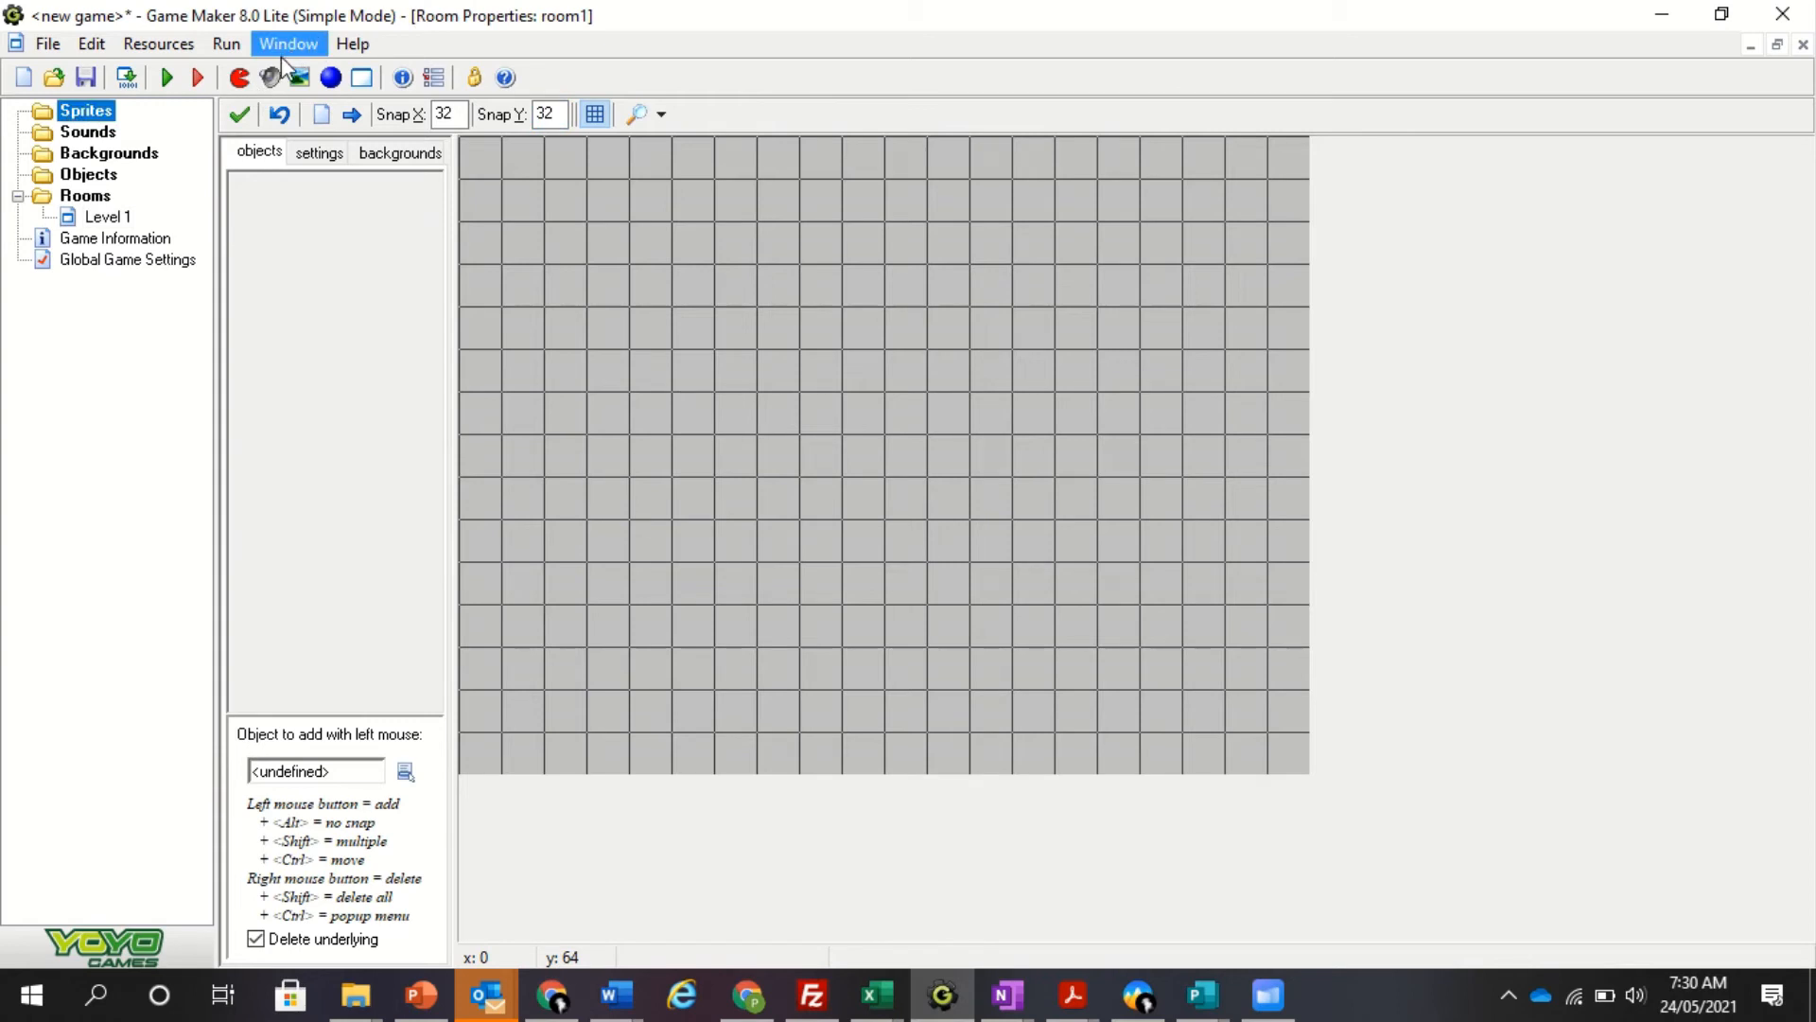
Step: Make sprite0 from wall.png, name it spriteWall and confirm with OK
click(239, 78)
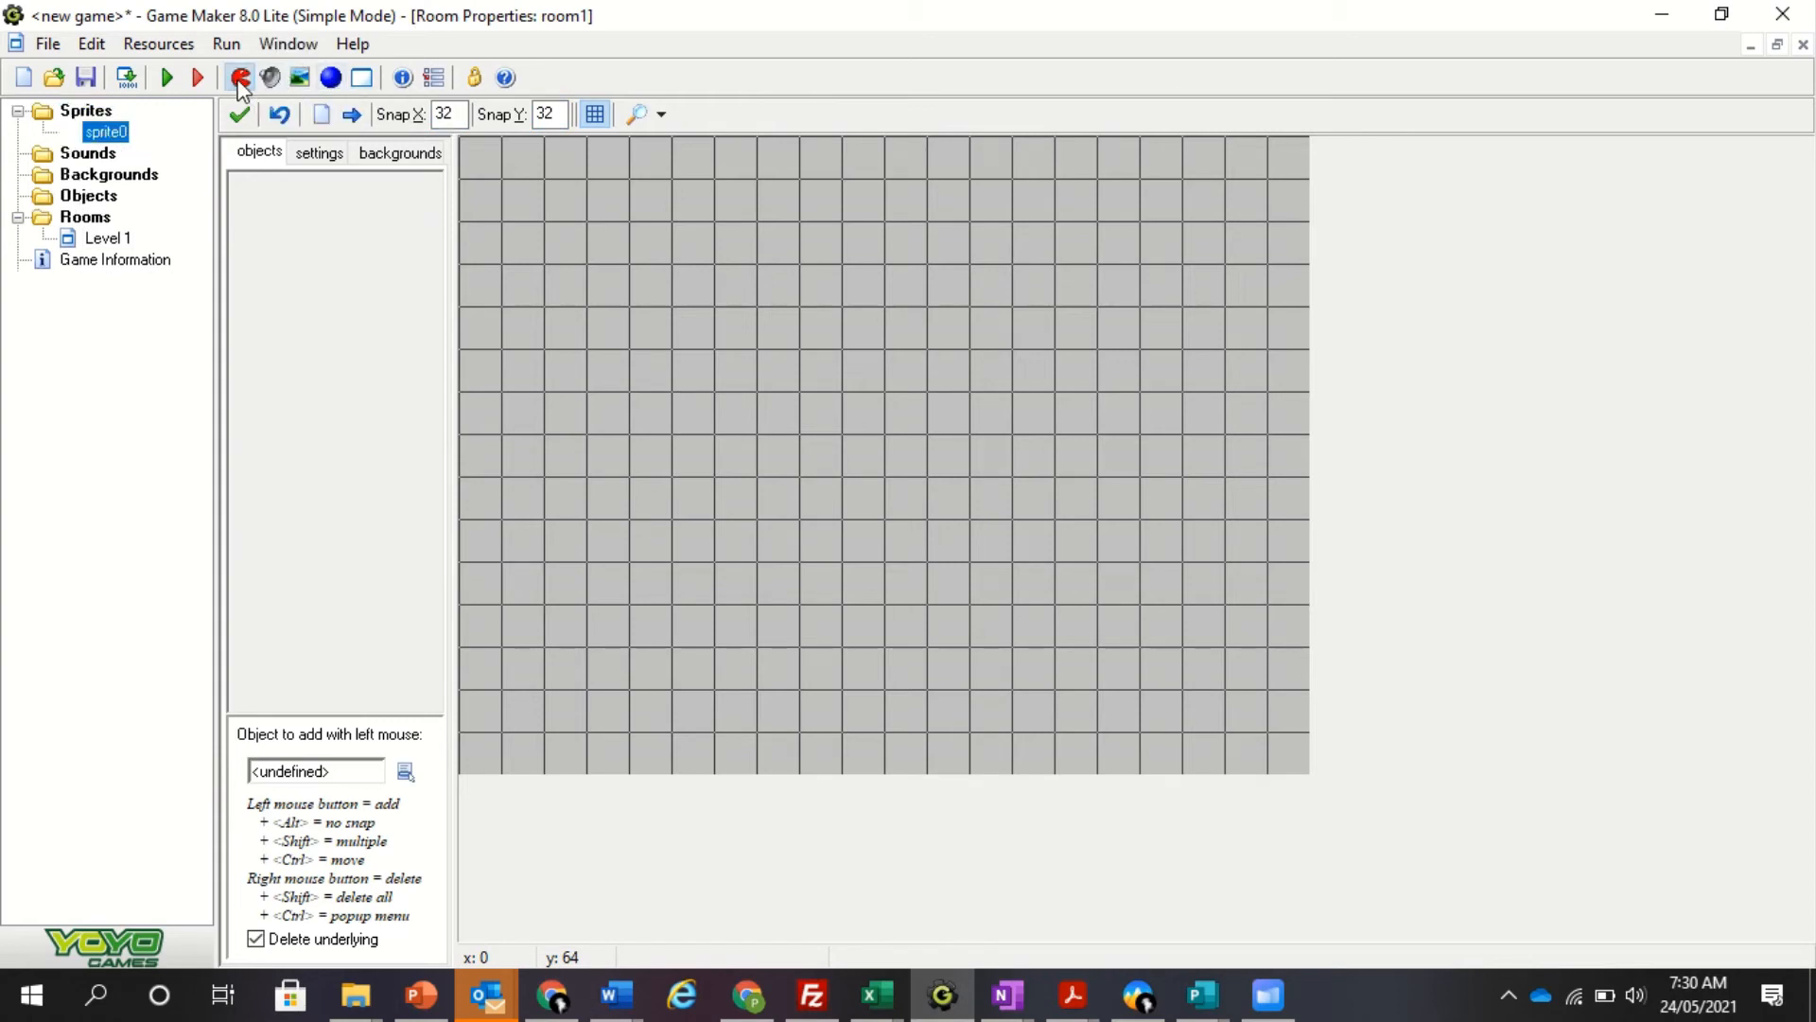
double_click(105, 130)
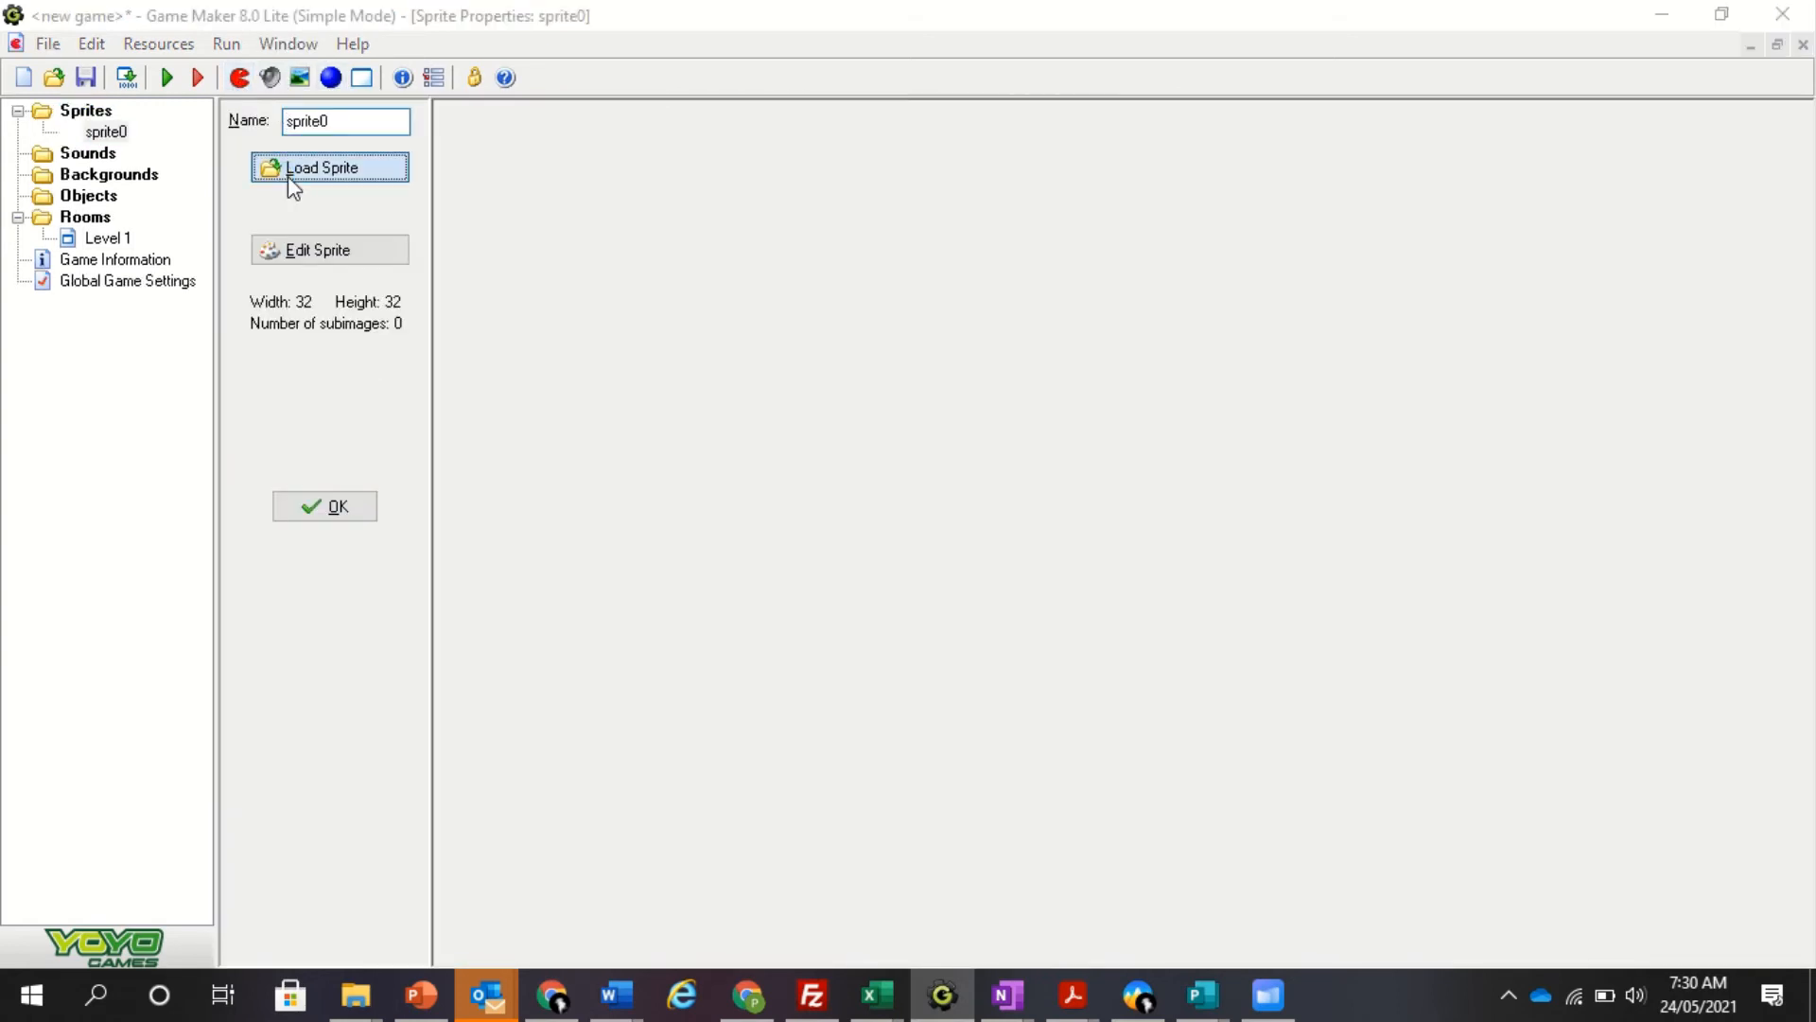
click(330, 166)
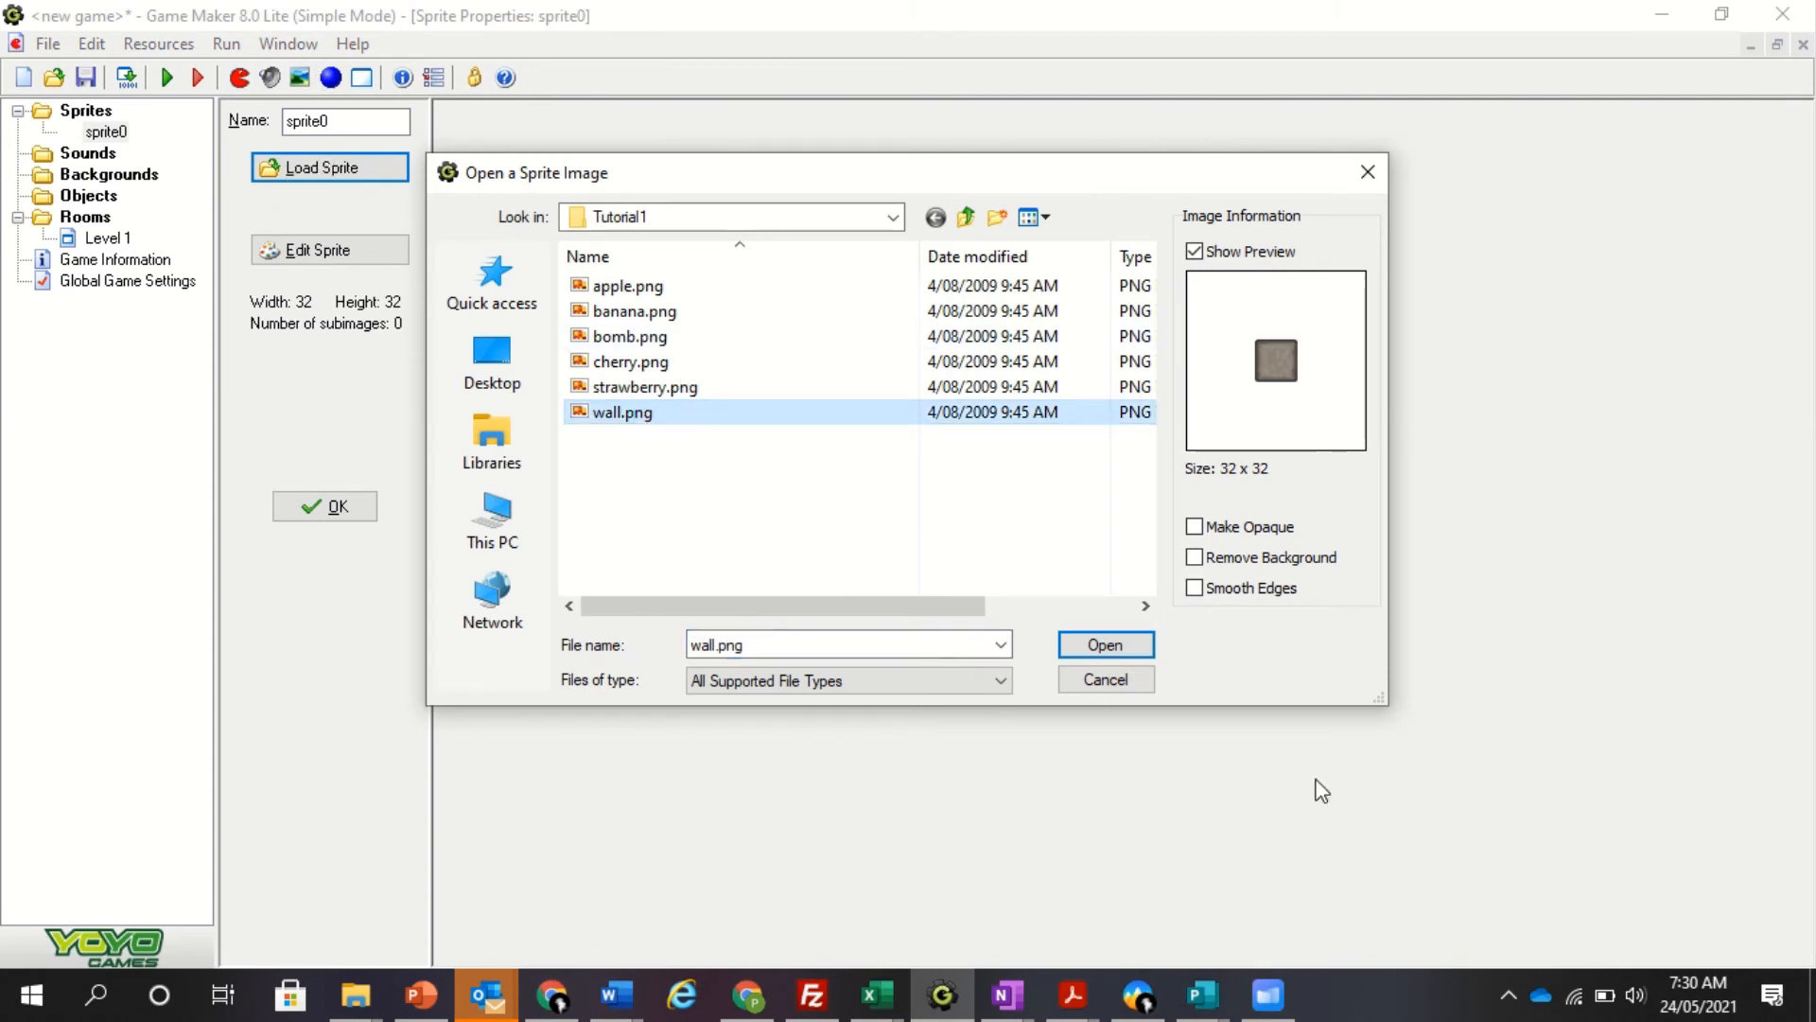
click(1104, 644)
text(Wa)
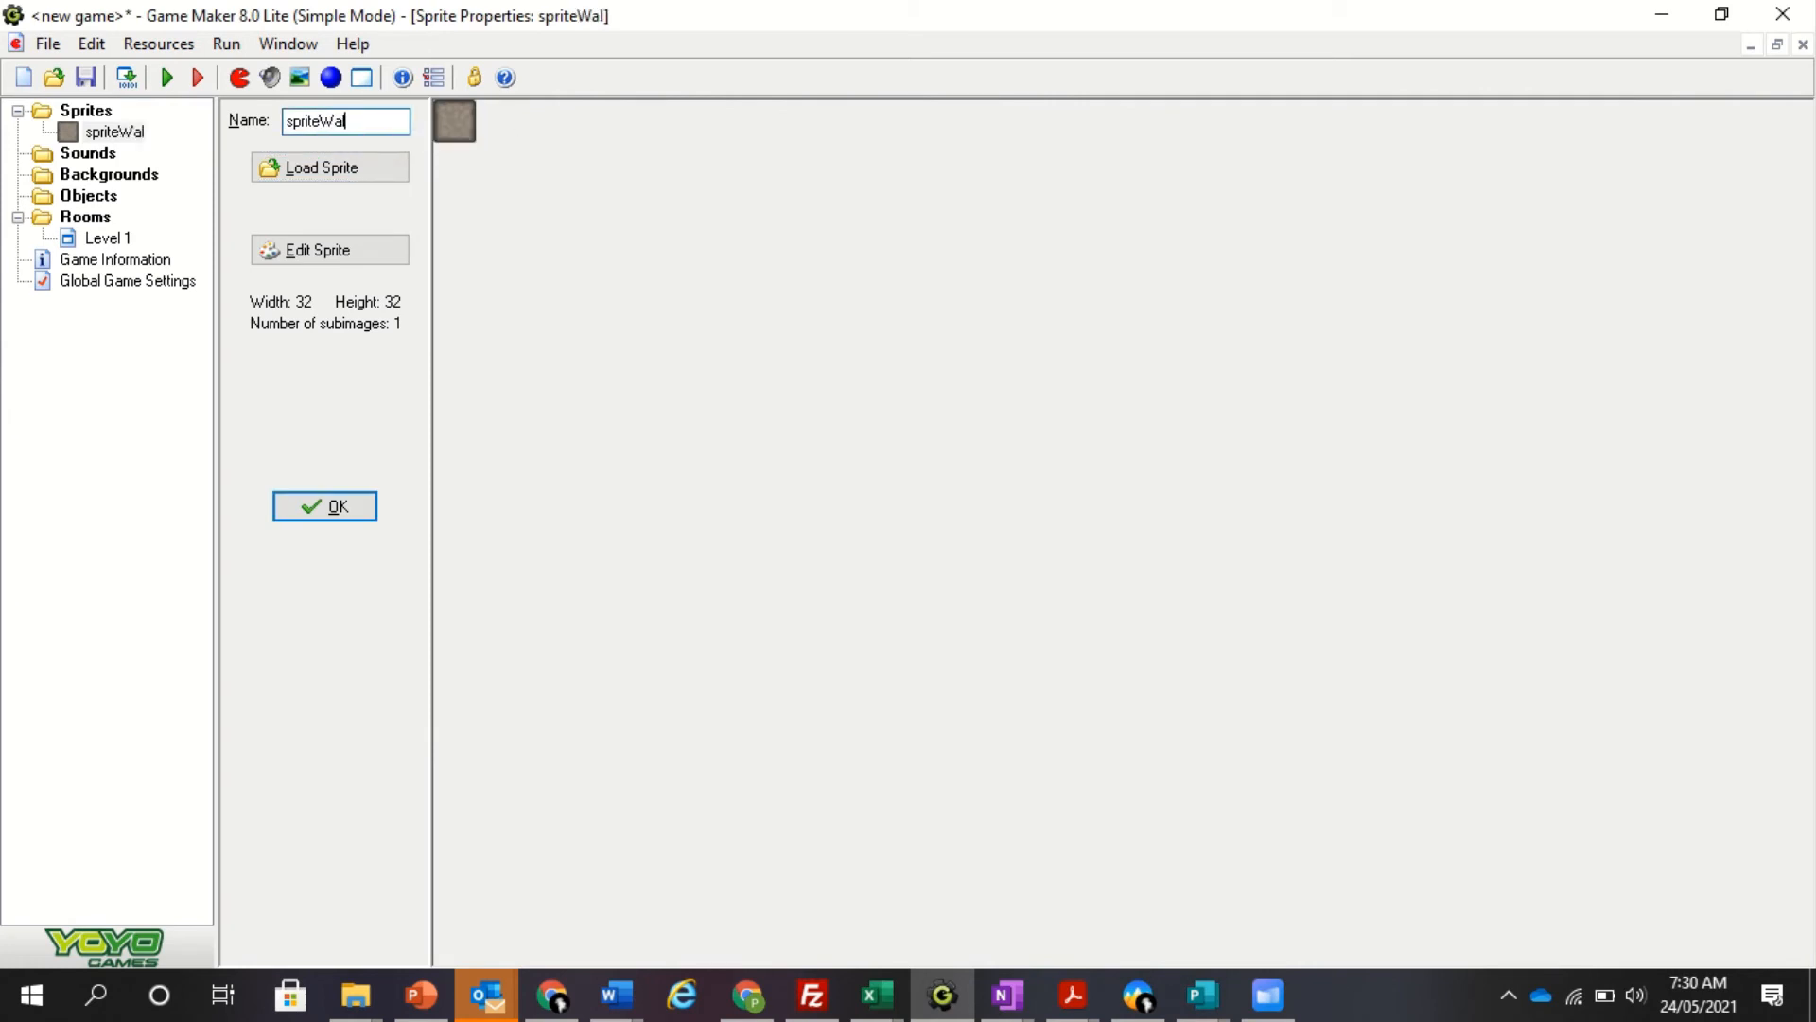
text(l)
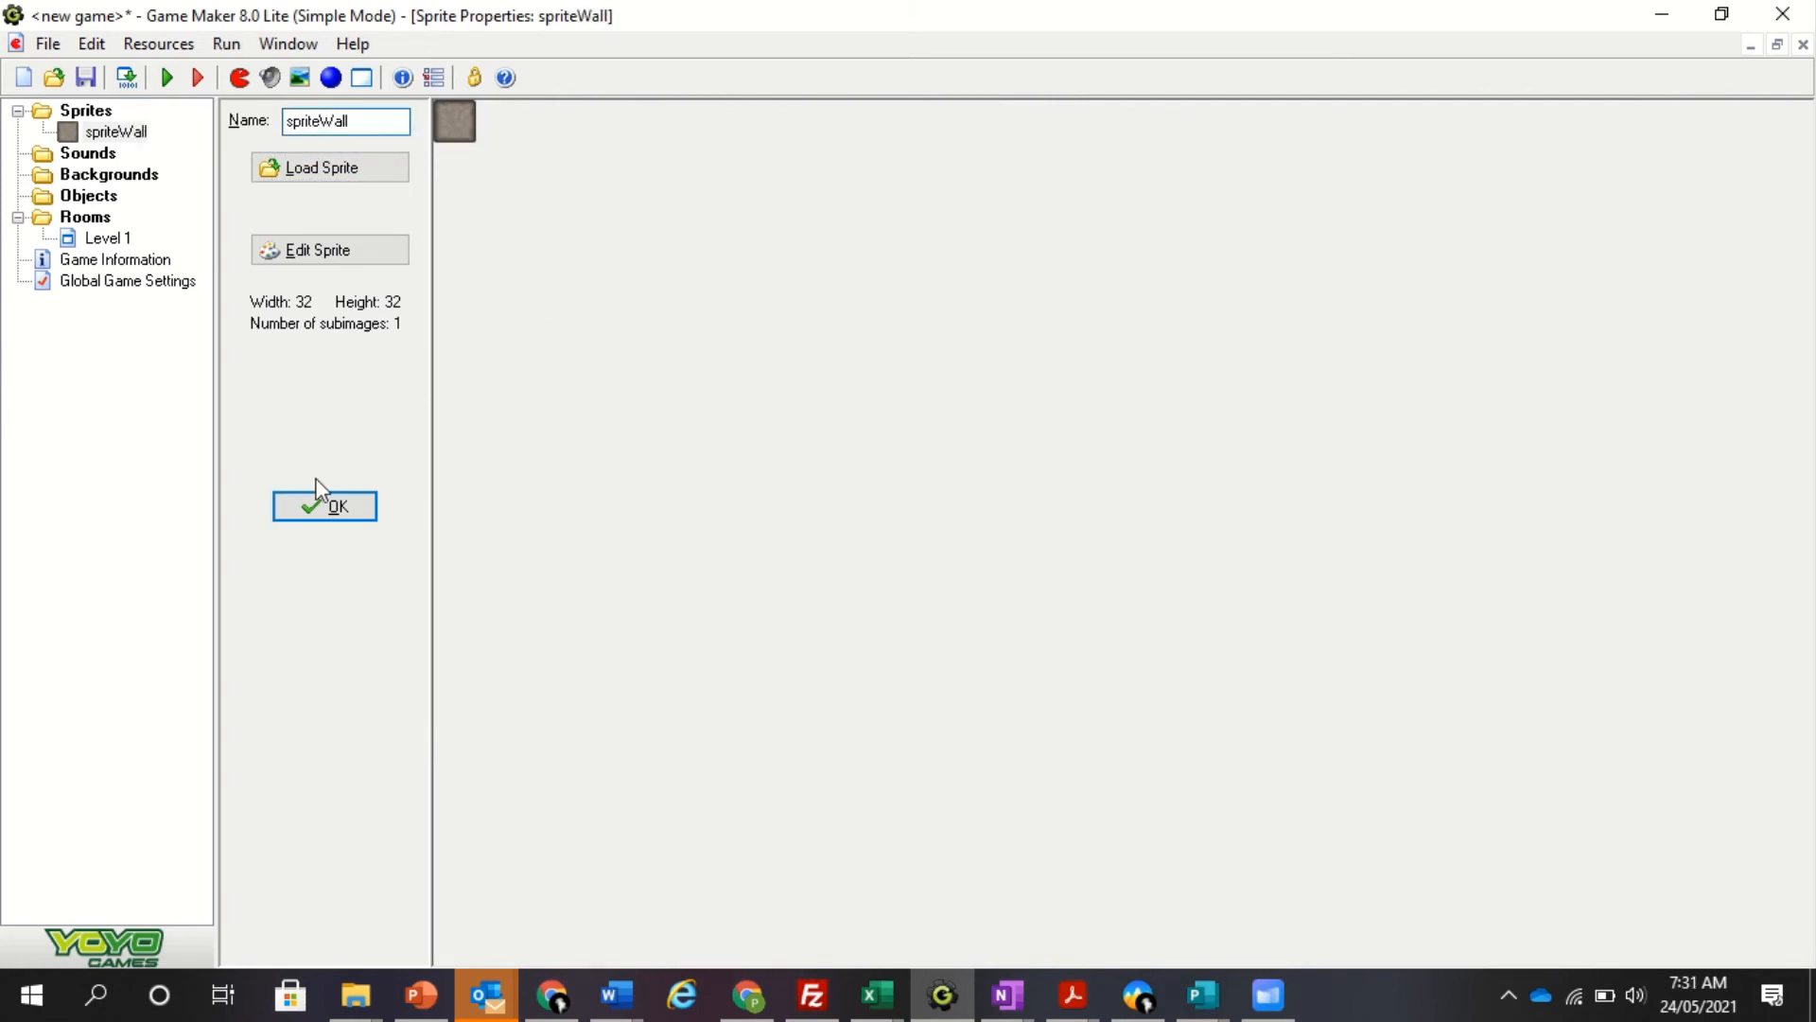
click(324, 506)
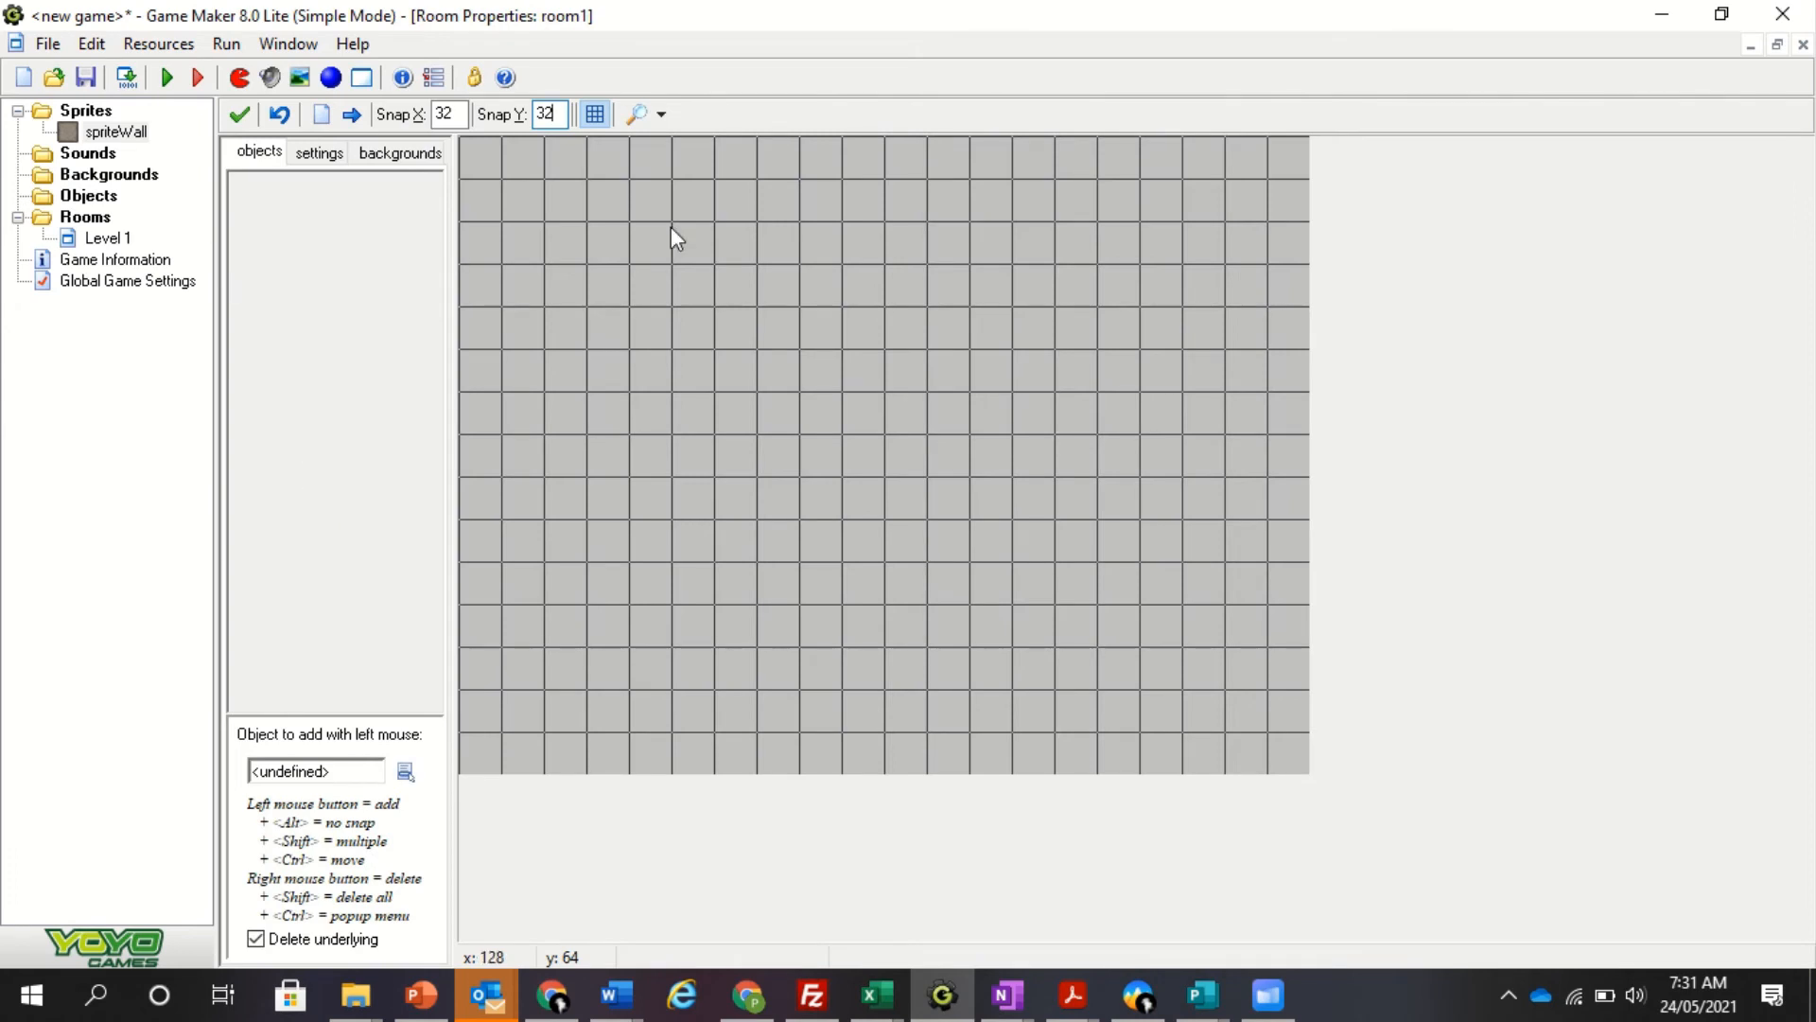
mouse_move(112, 174)
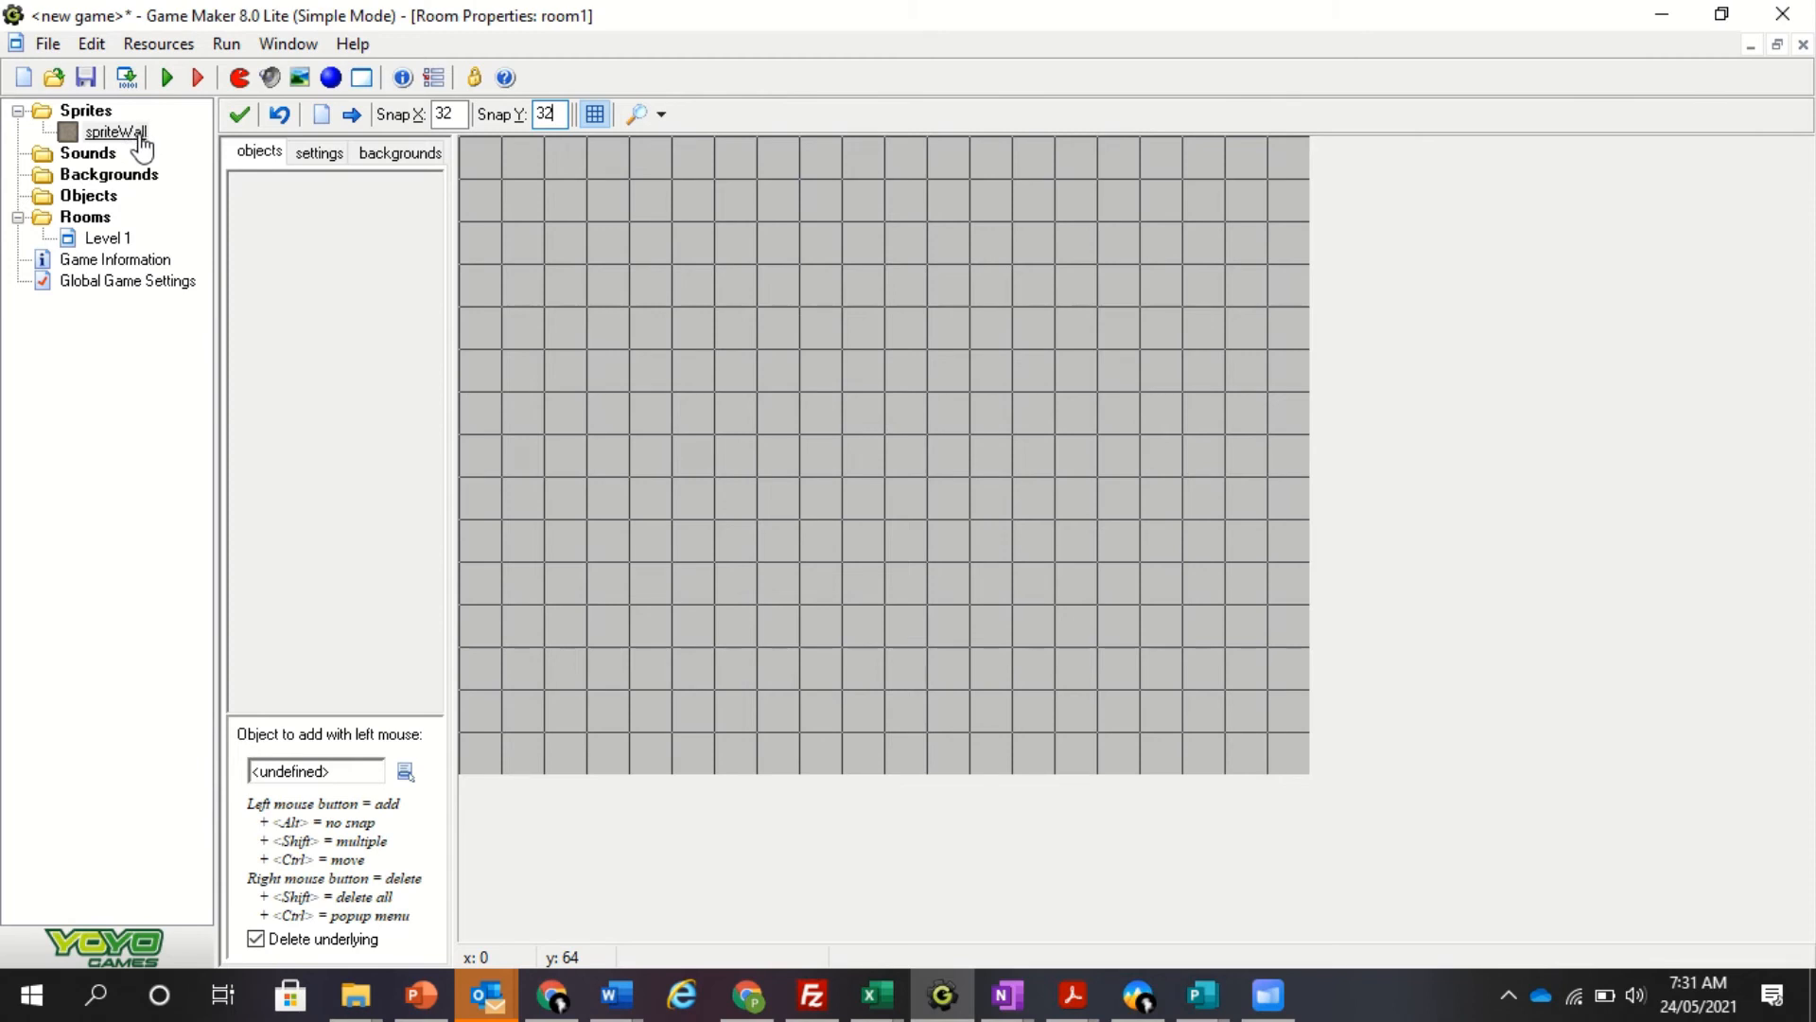
click(89, 196)
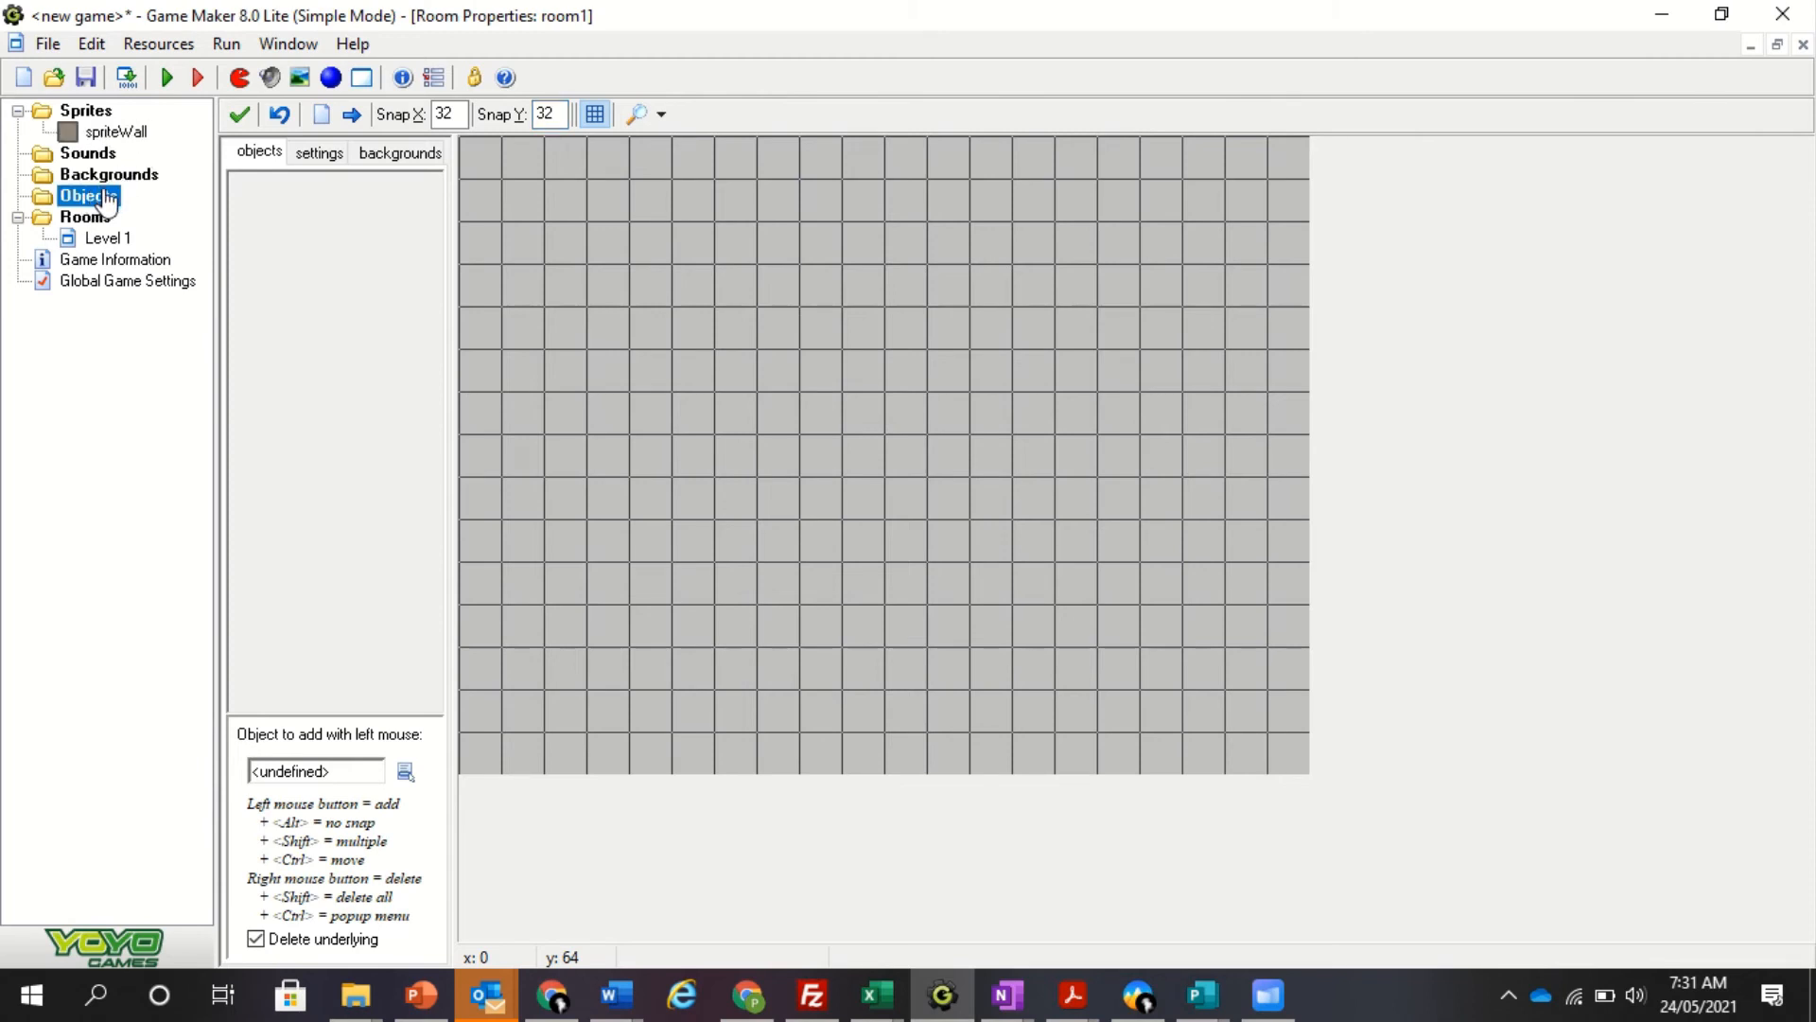
Step: Make a new object objectWall using spriteWall, tick Solid and confirm with OK
click(330, 77)
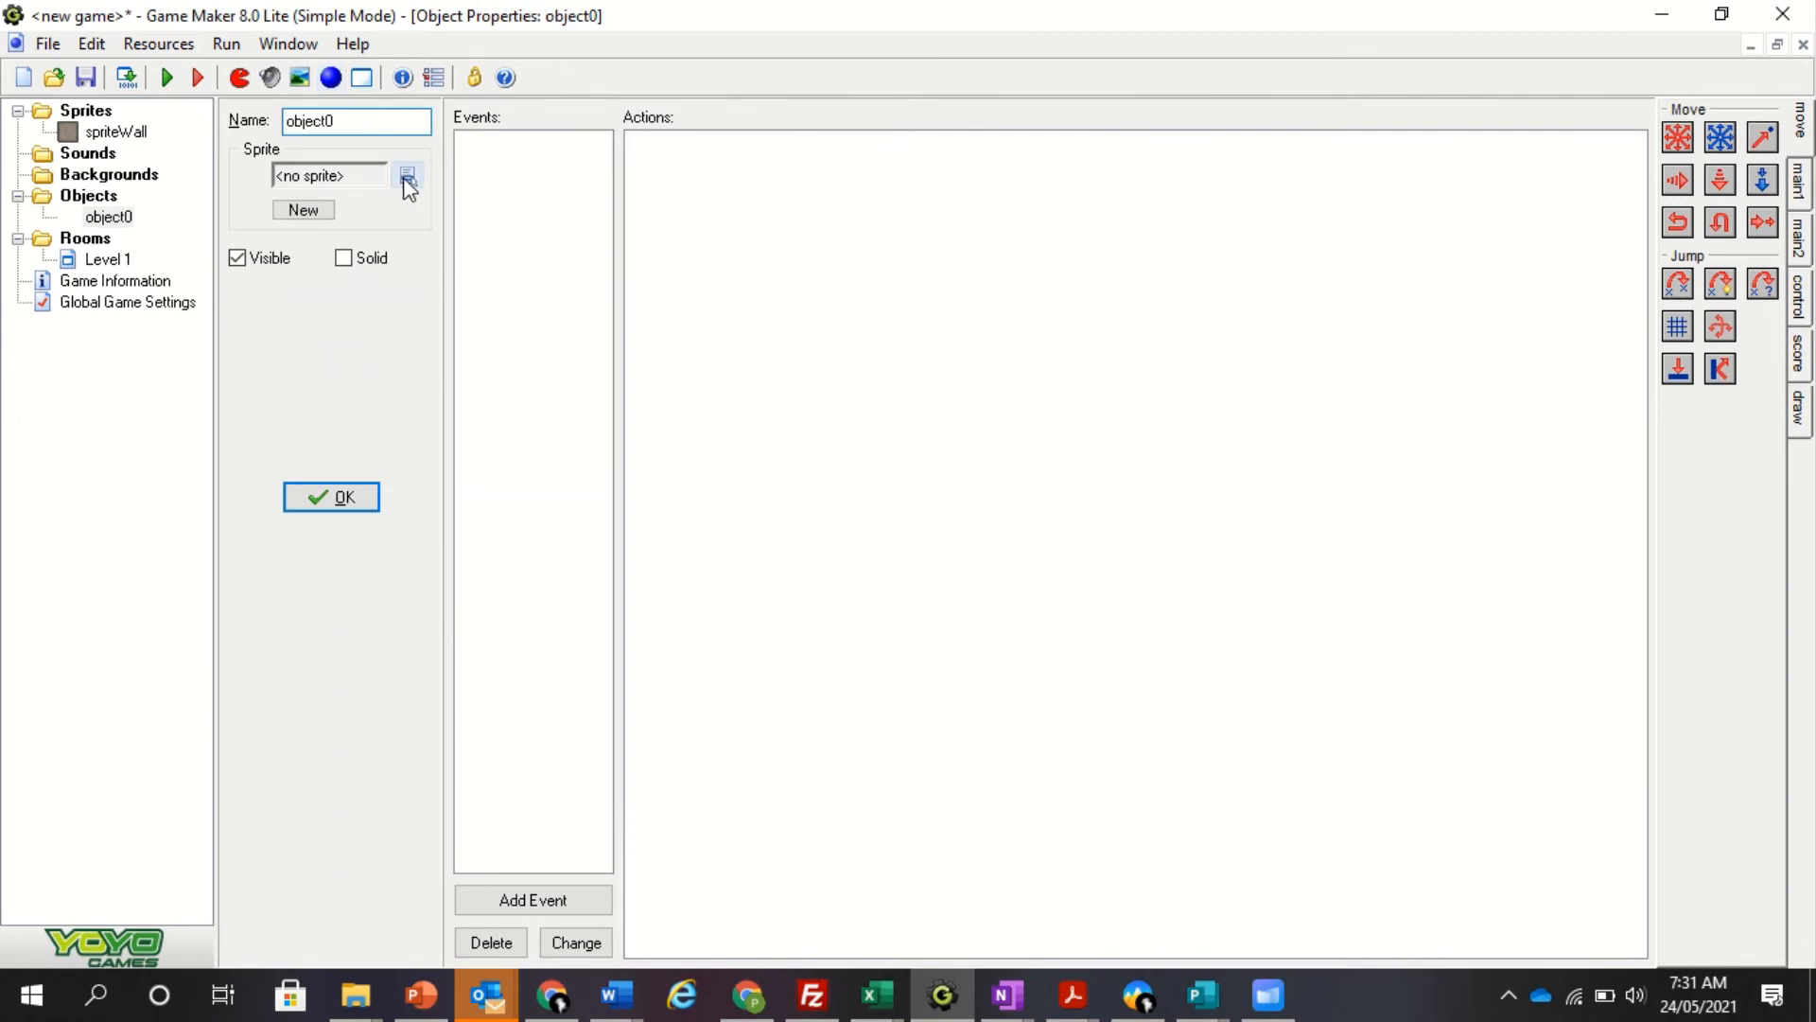
click(405, 176)
text(Wall)
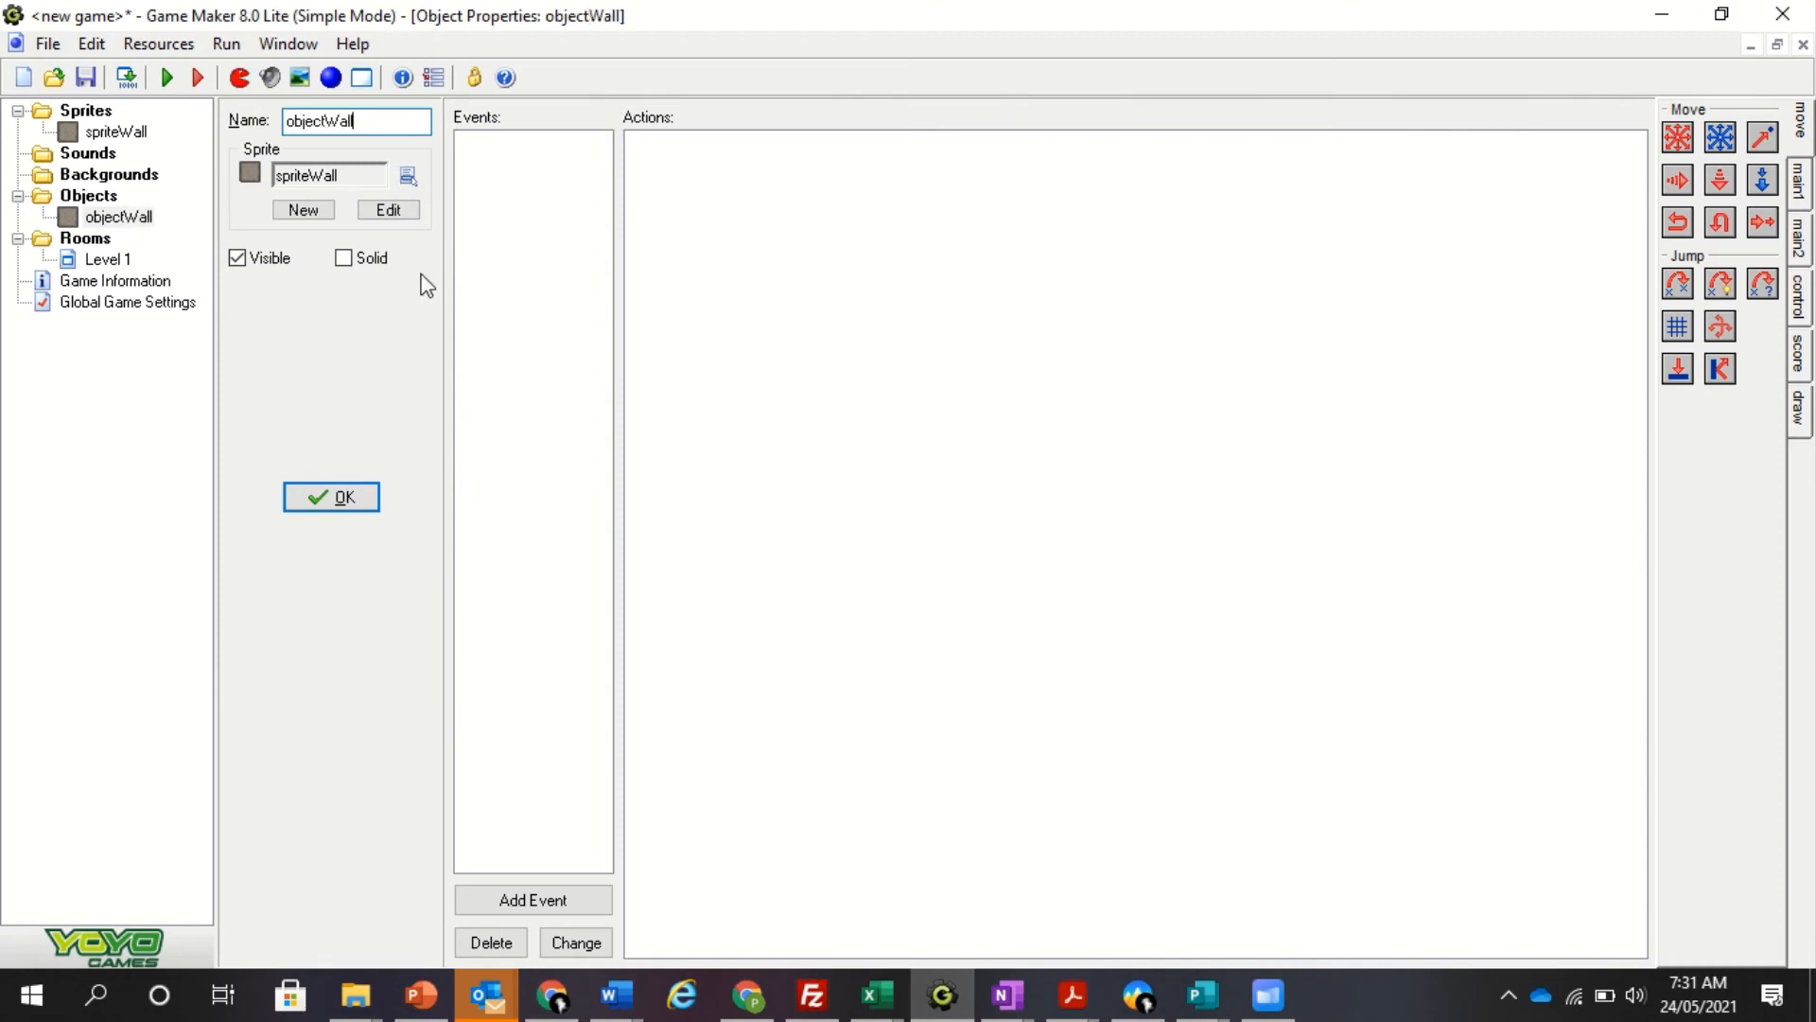
click(342, 257)
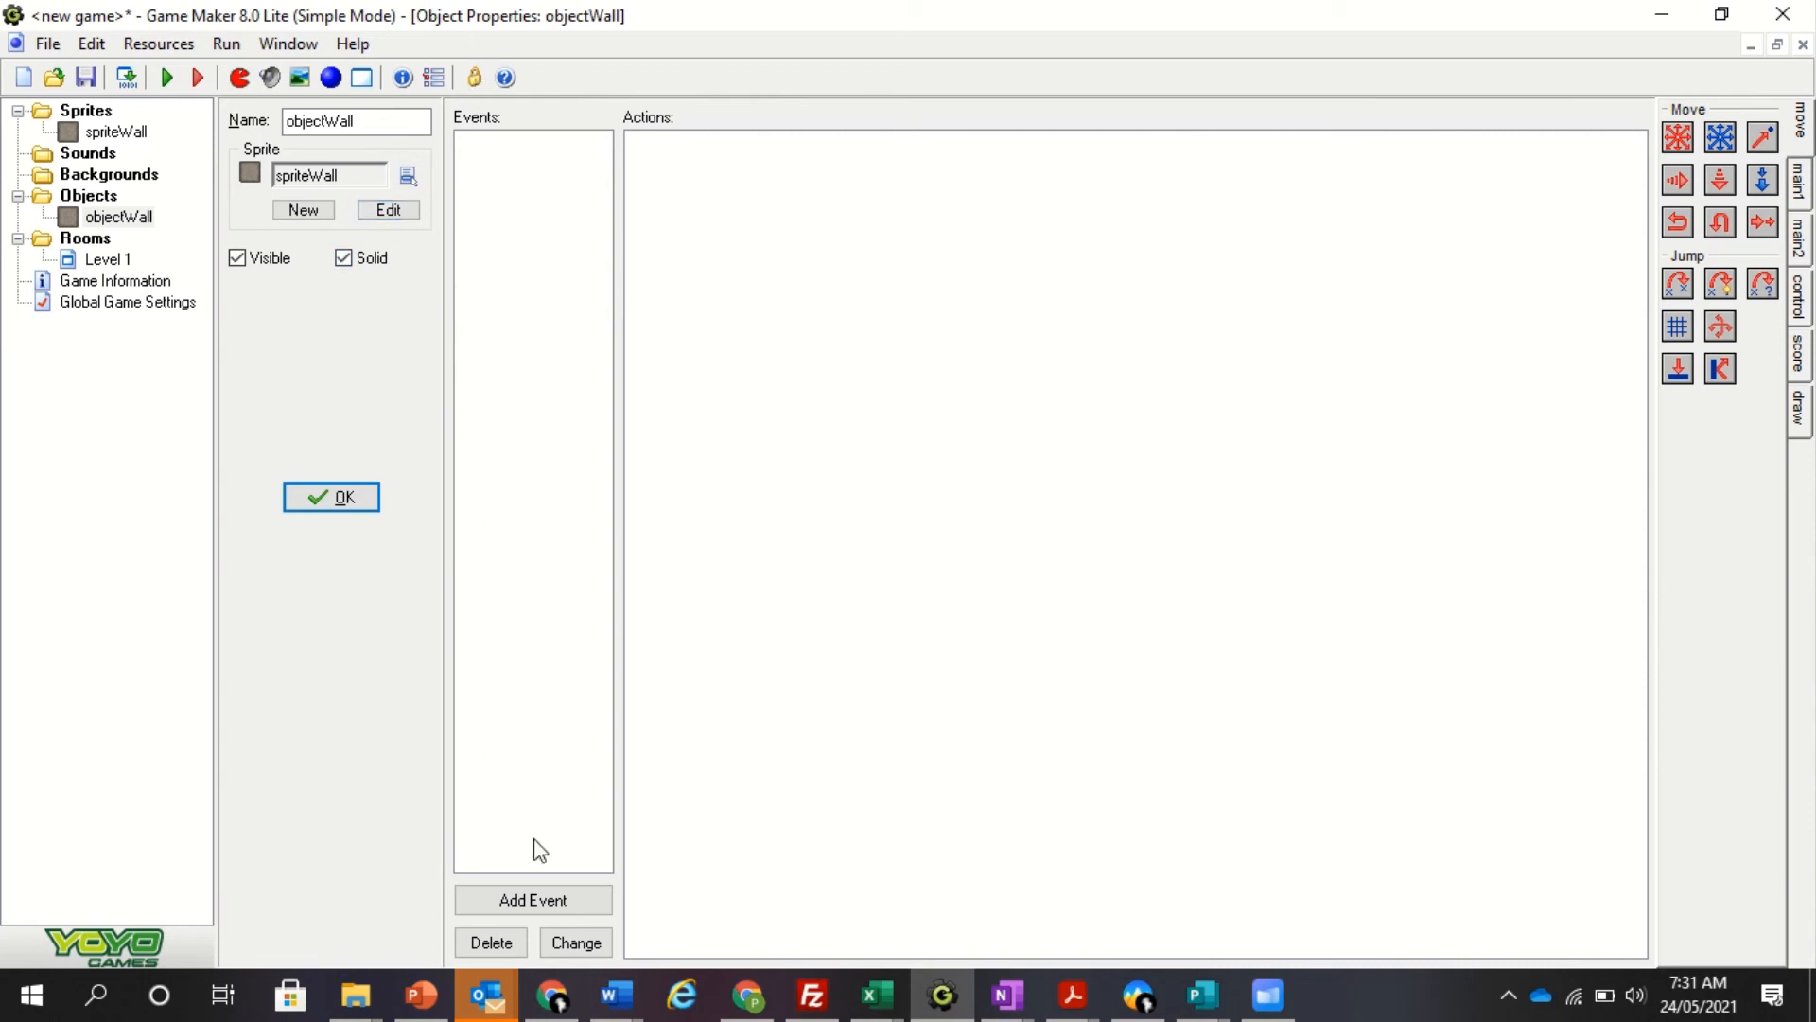
mouse_move(593, 668)
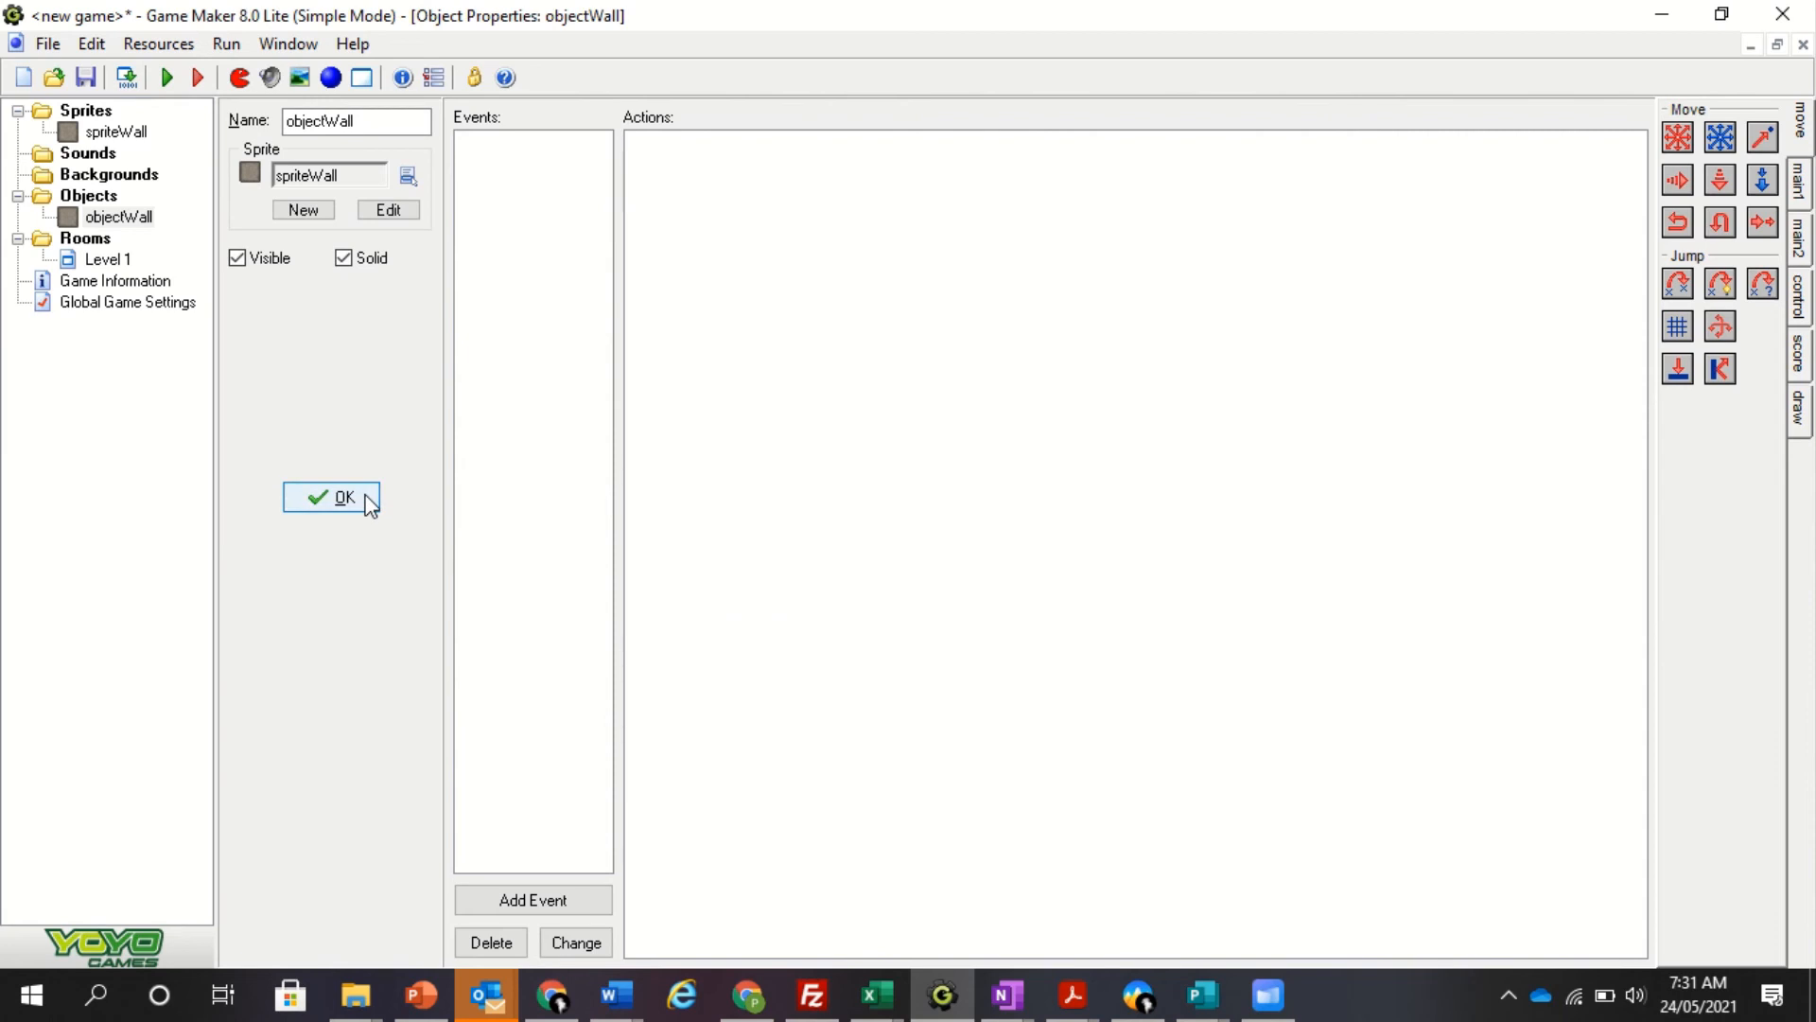
click(332, 497)
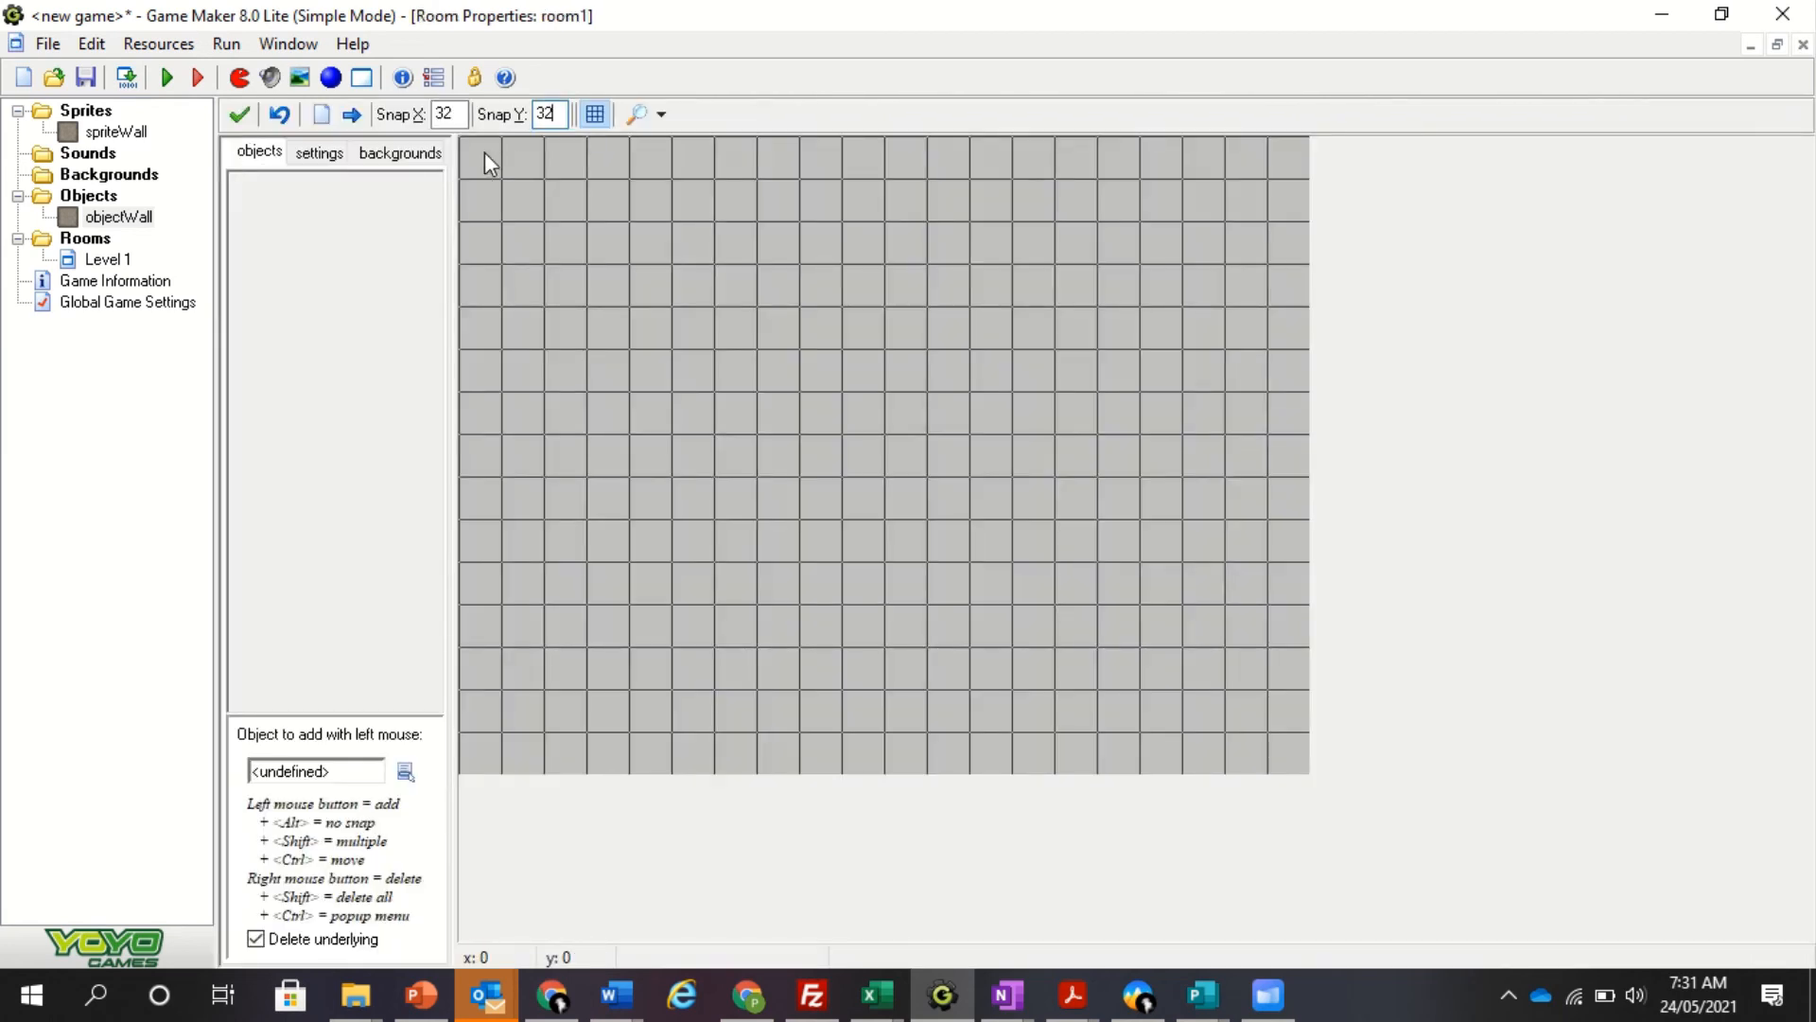
mouse_move(339, 724)
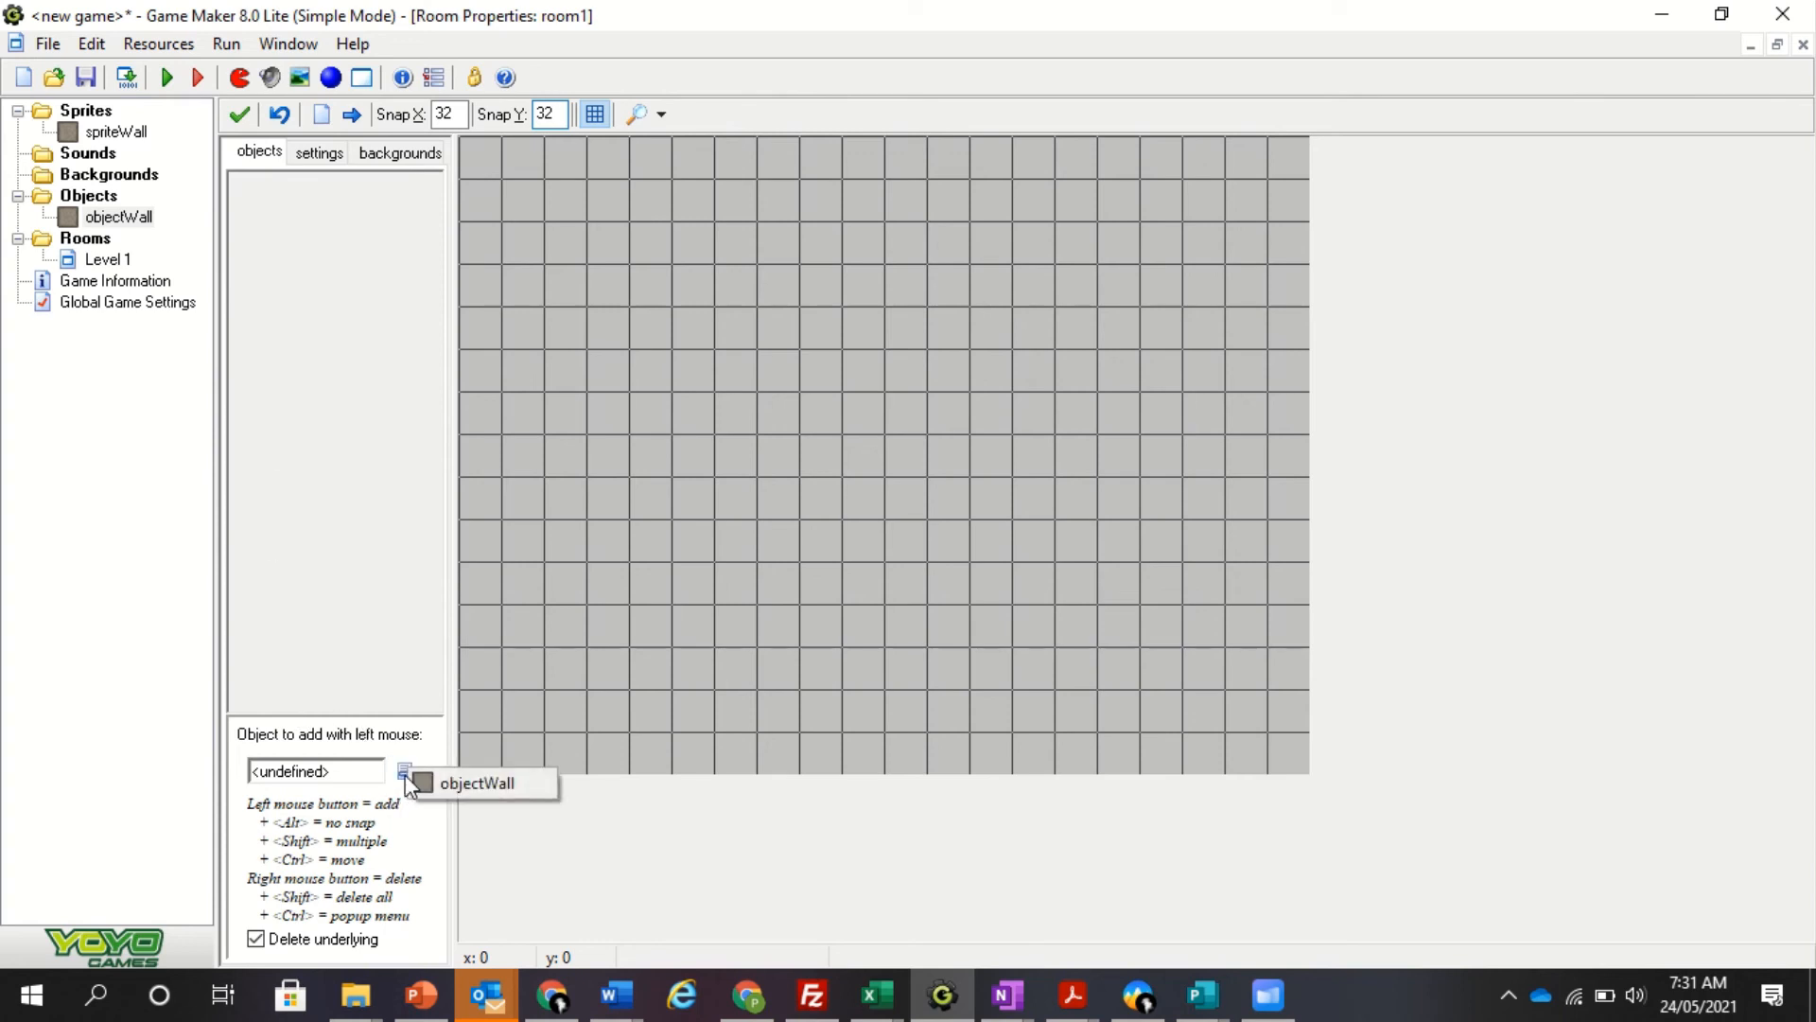
Step: Select objectWall and line the room's edges with wall tiles by Shift-dragging
click(476, 783)
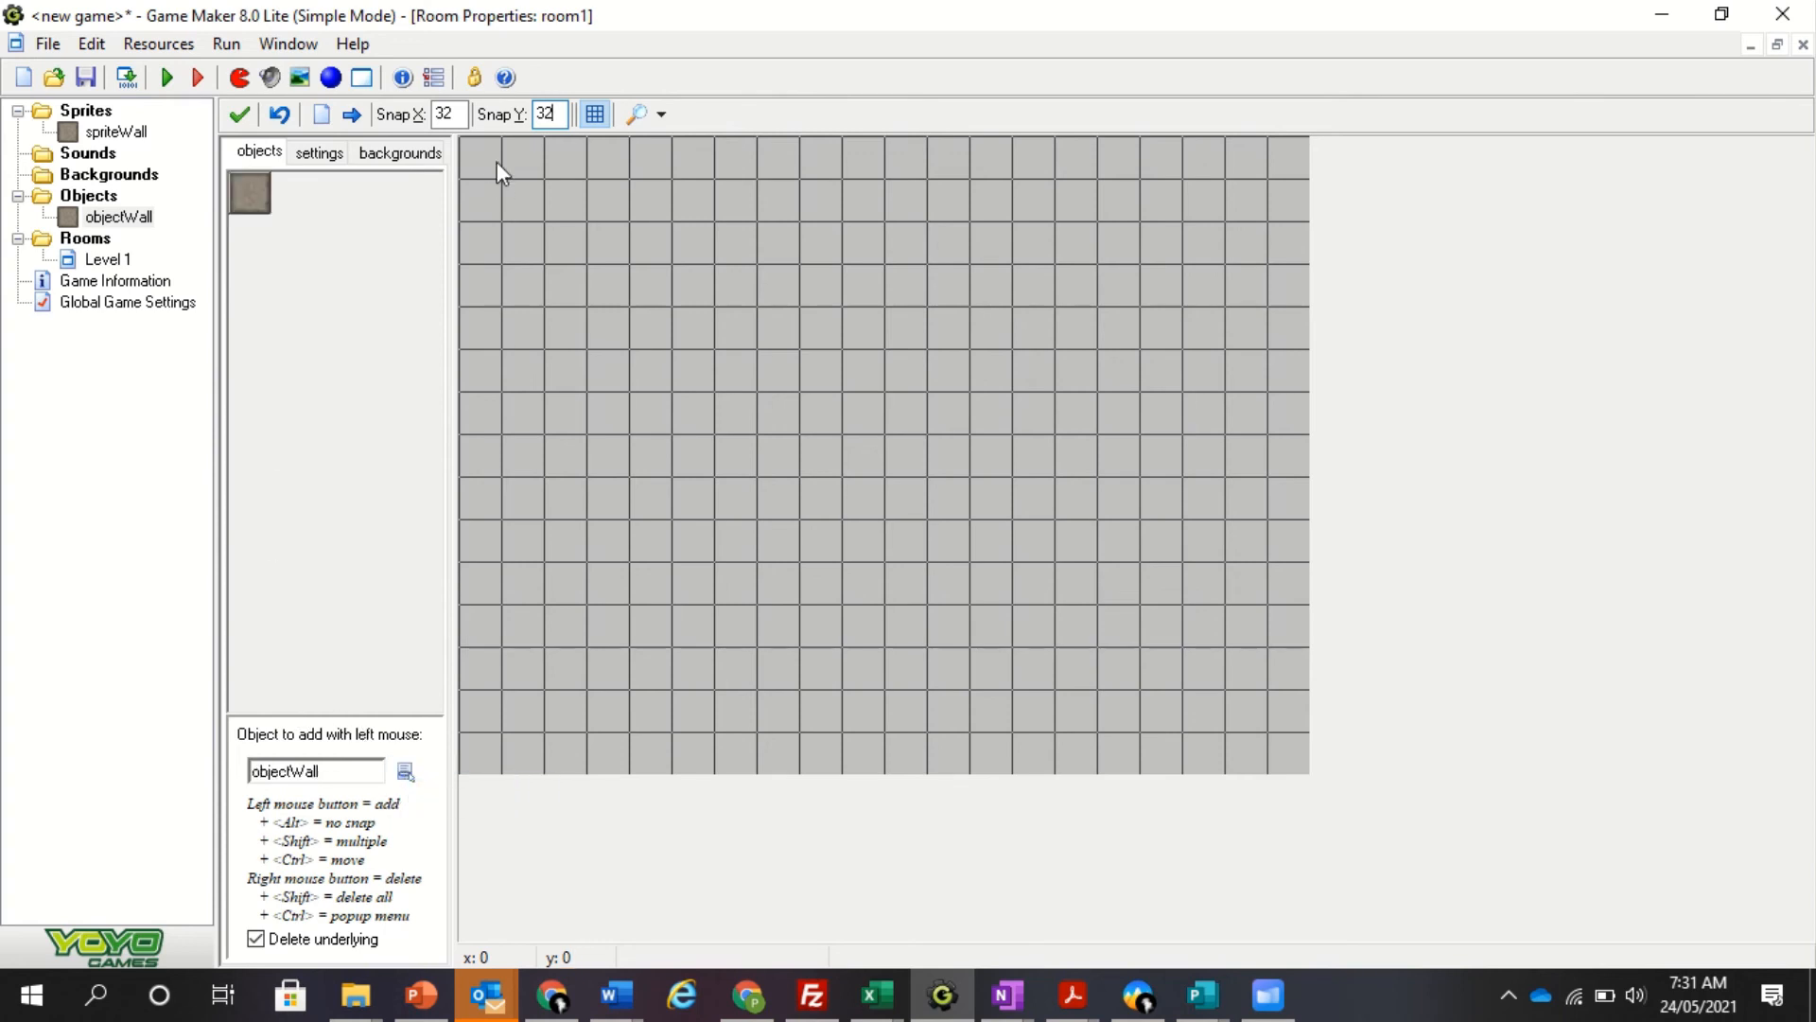
click(521, 159)
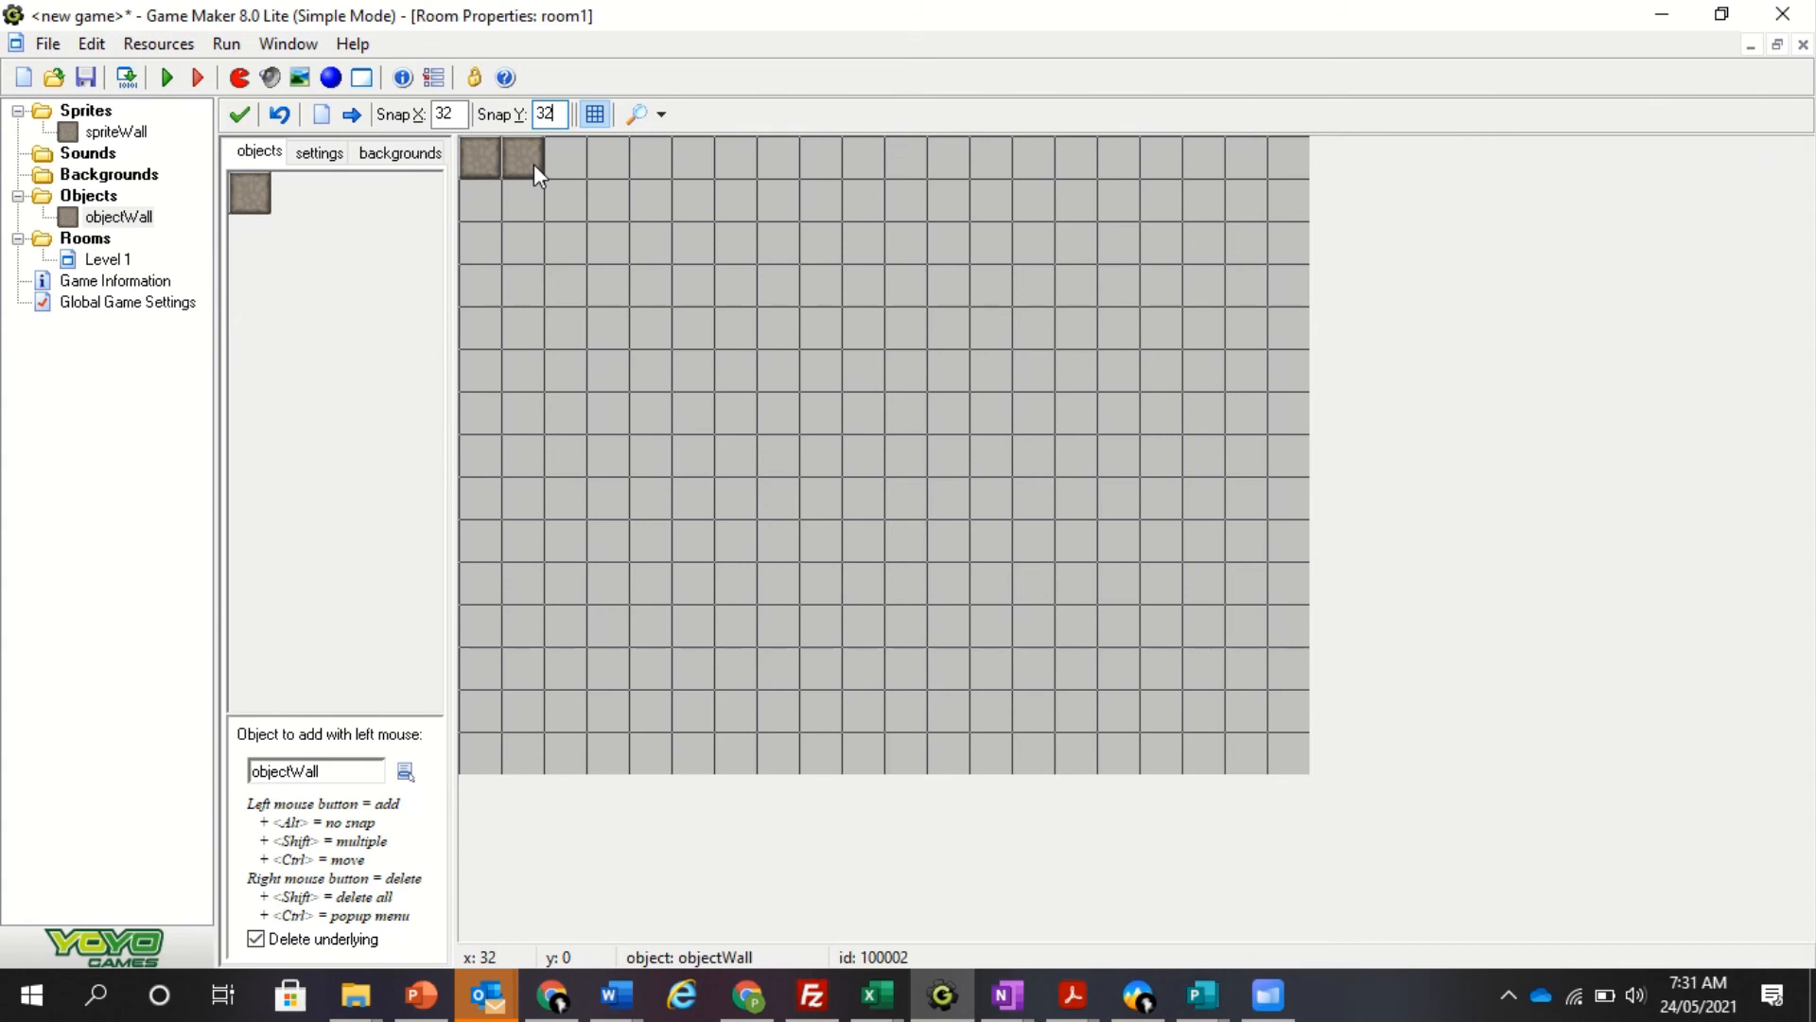
drag(520, 157, 1234, 156)
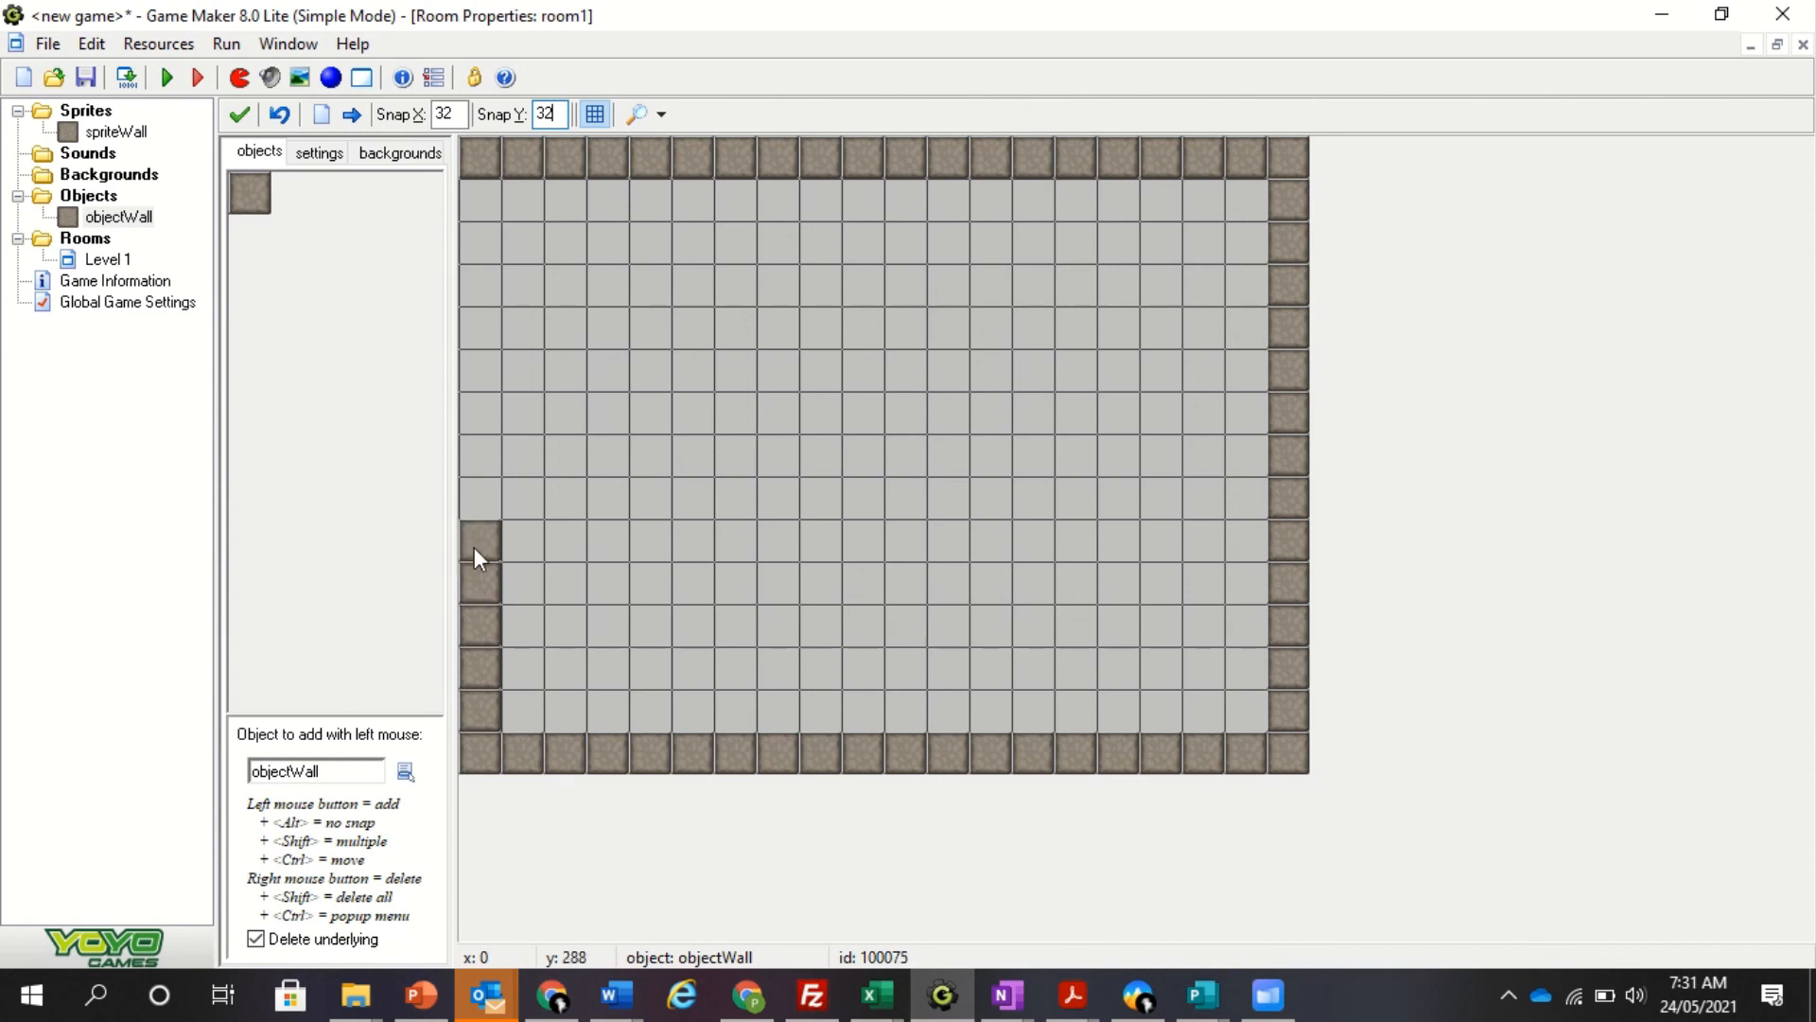
Step: Place then remove a stray wall tile at the room centre, leaving the interior empty
click(863, 453)
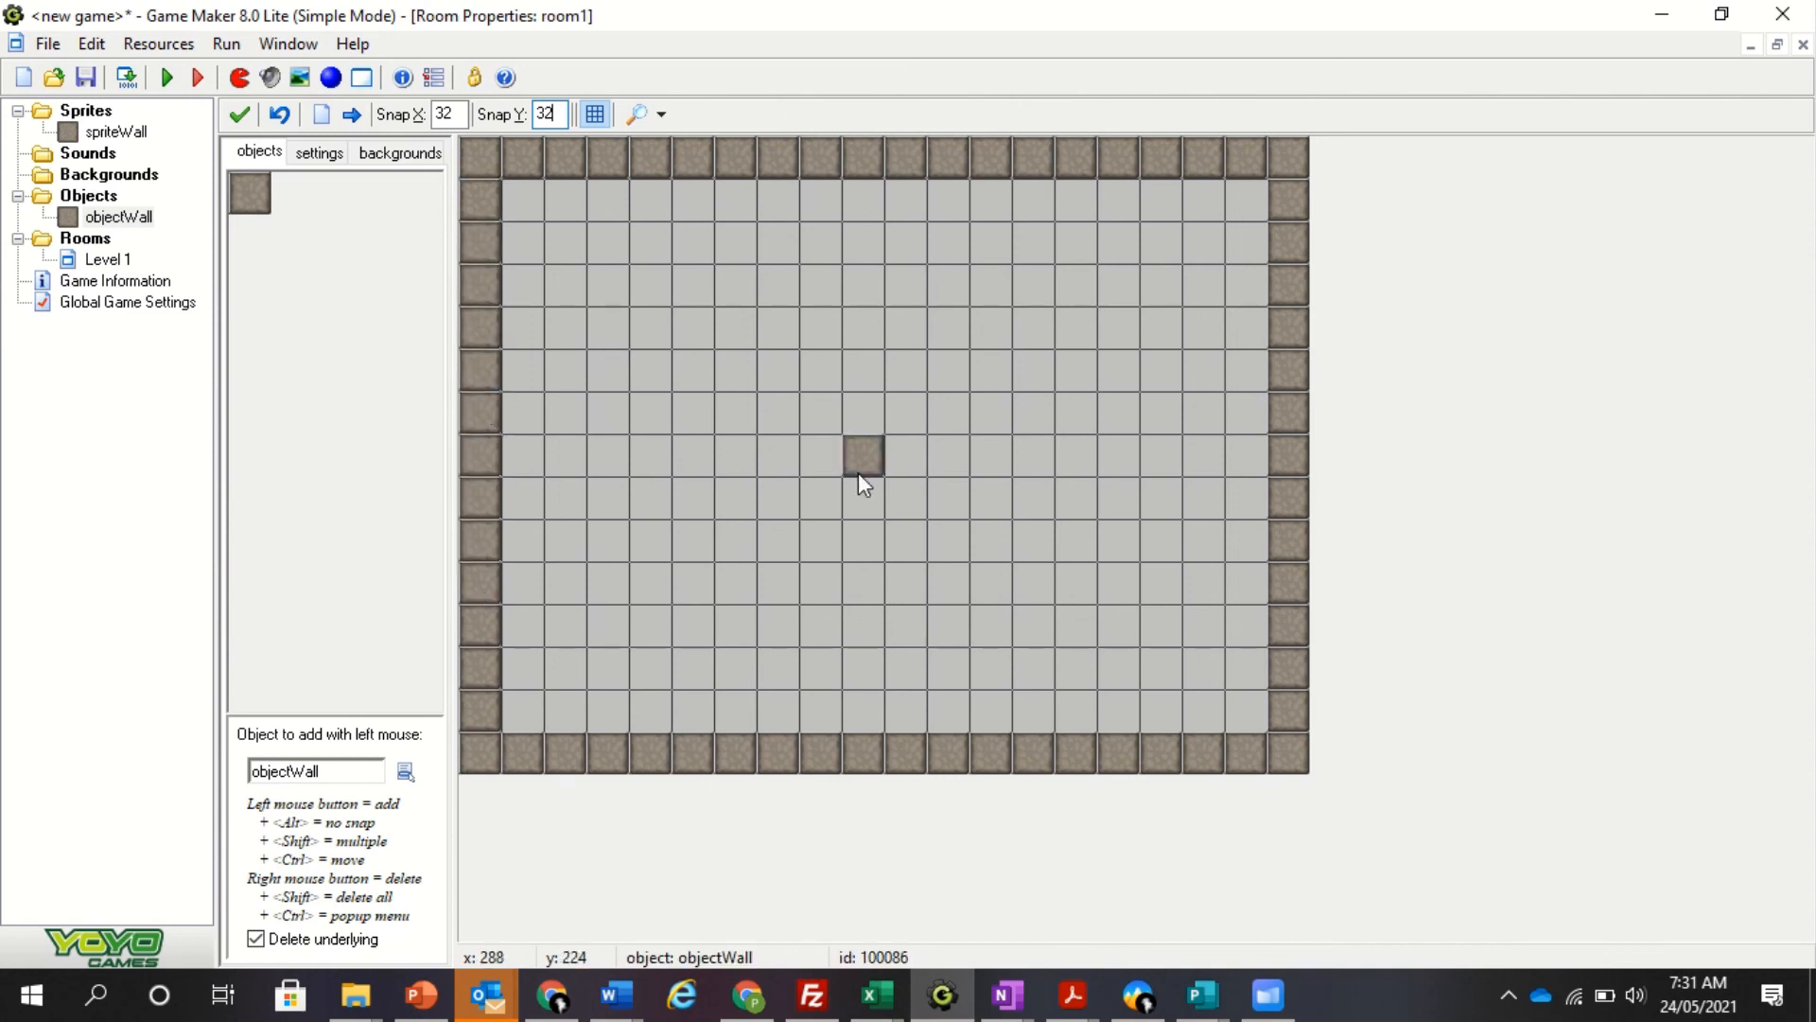
right_click(863, 453)
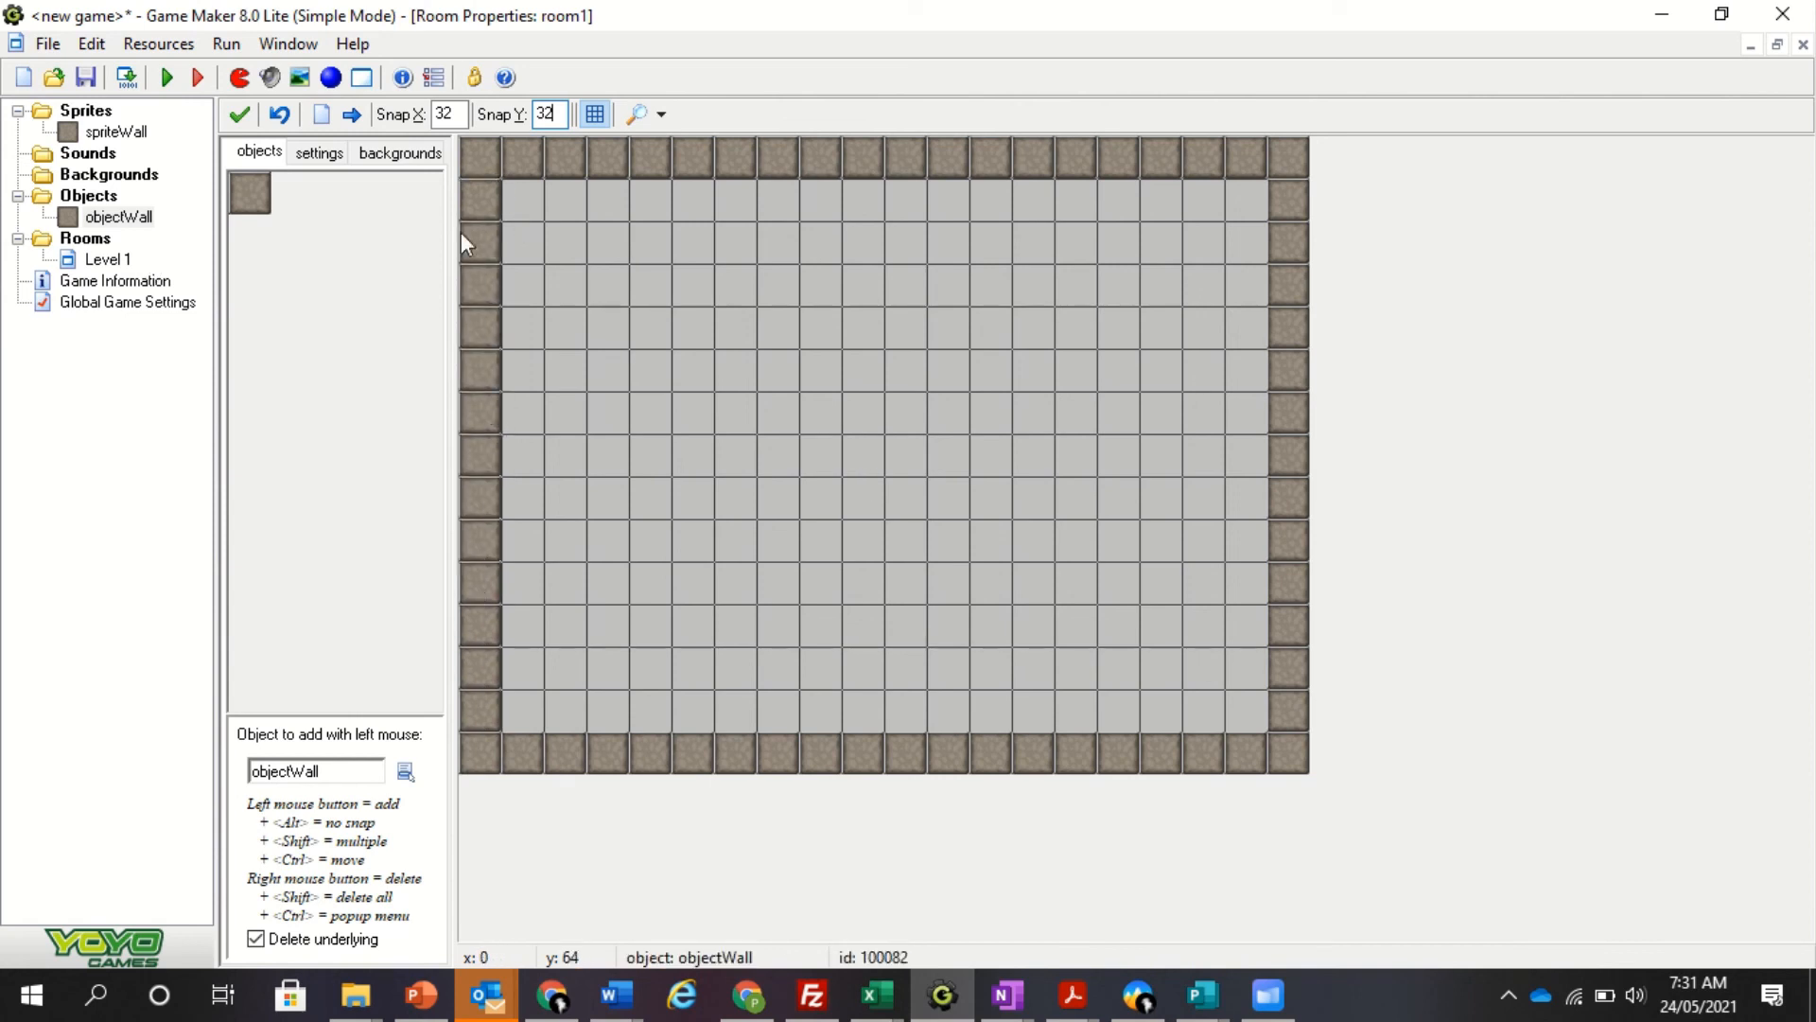
mouse_move(825, 697)
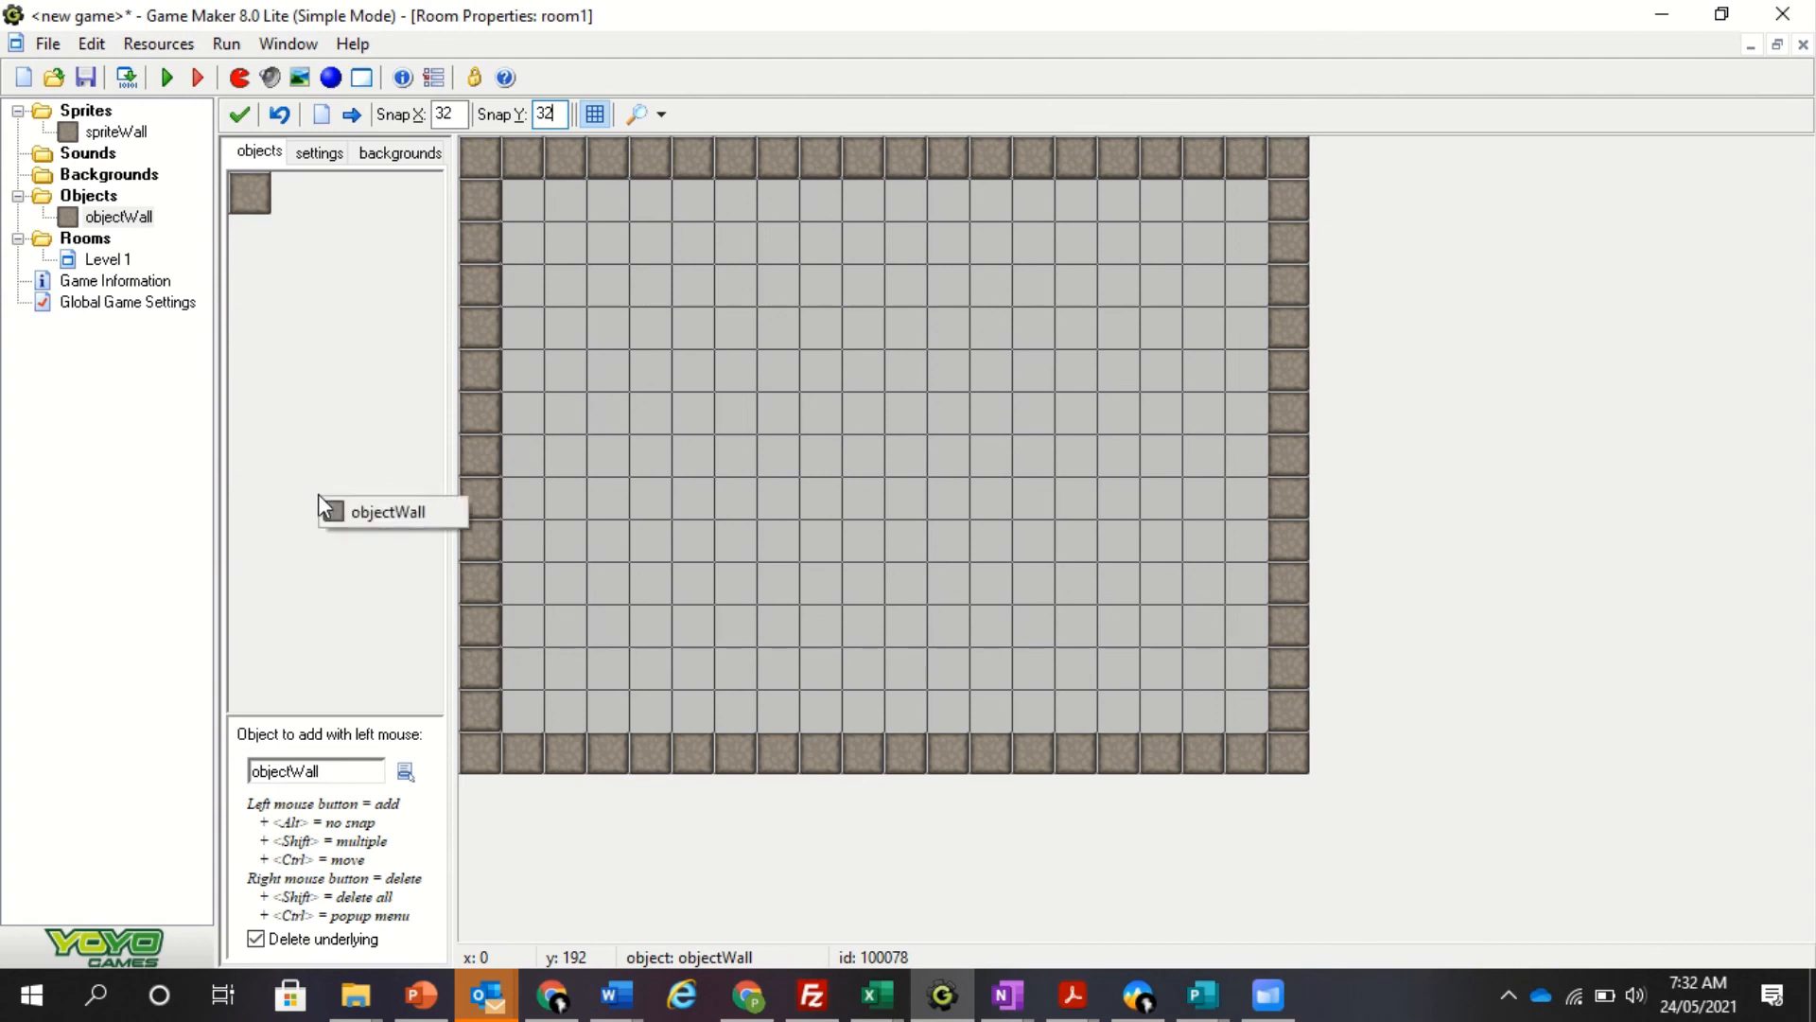
click(117, 216)
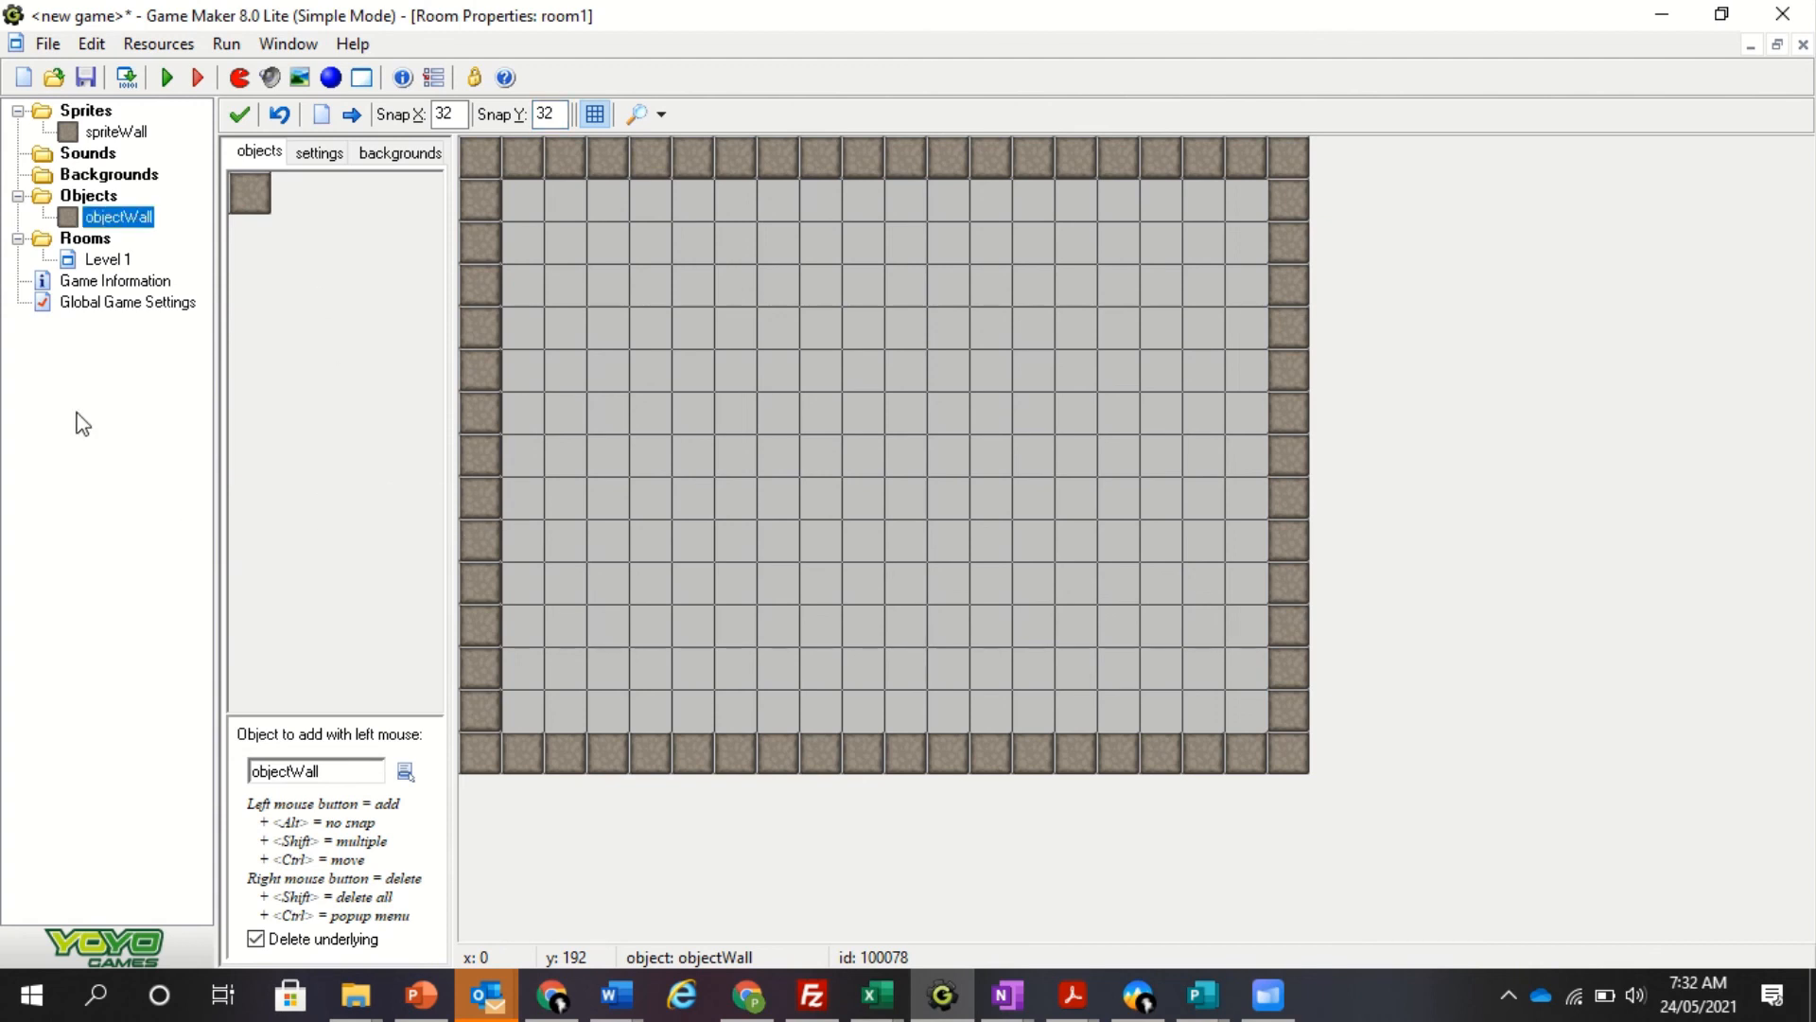